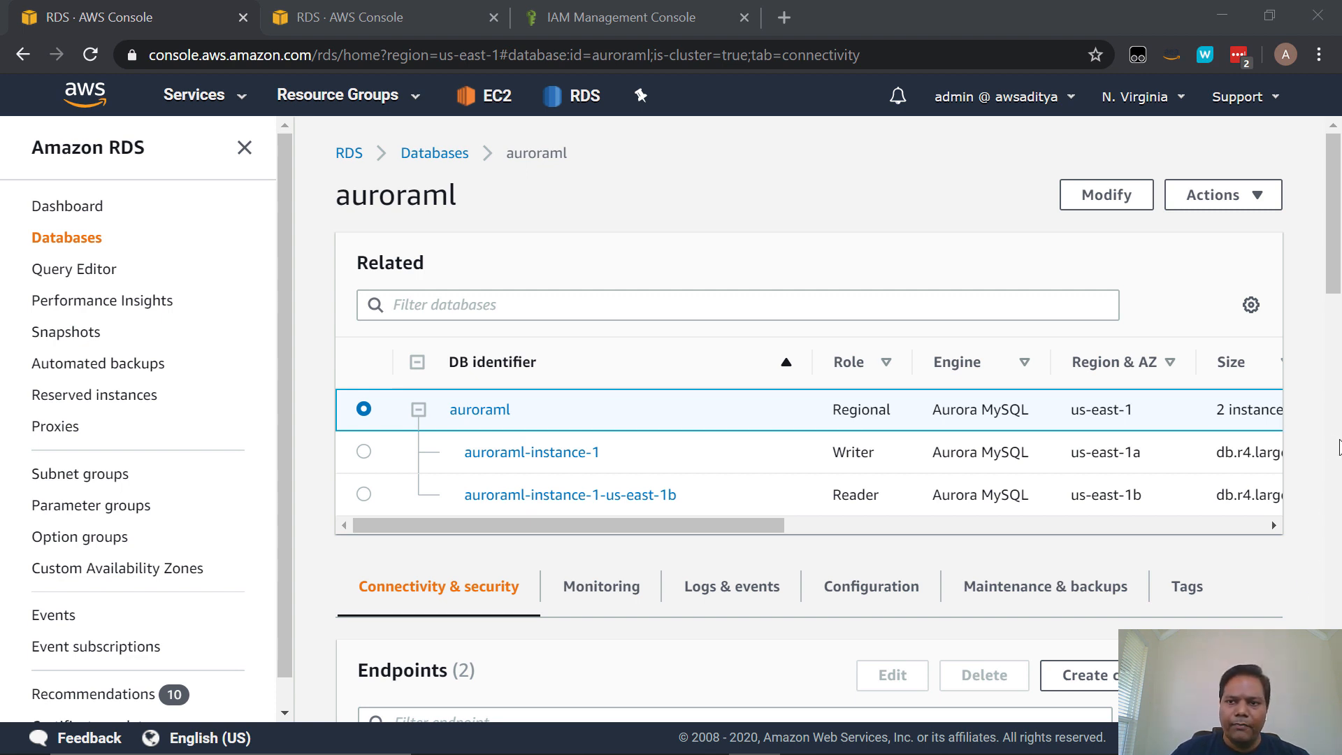
mouse_move(1250, 438)
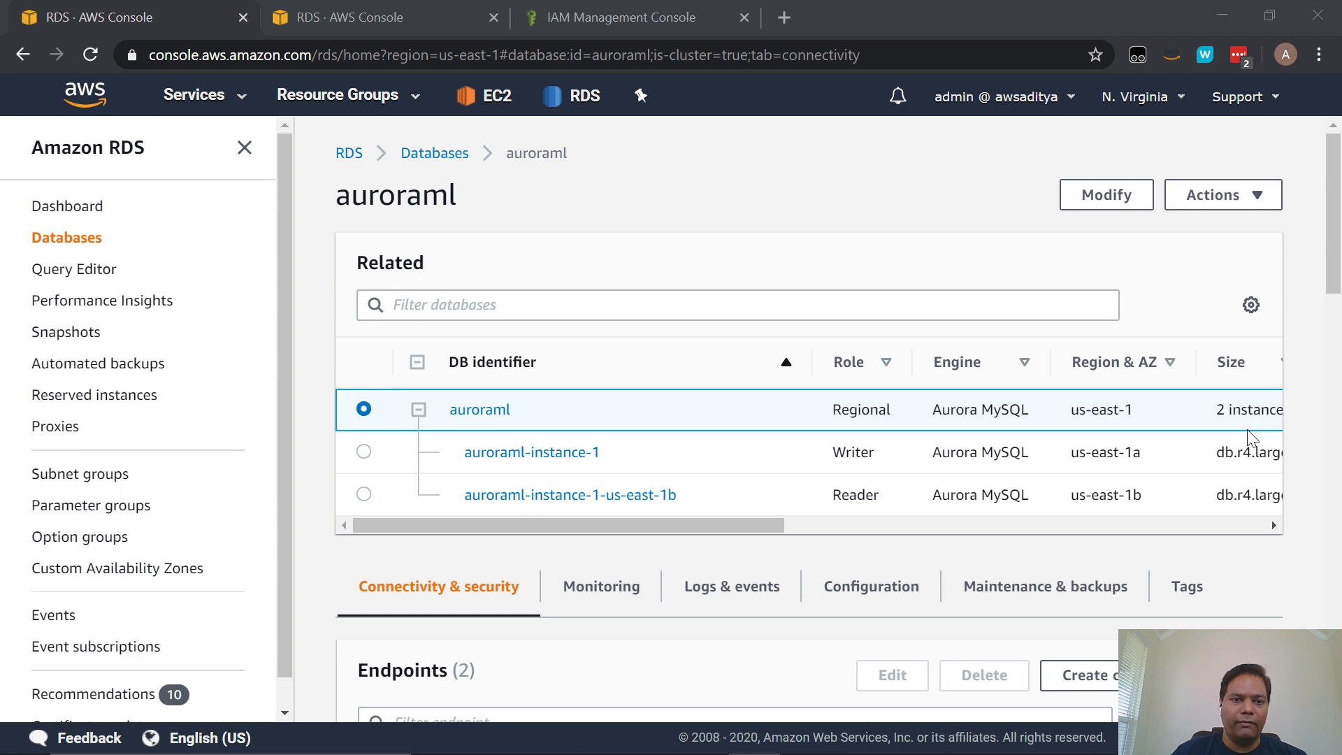
Scroll the auroraml Connectivity & security page down to the Manage IAM roles section.
scroll(down, 3)
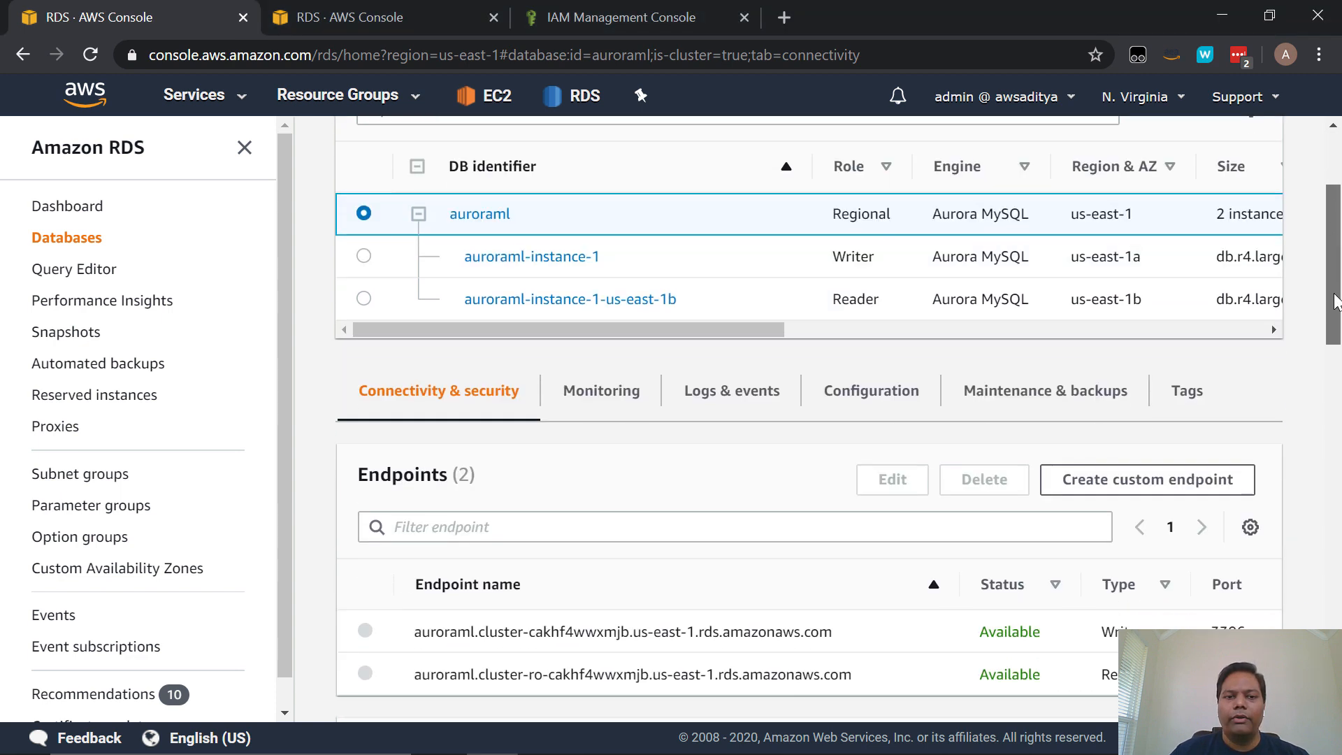
scroll(down, 3)
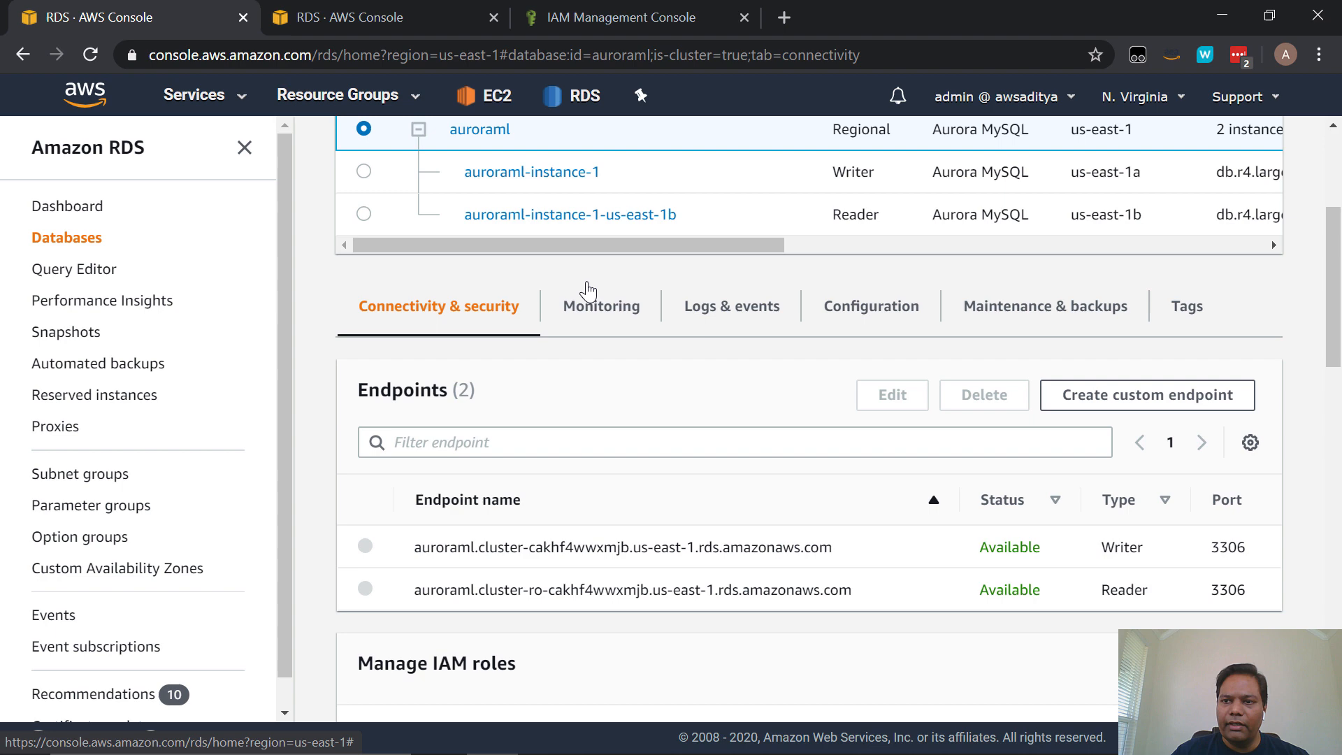
scroll(down, 3)
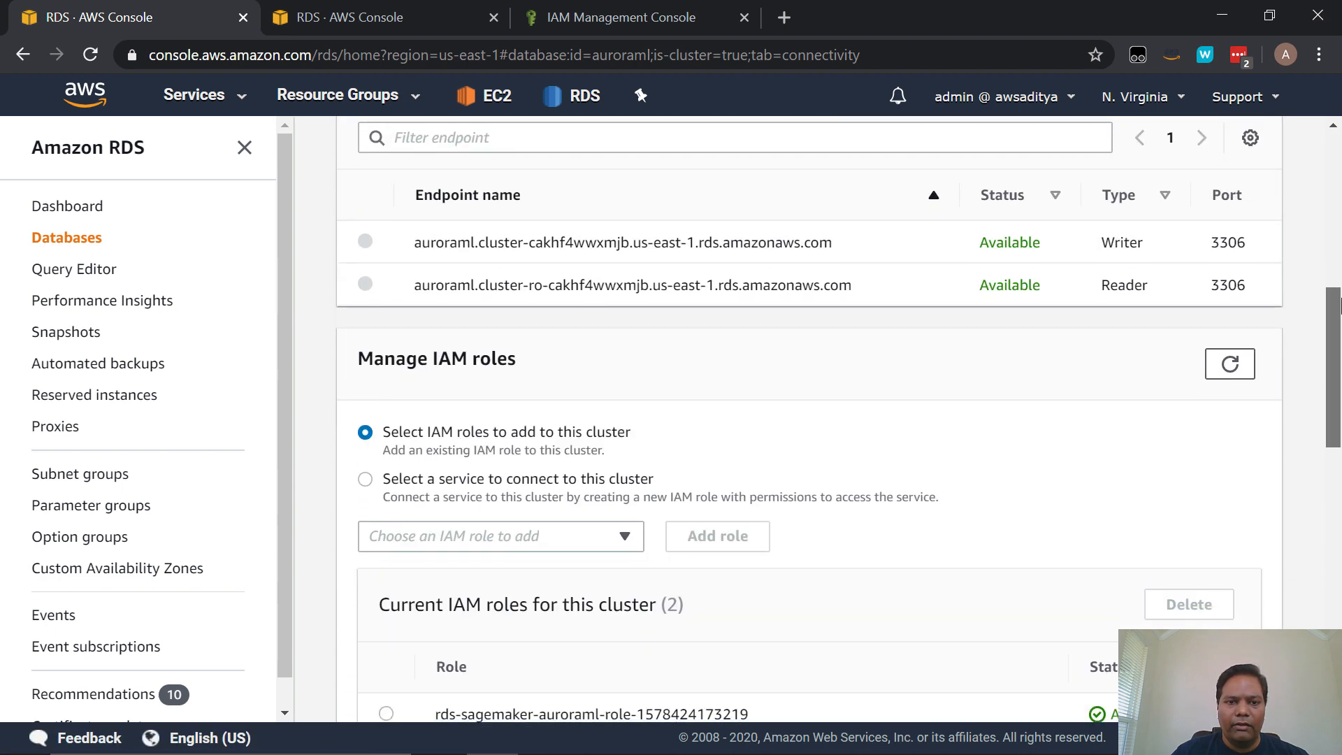
scroll(down, 3)
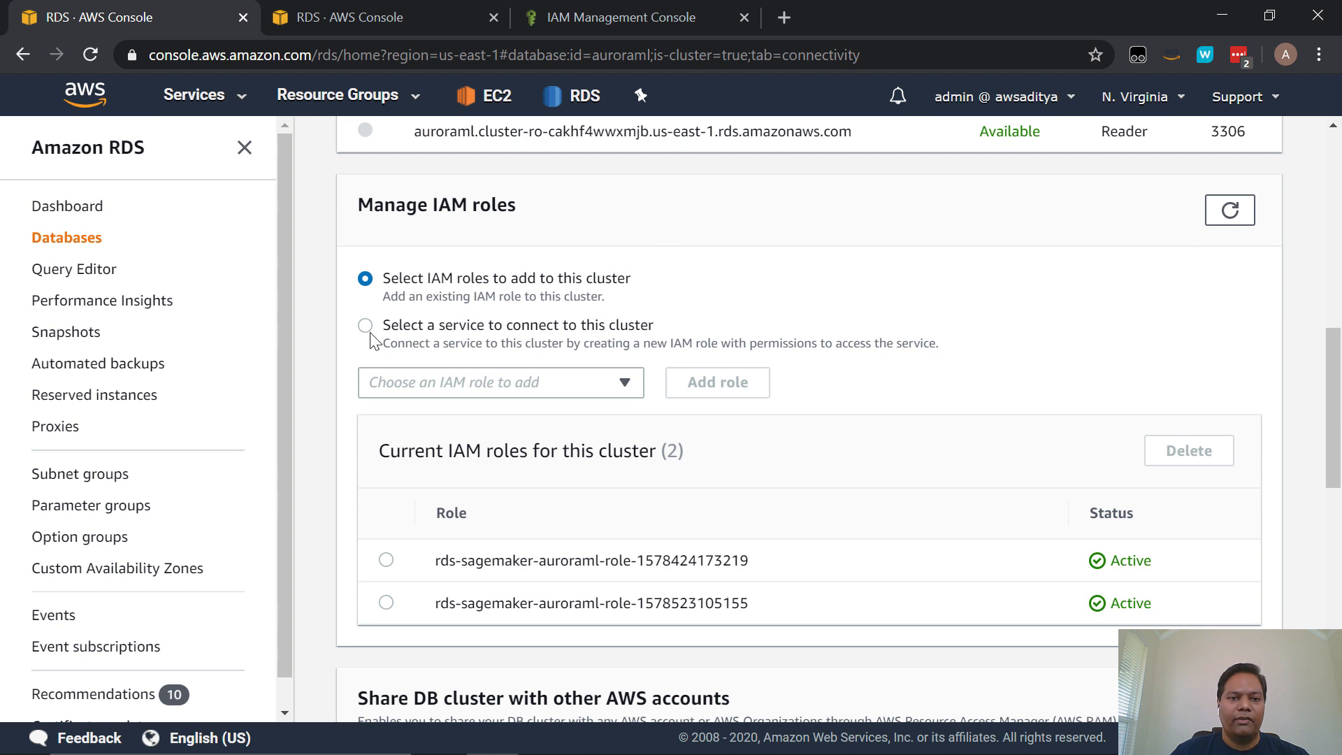
Connect the auroraml cluster to Amazon Comprehend and confirm the new service connection.
click(365, 325)
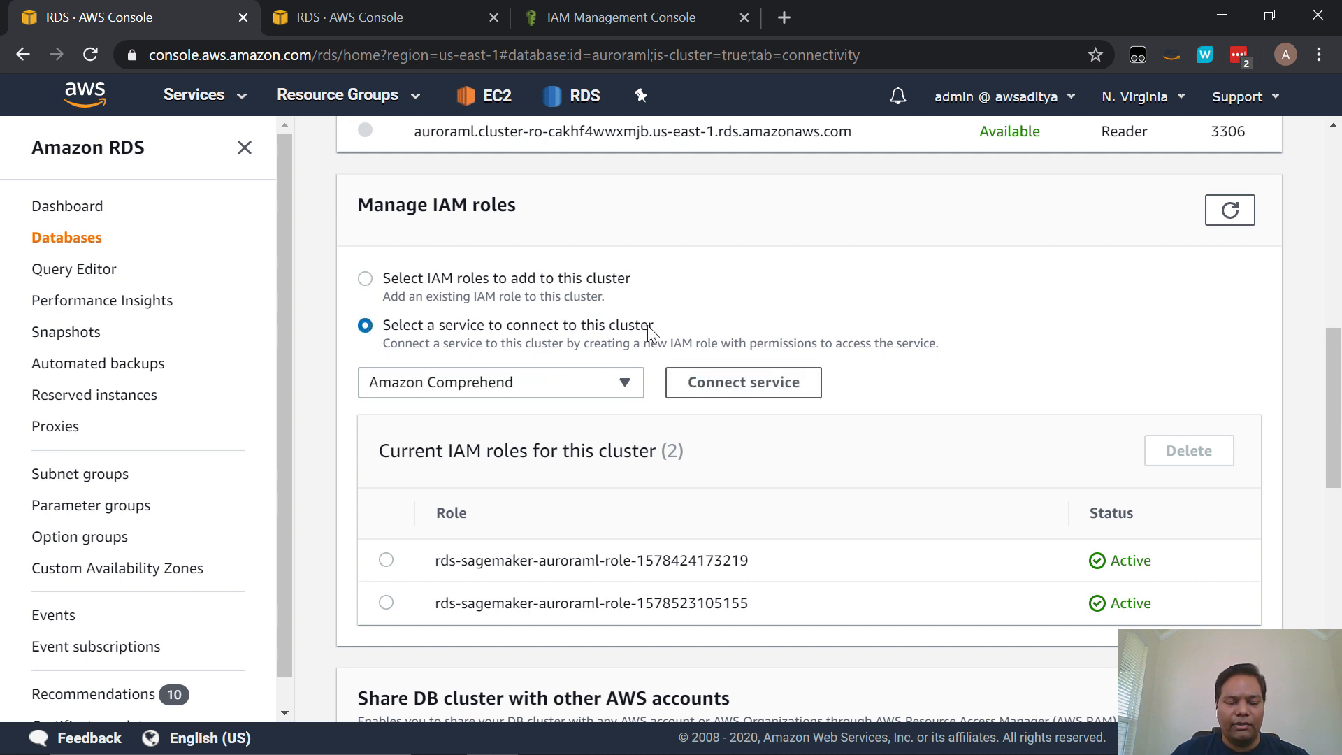
mouse_move(590, 386)
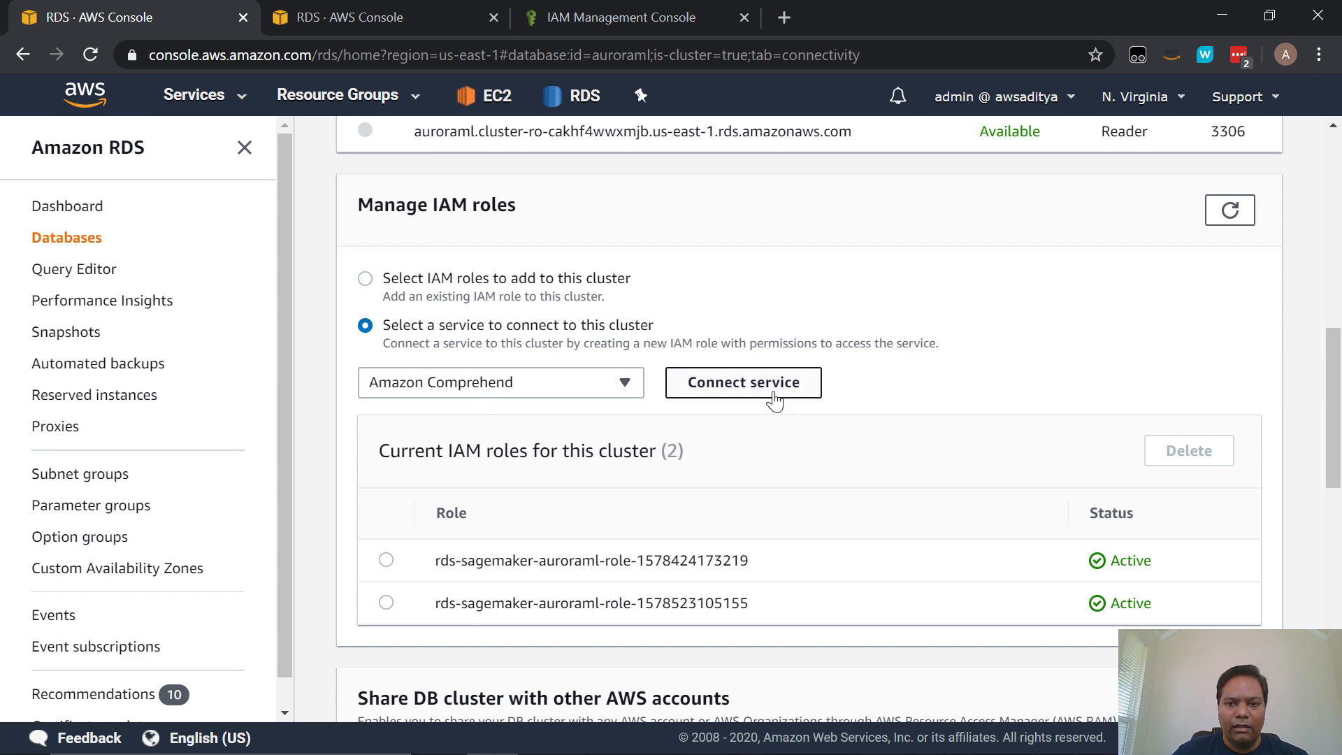
click(743, 382)
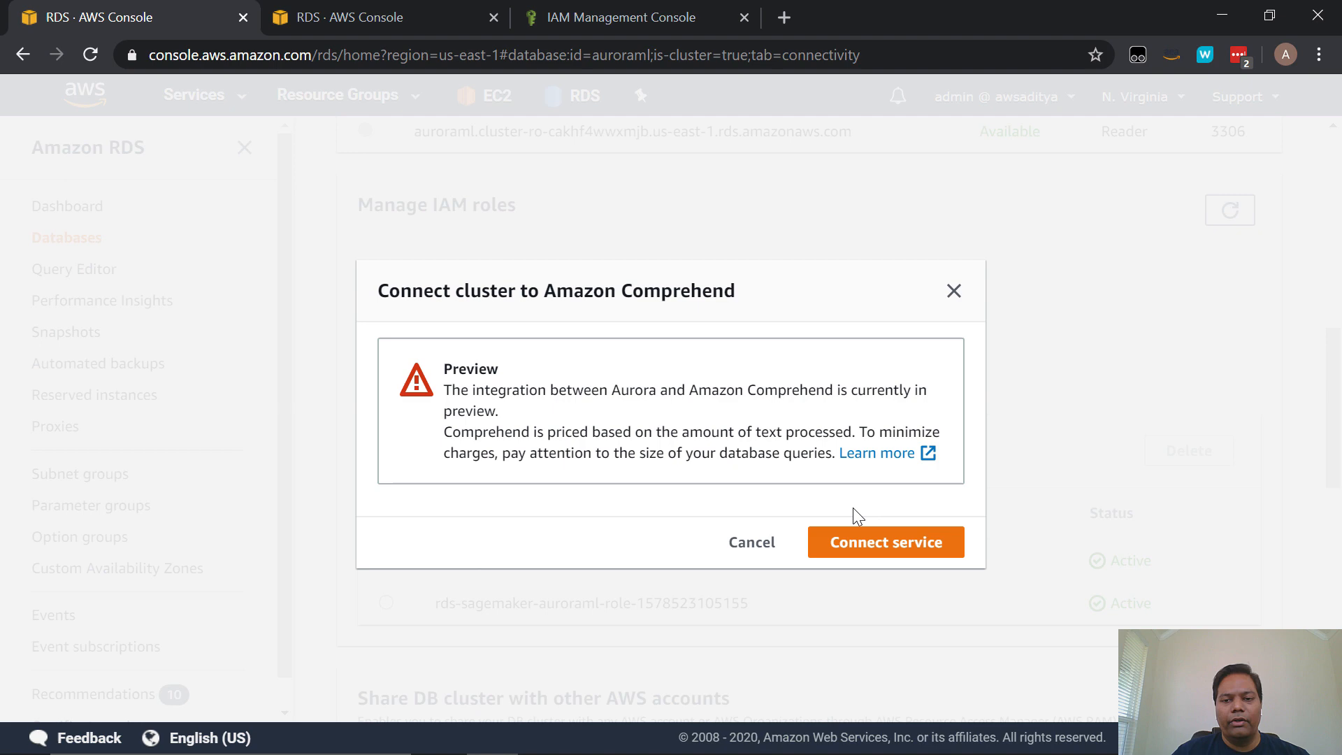
click(885, 543)
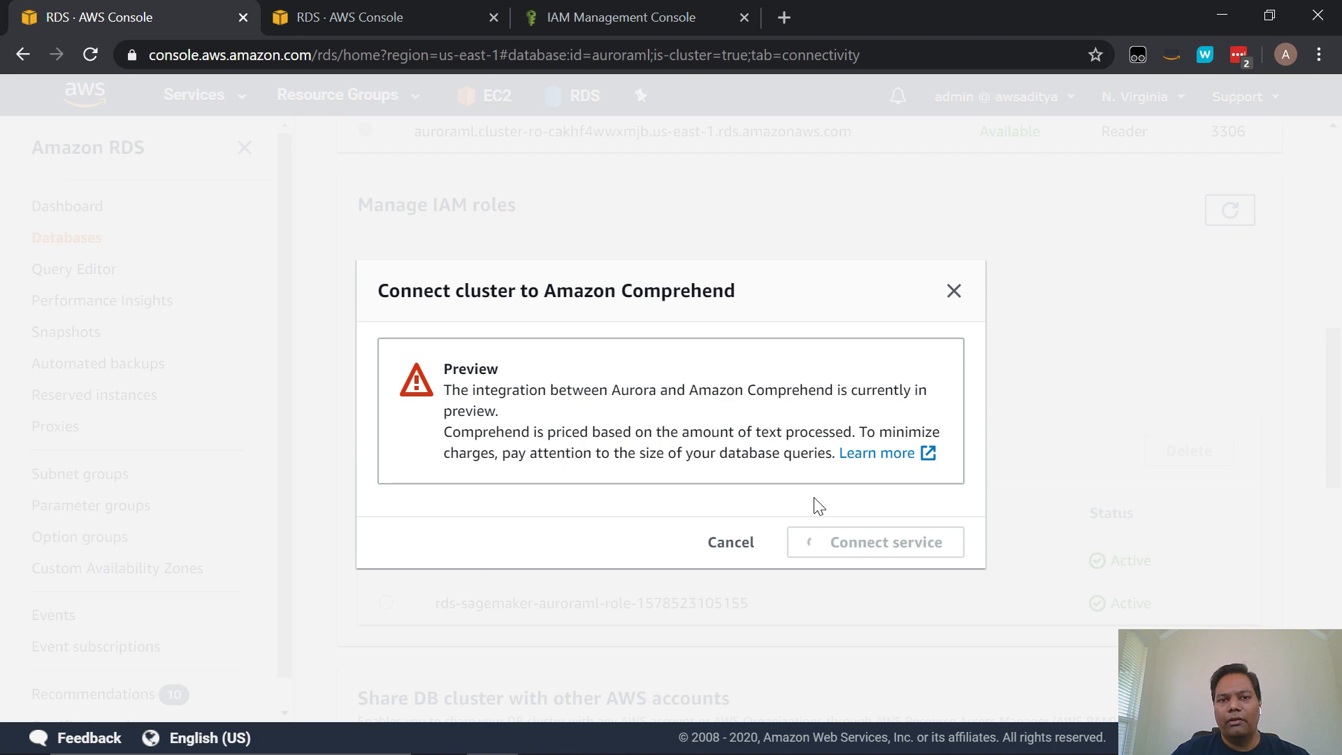
click(874, 542)
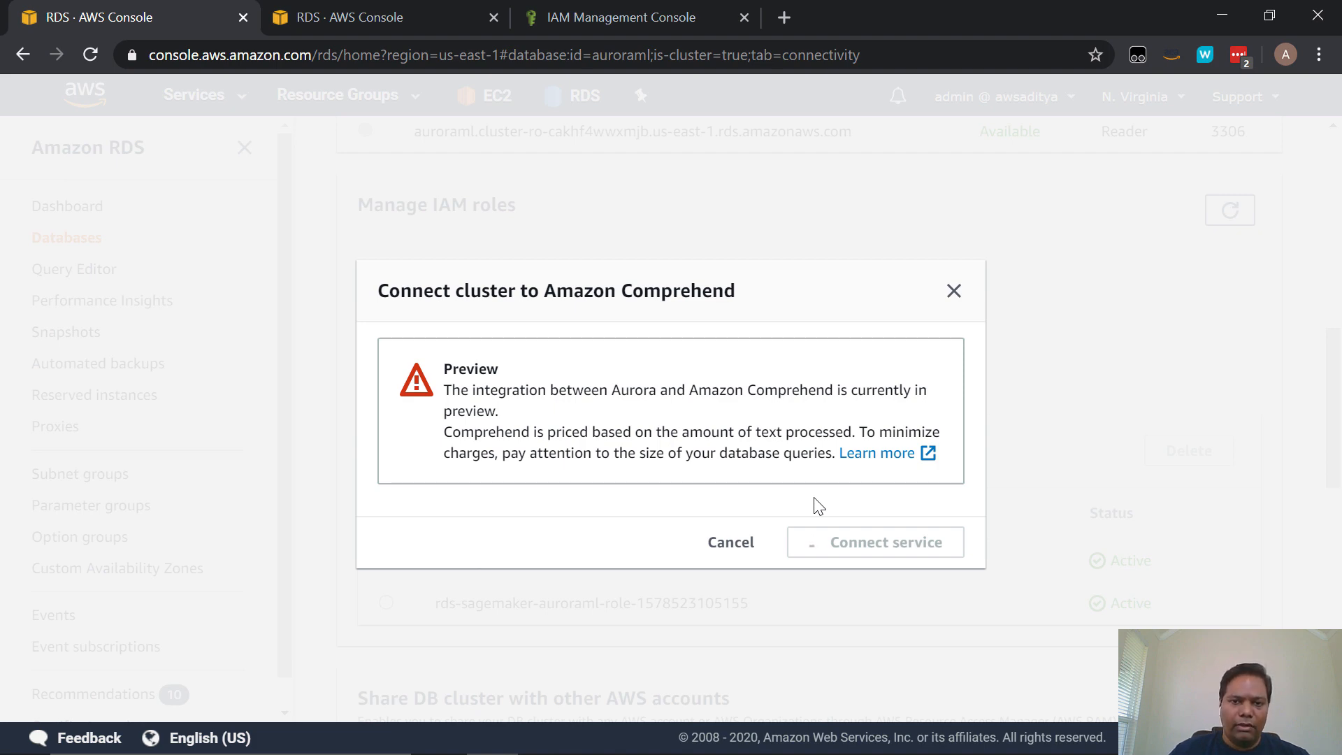
Dismiss the dialog and refresh the role list so the new Comprehend role appears.
click(730, 542)
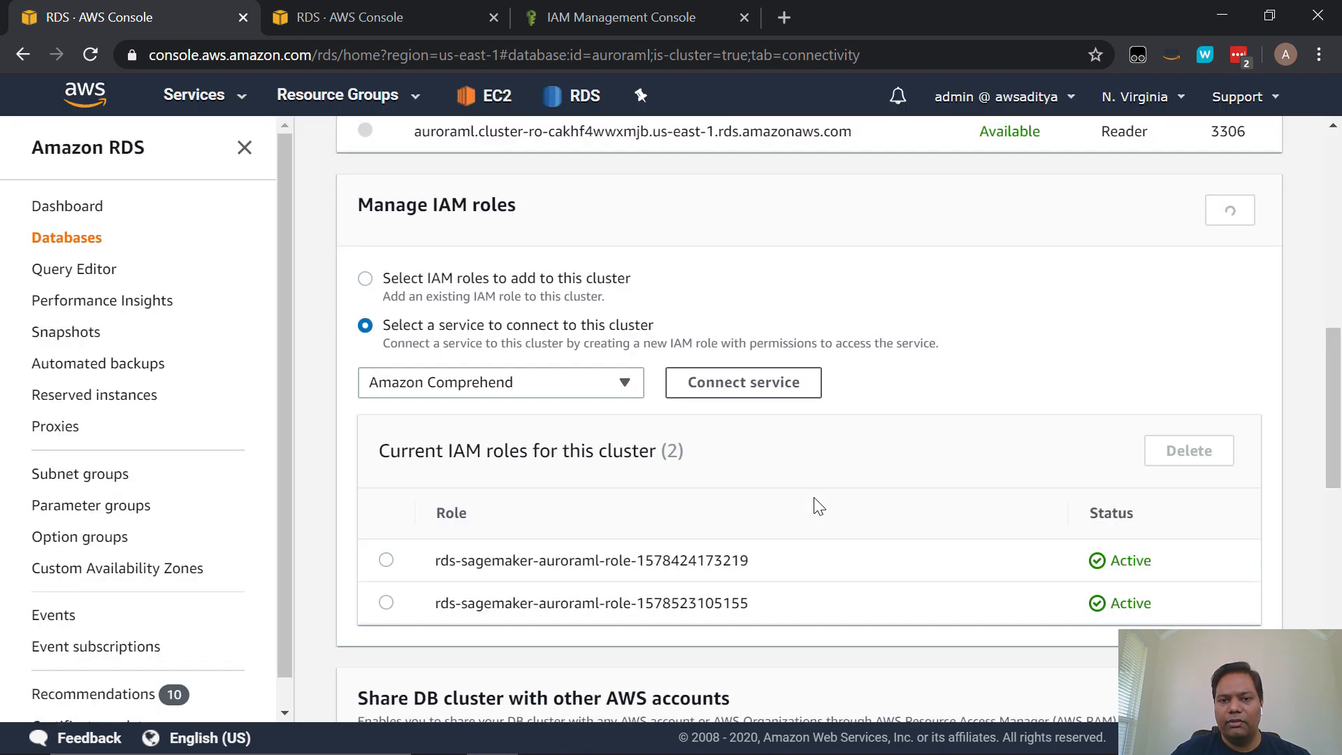
click(742, 383)
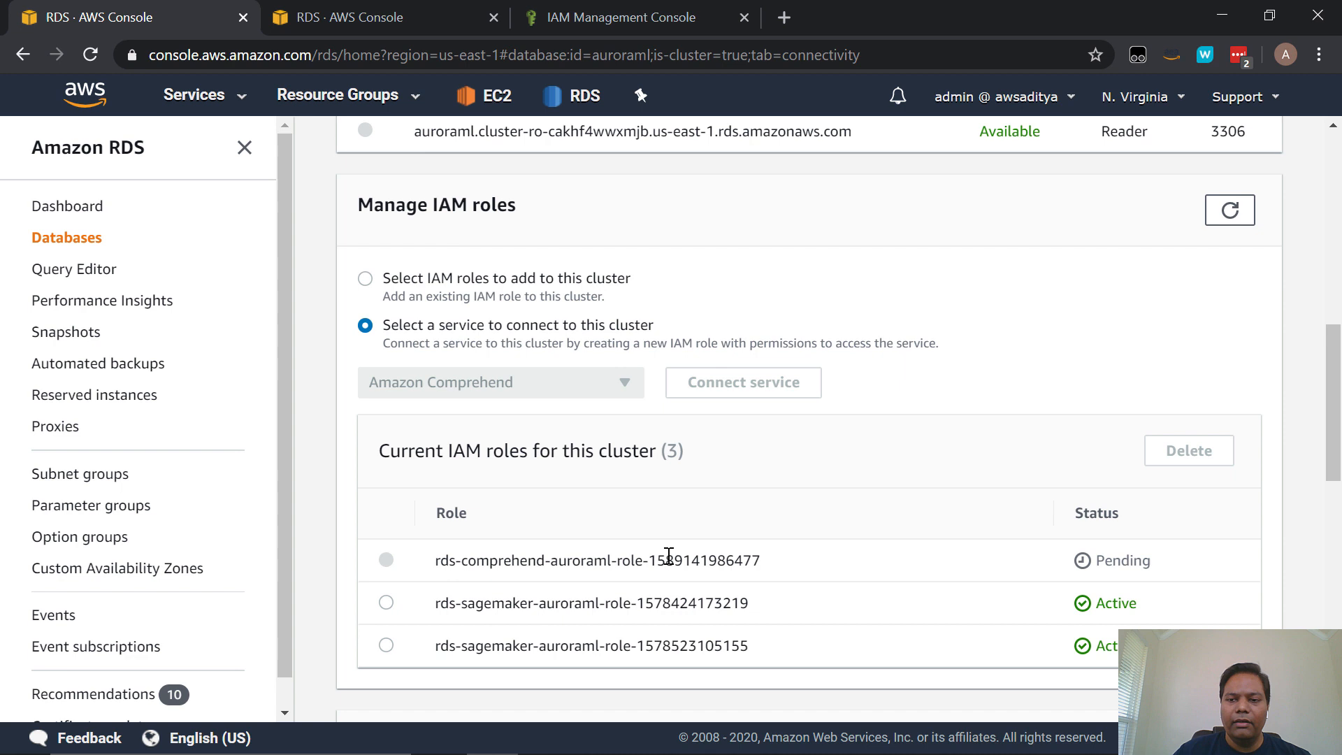
mouse_move(496, 588)
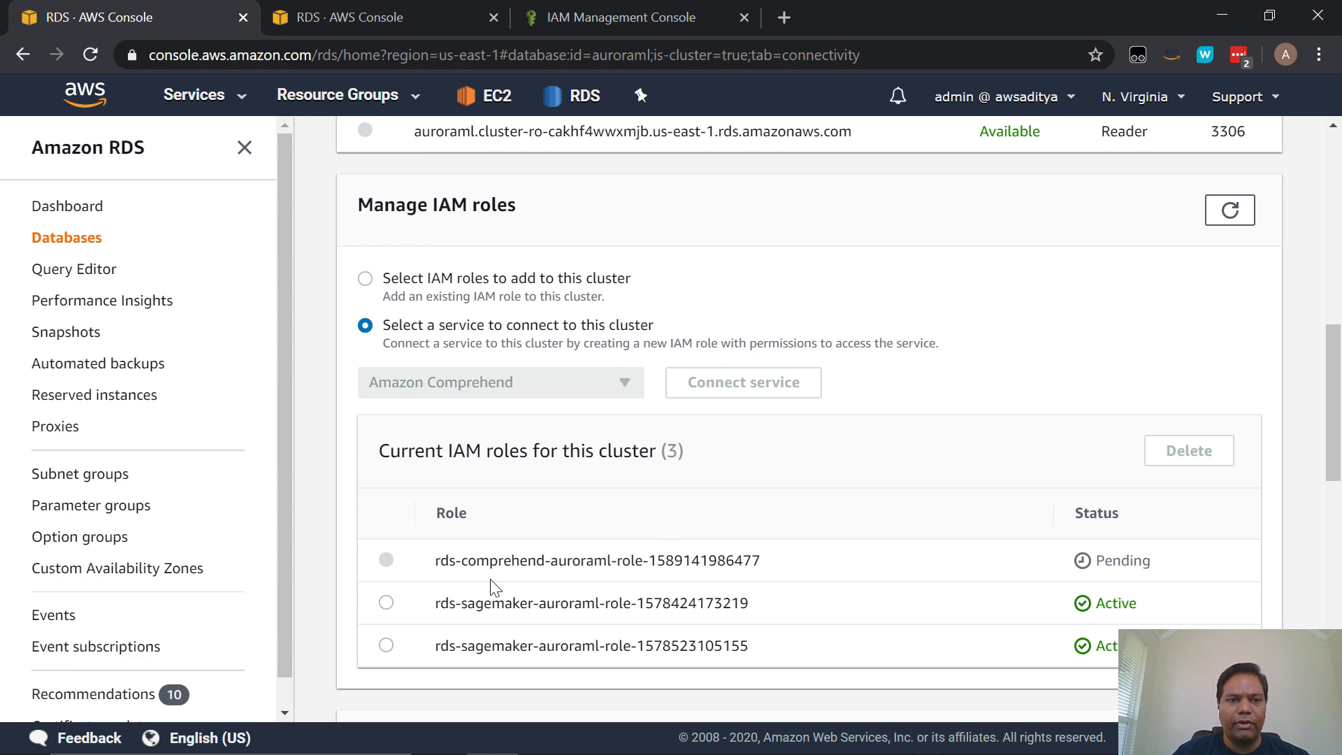
mouse_move(983, 260)
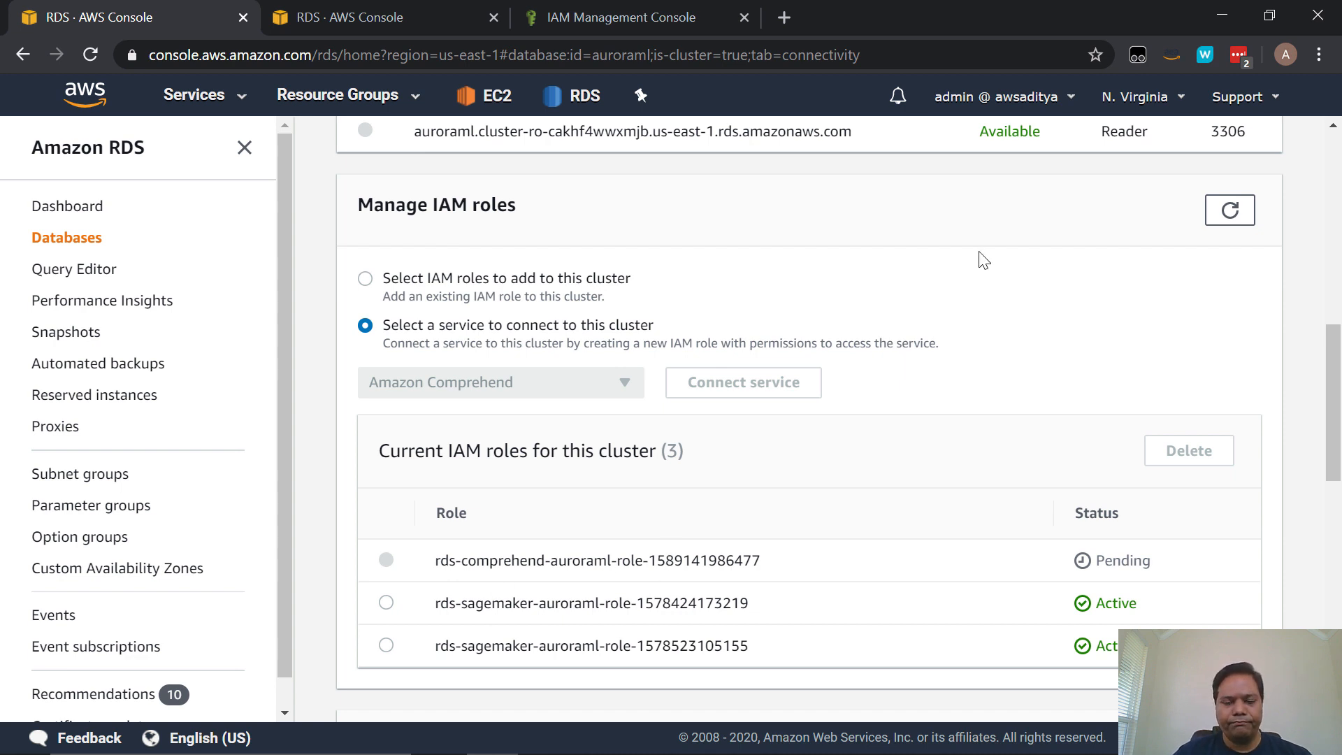
click(386, 571)
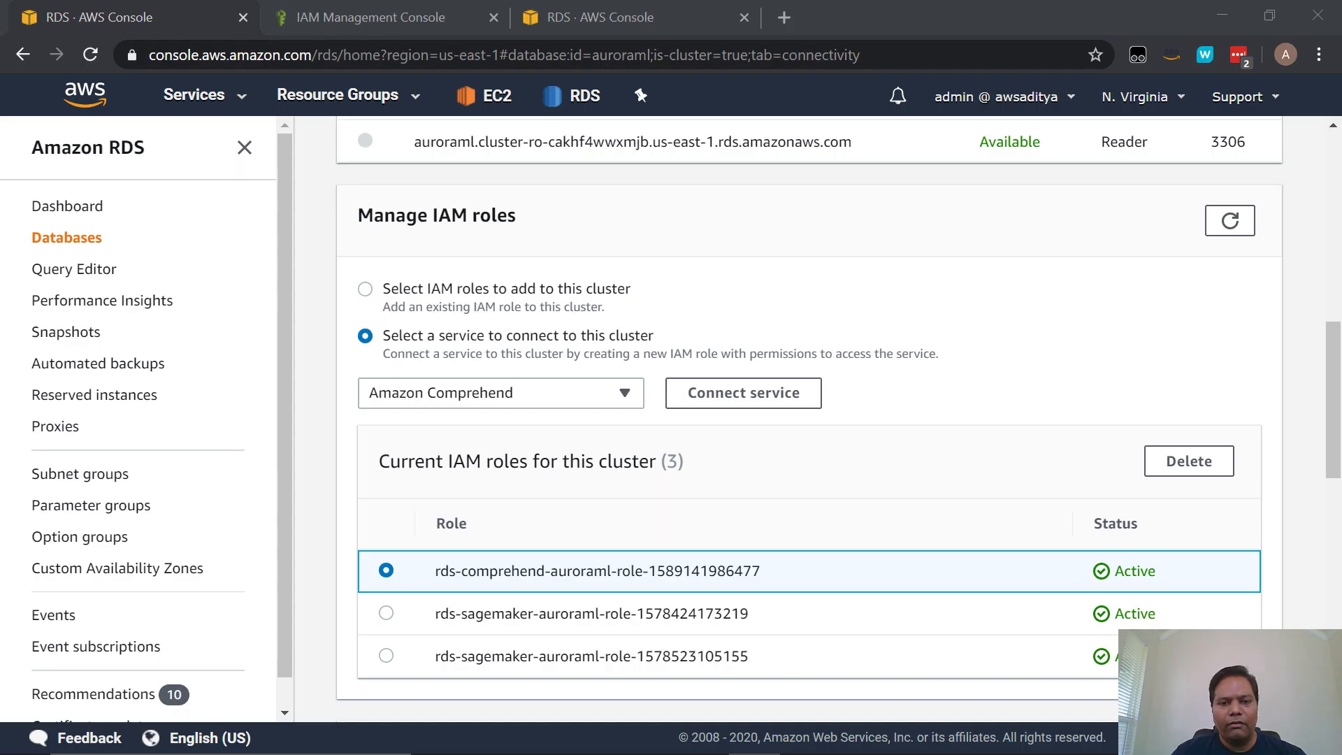
mouse_move(834, 585)
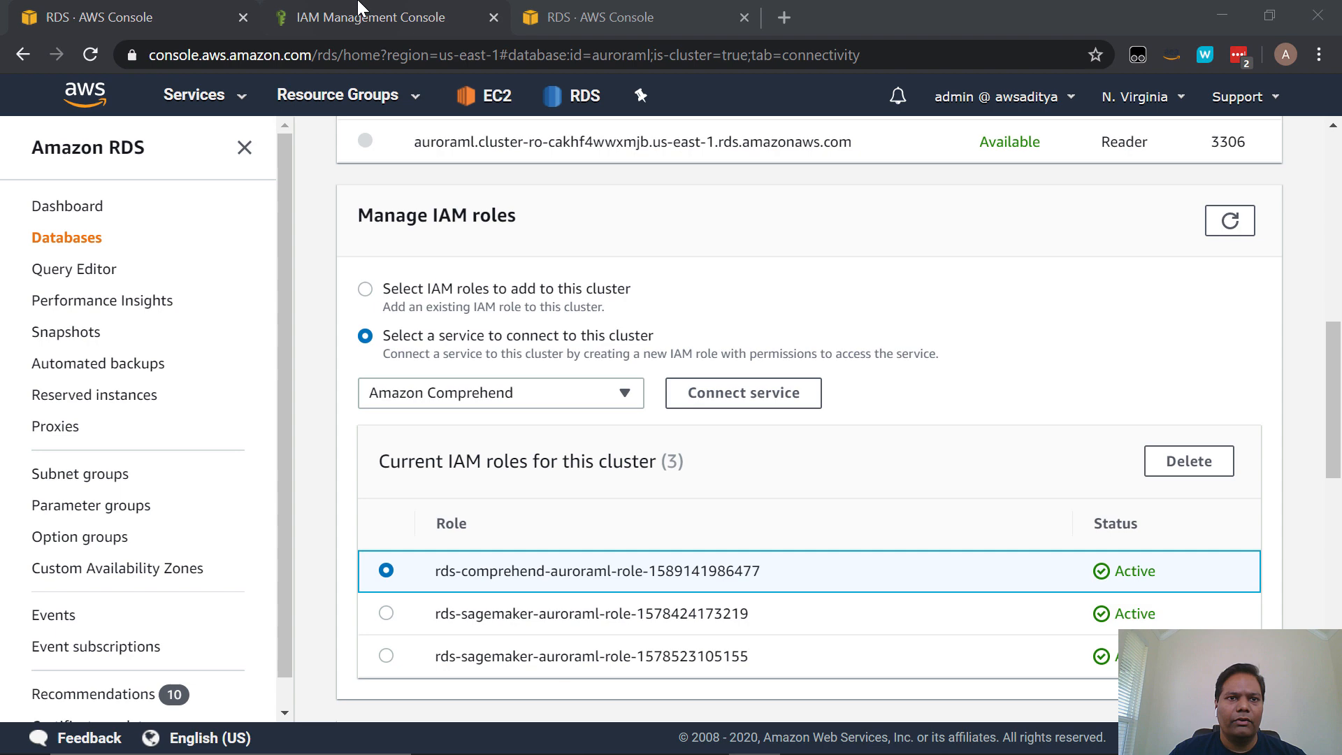
mouse_move(372, 17)
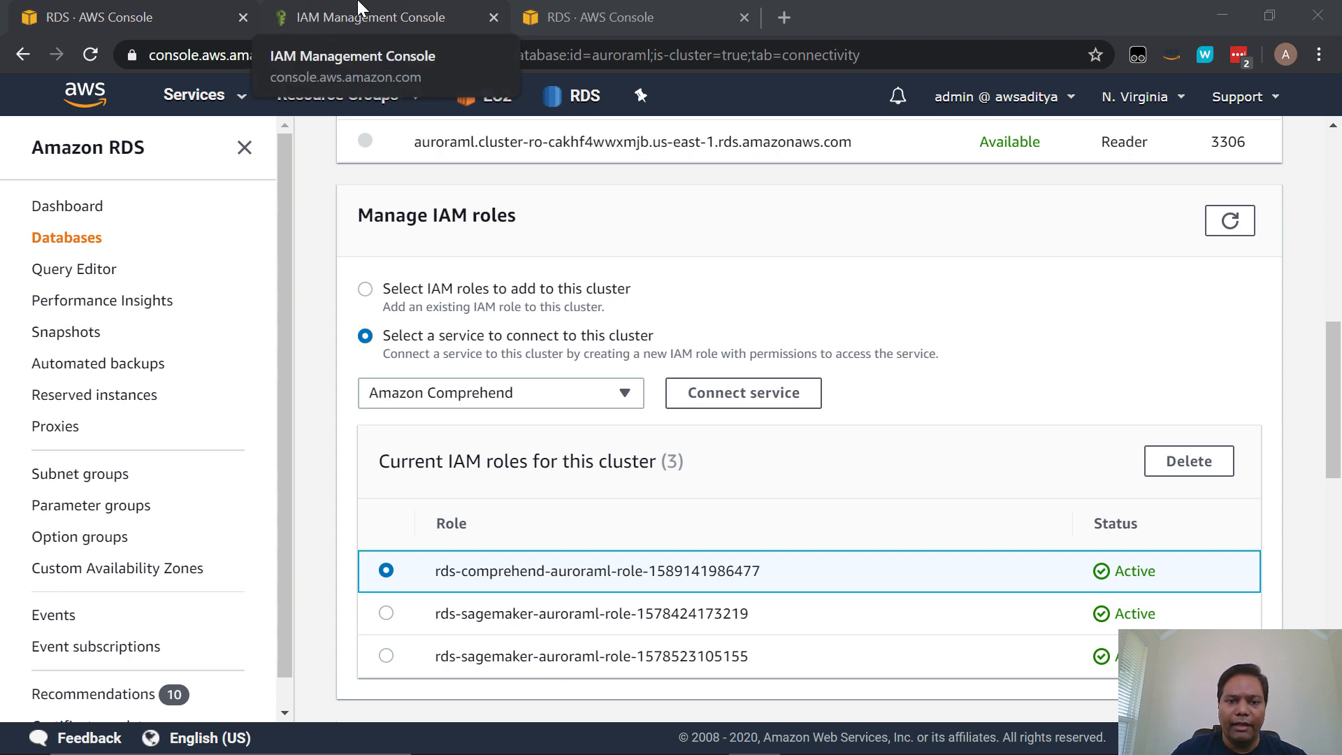
click(372, 16)
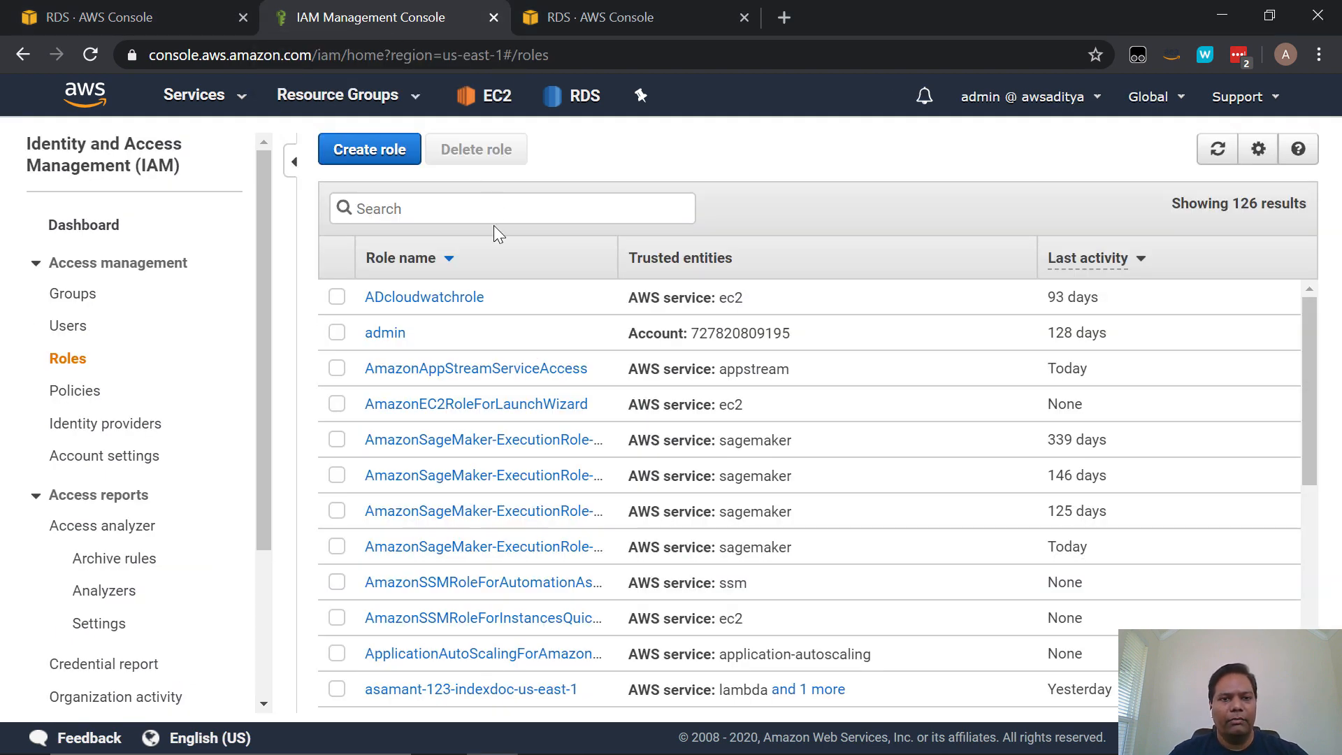
text(rds-comprehend-auroraml-role-1589141986477)
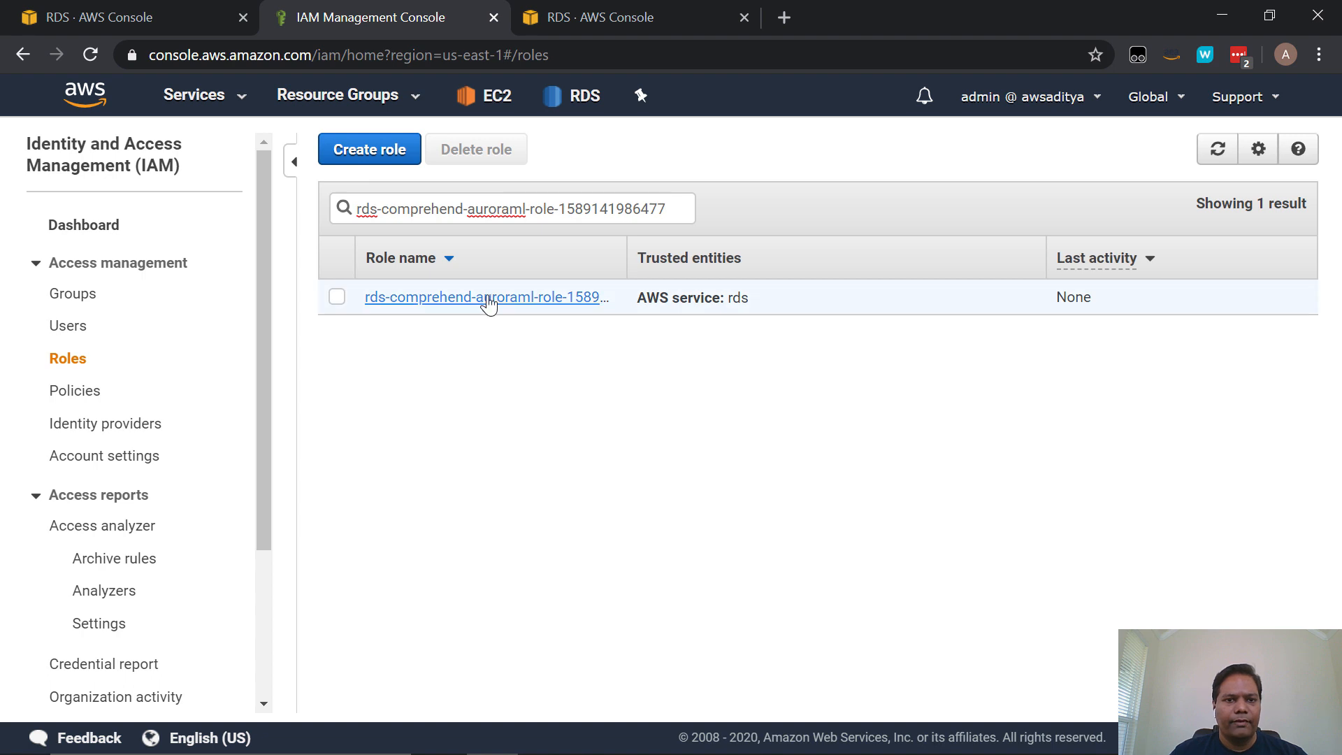
click(485, 297)
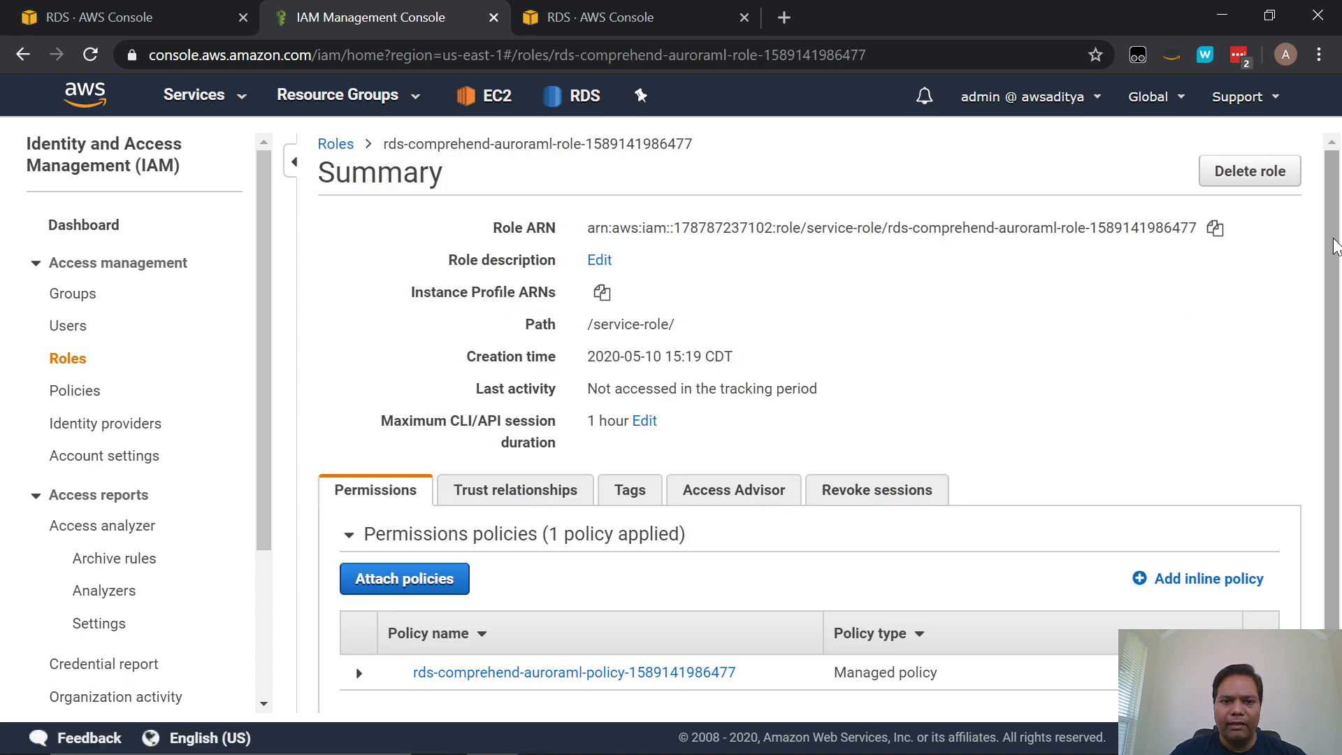
Expand the attached policy to show the DetectSentiment and BatchDetectSentiment permissions.
scroll(down, 3)
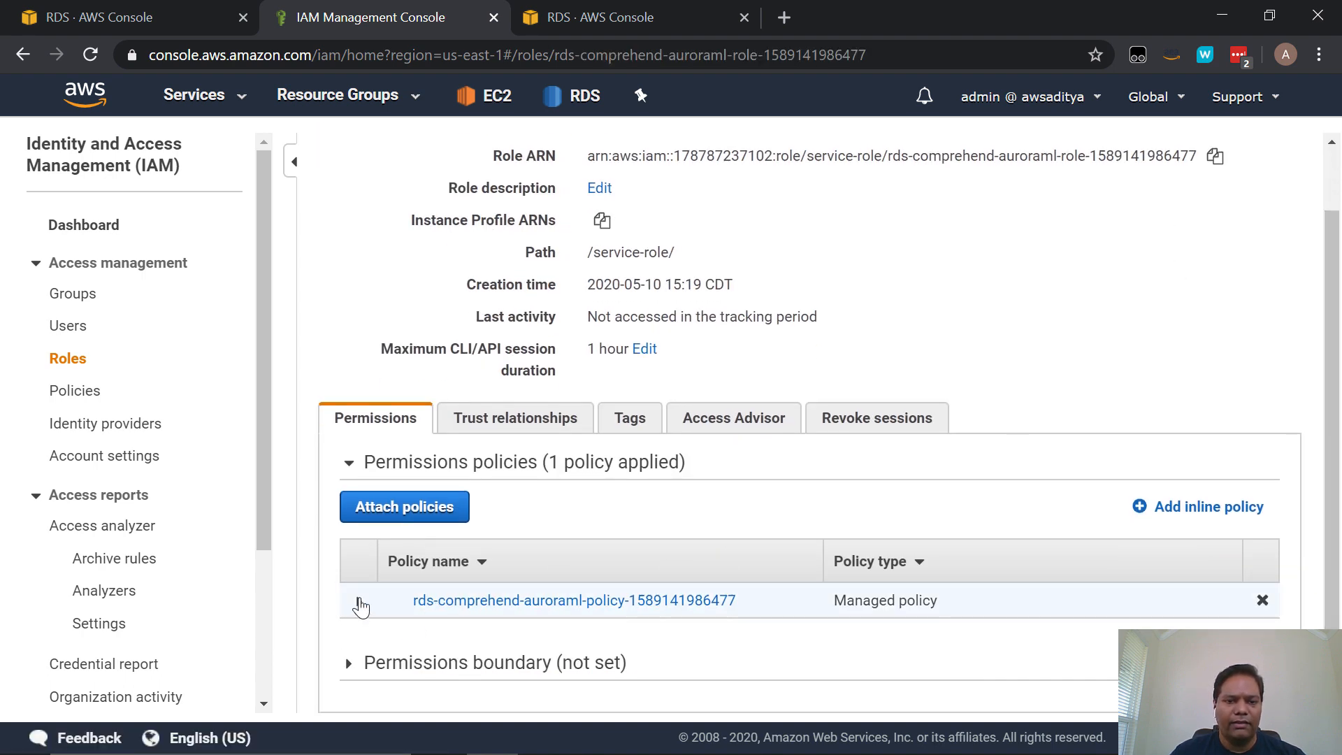
click(359, 600)
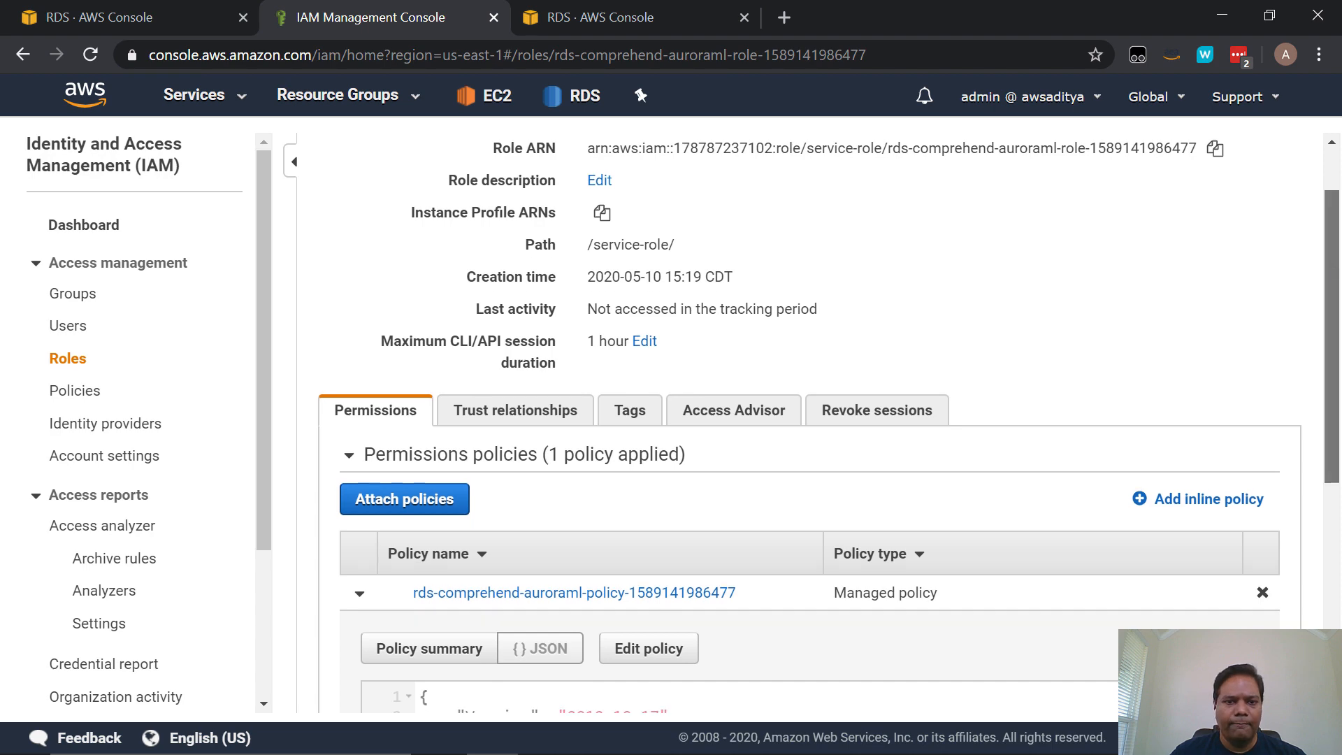
scroll(down, 3)
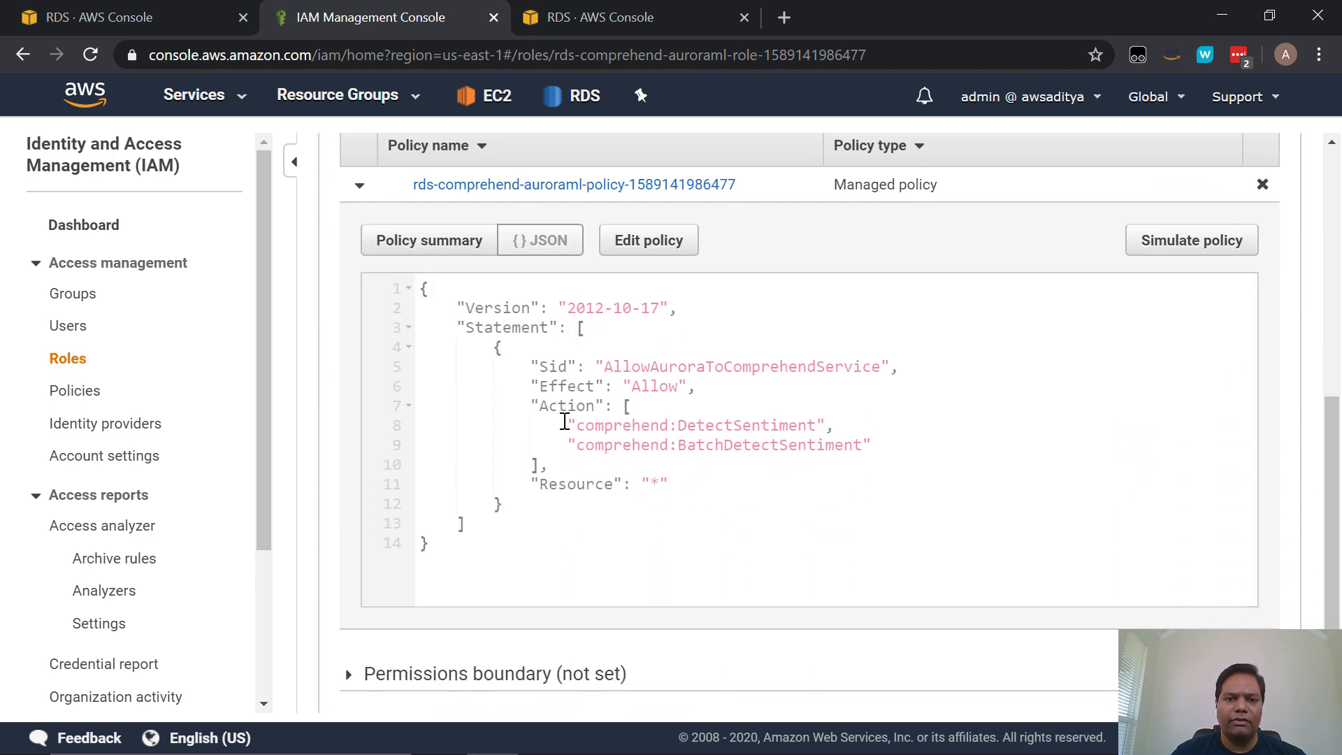
mouse_move(685, 445)
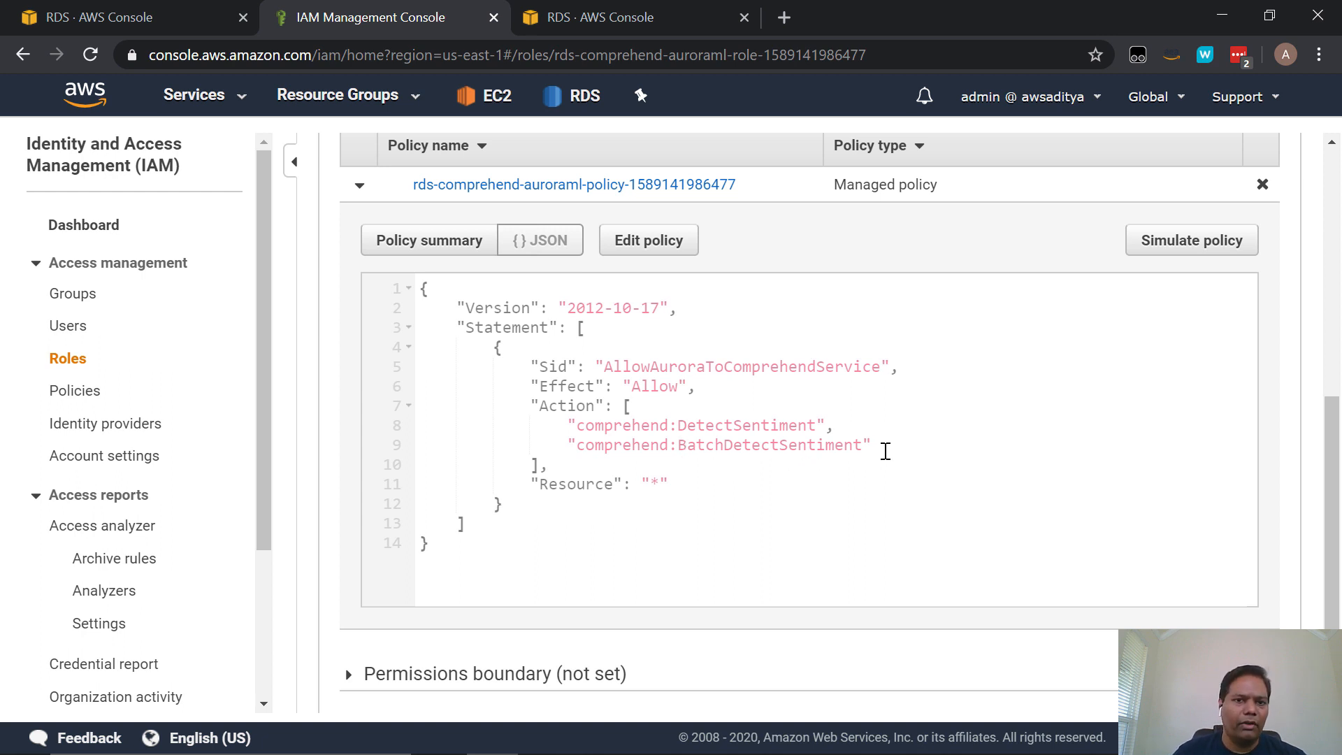
scroll(down, 3)
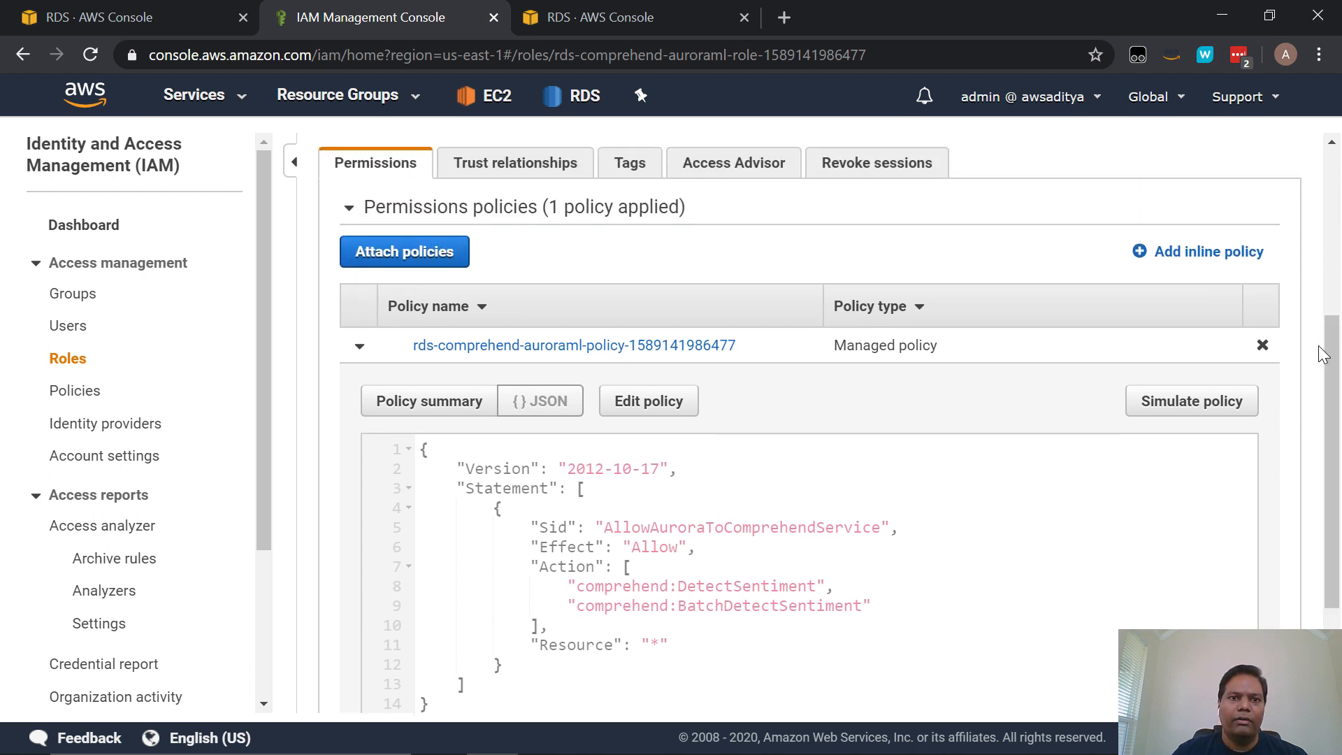
View the role's Trust relationships showing rds.amazonaws.com, then return to the RDS cluster page.
click(516, 162)
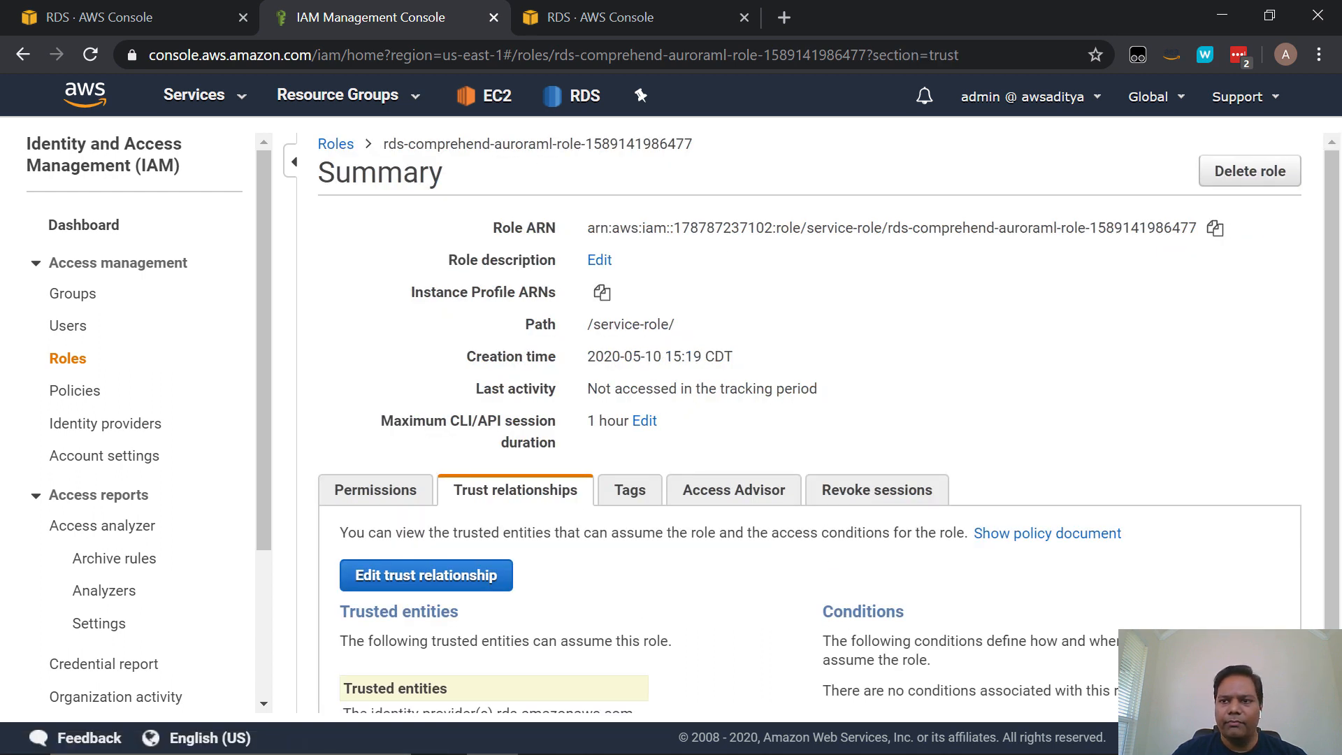
scroll(down, 3)
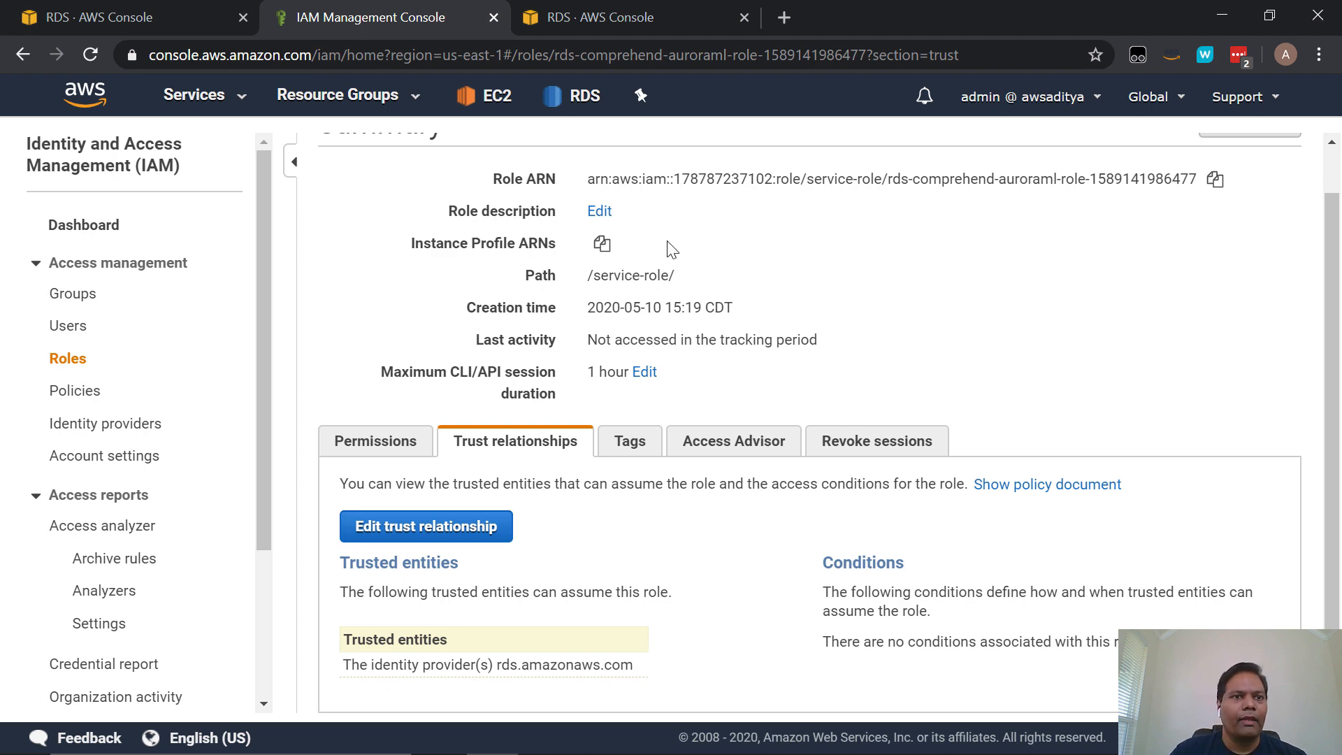
click(129, 17)
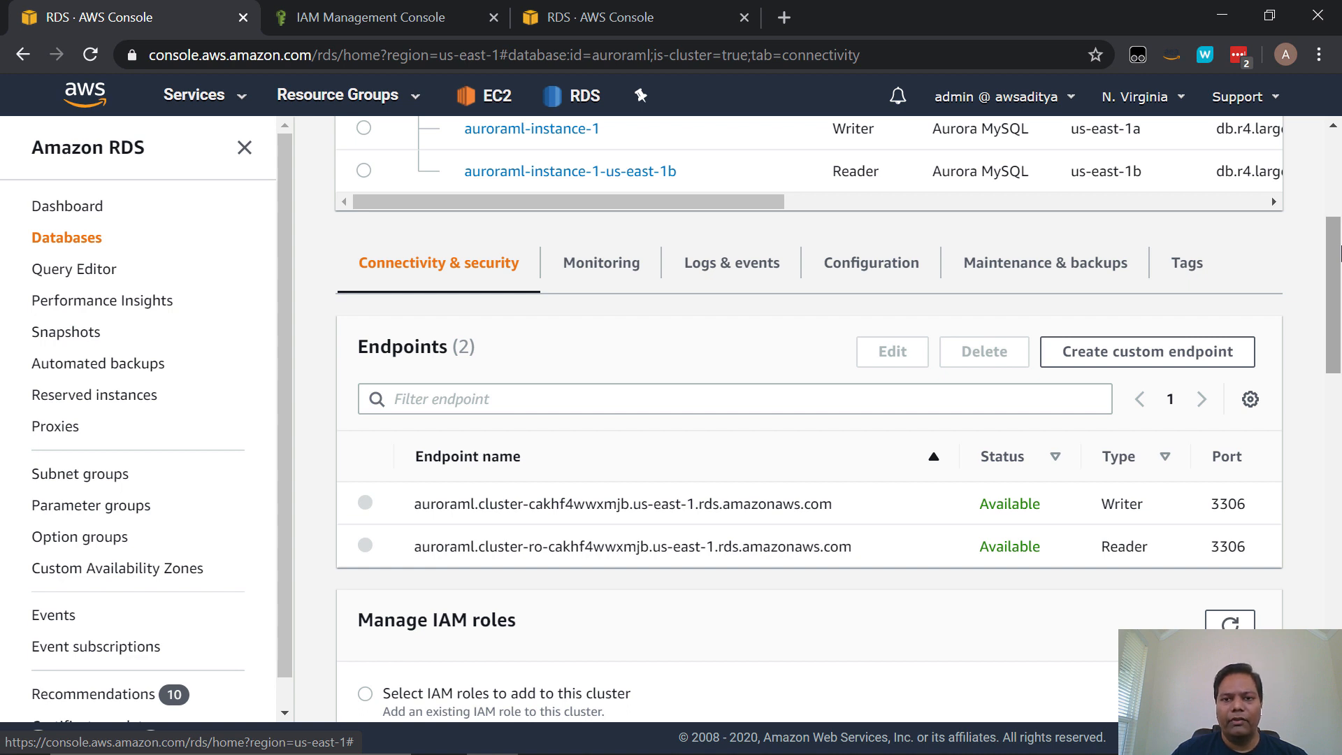
mouse_move(797, 454)
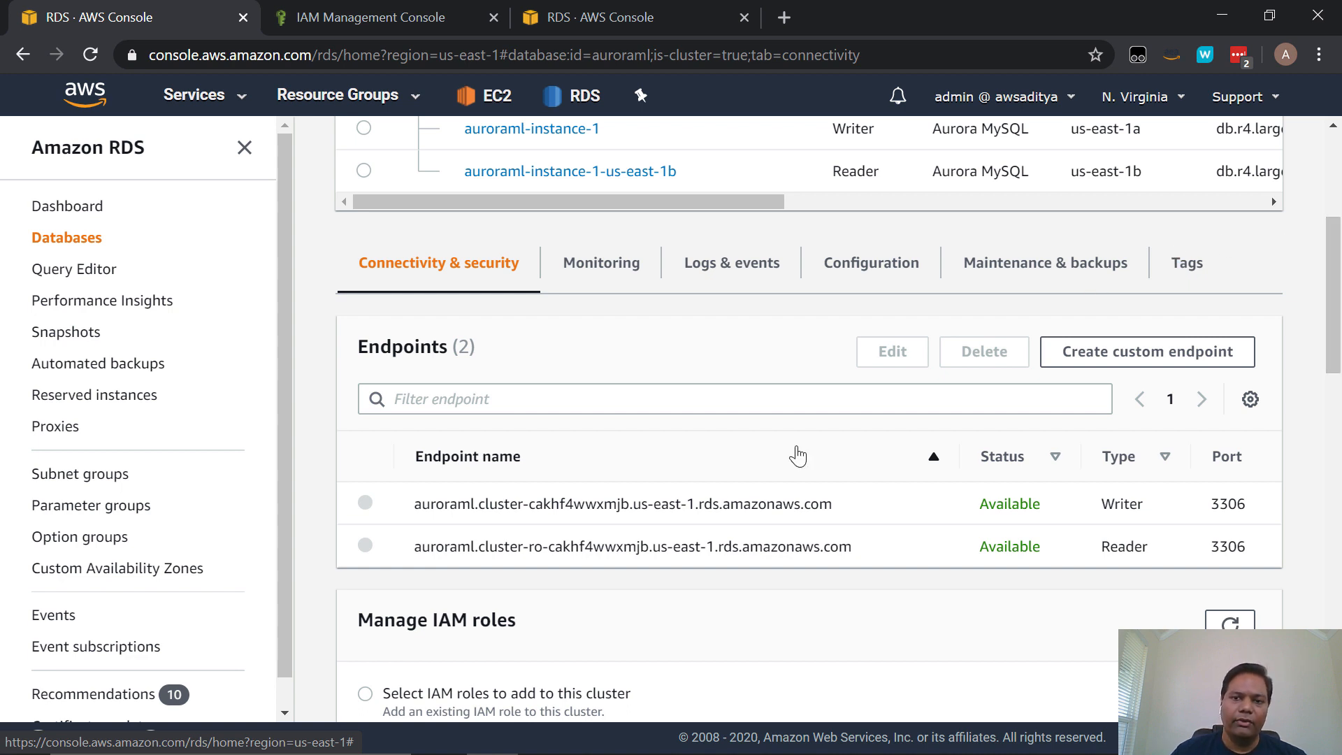
mouse_move(860, 283)
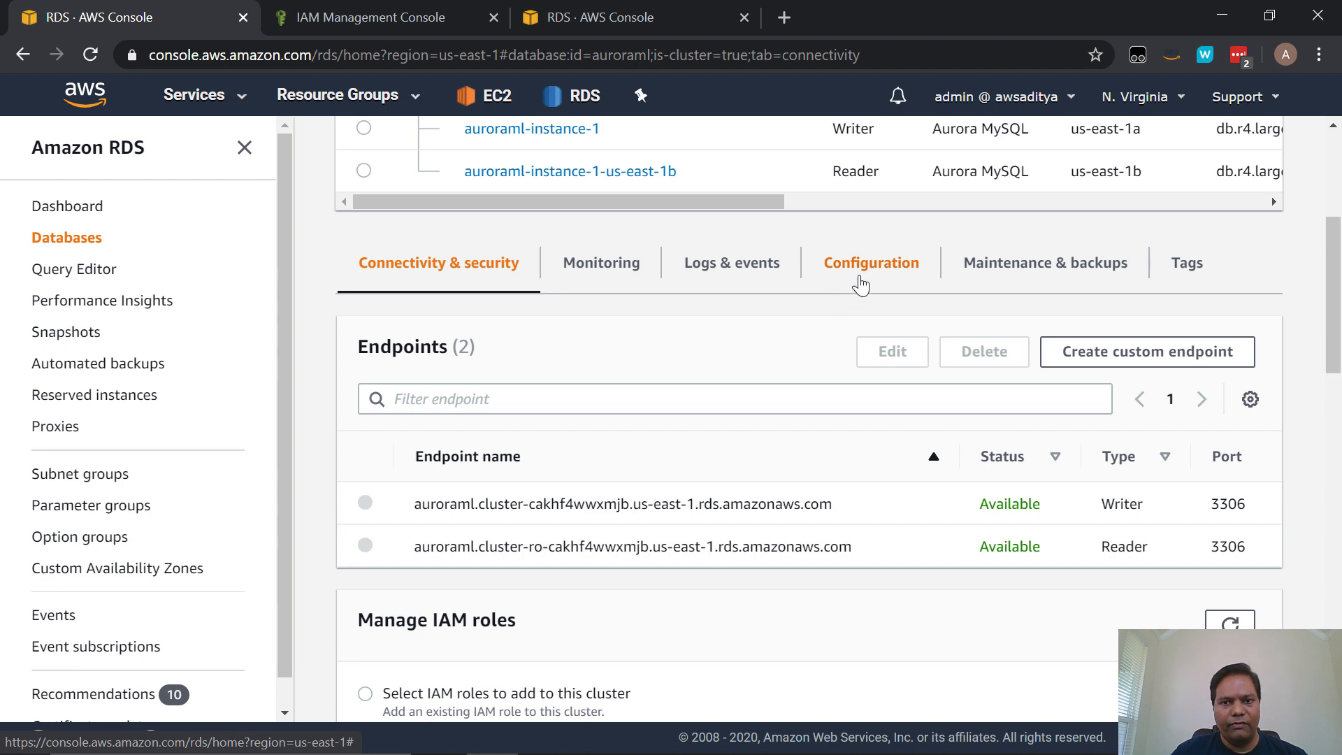
Show the auroraml Configuration details and open the aurora-mysql57-cluster-ml parameter group.
click(871, 263)
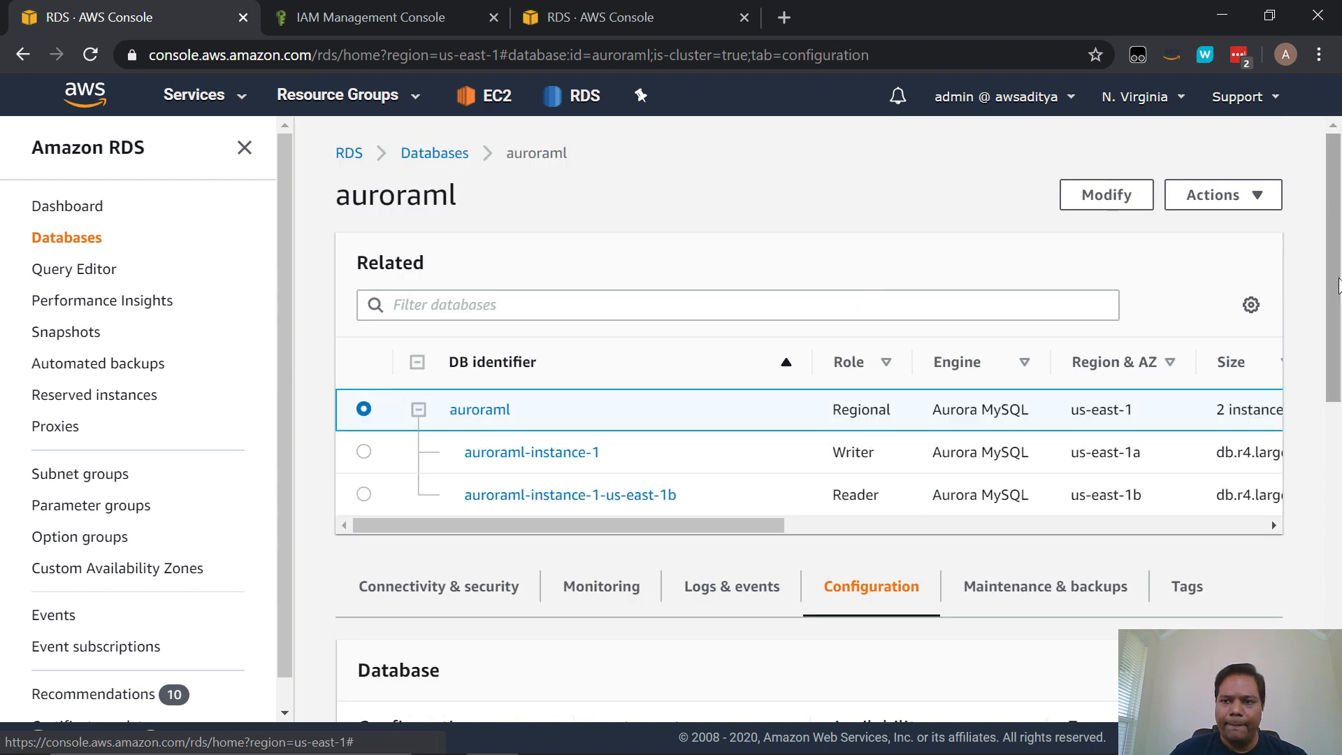
scroll(down, 3)
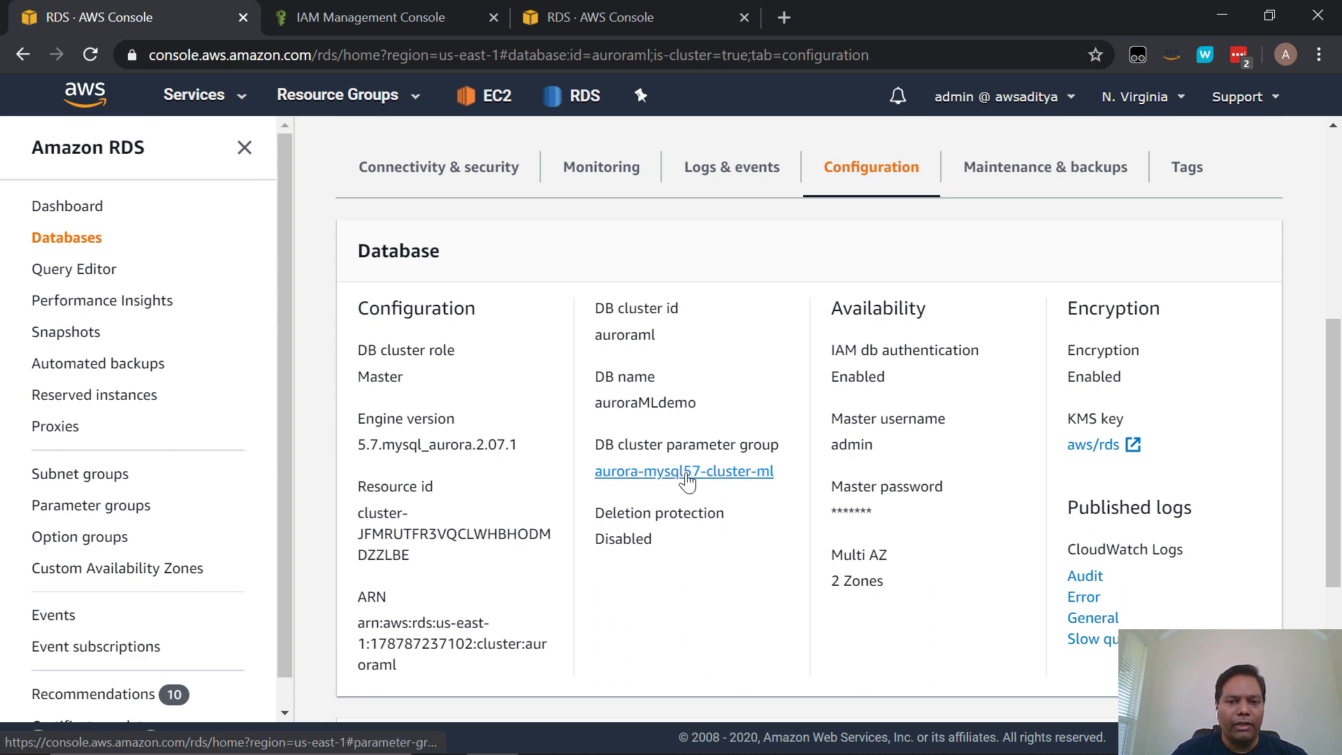
click(684, 471)
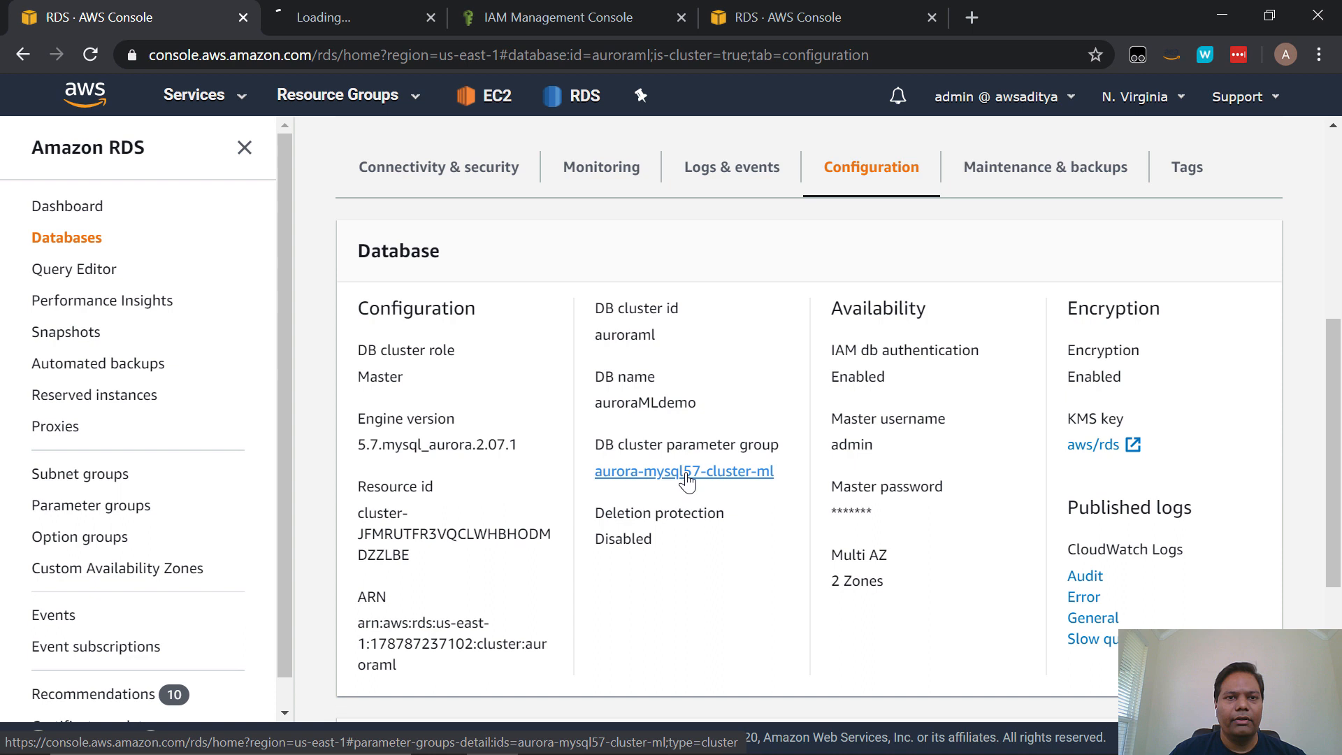
Filter the aurora-mysql57-cluster-ml parameters with 'compreh' to isolate aws_default_comprehend_role.
click(683, 471)
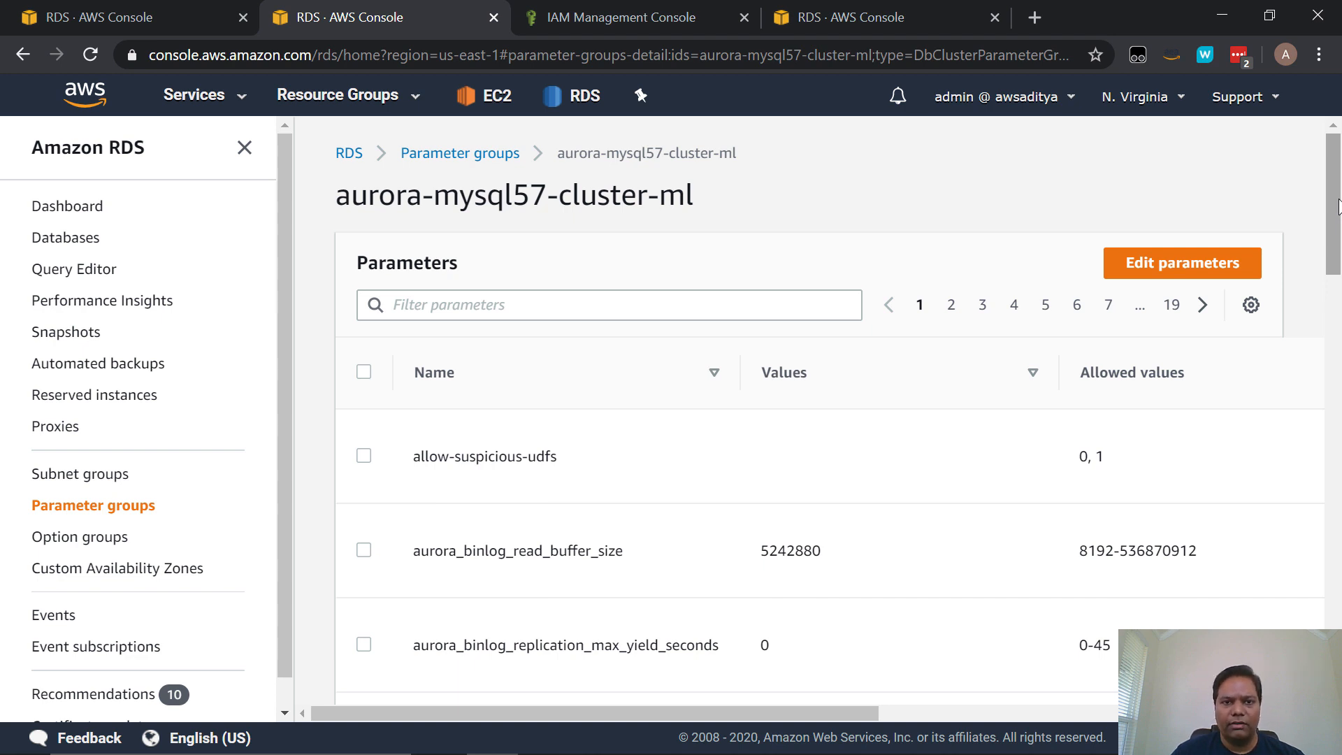
mouse_move(701, 242)
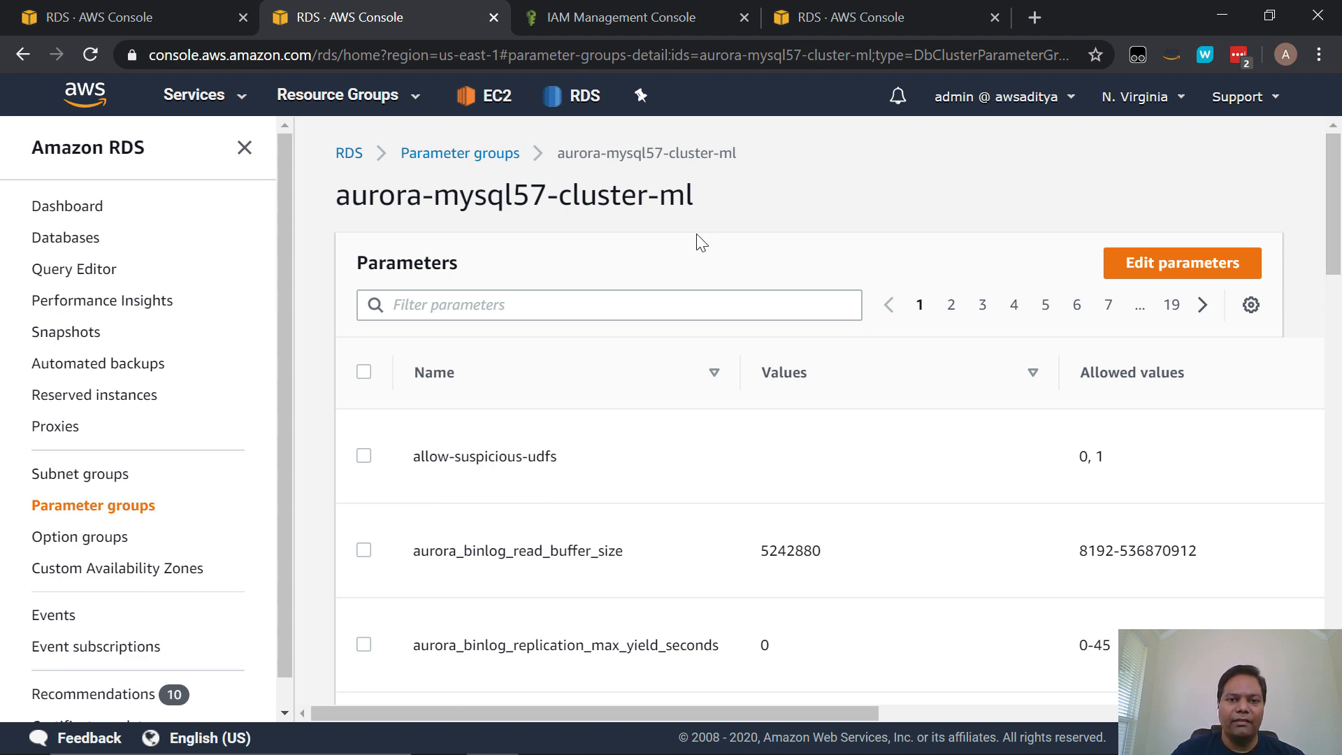
mouse_move(675, 265)
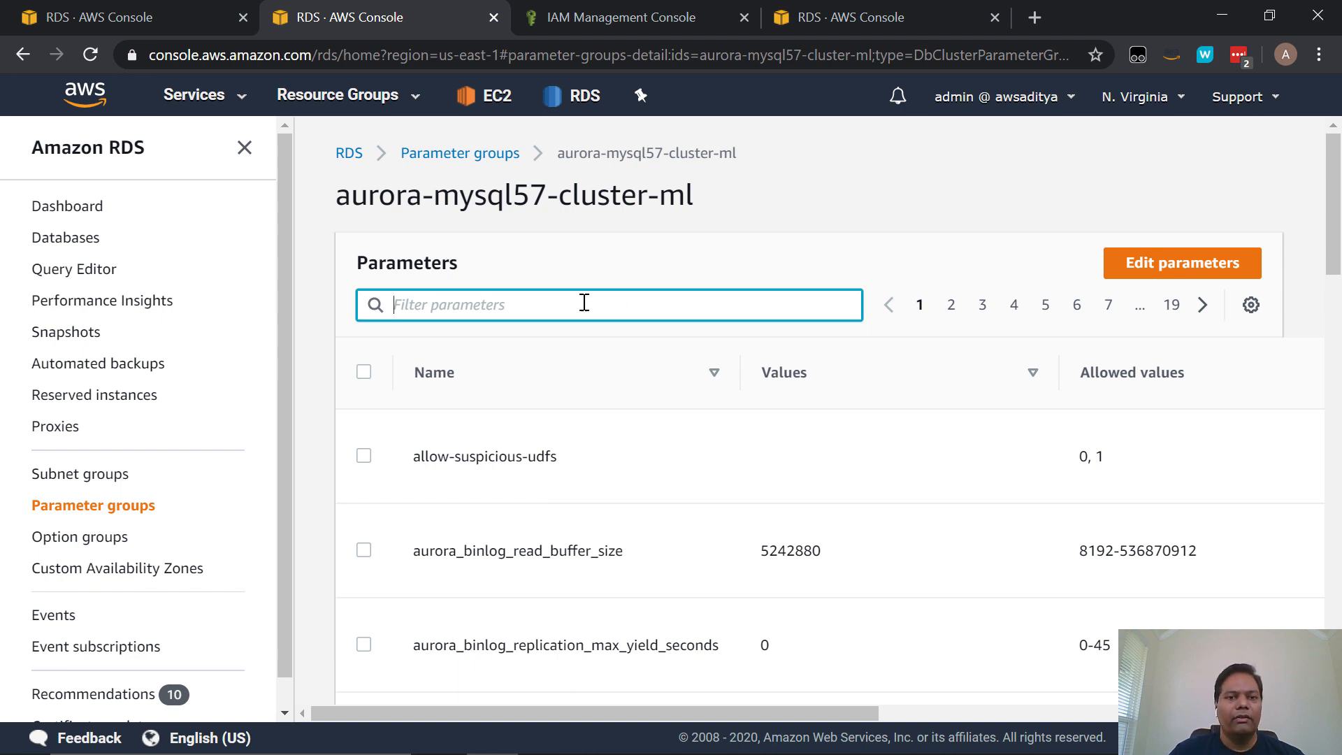
mouse_move(691, 267)
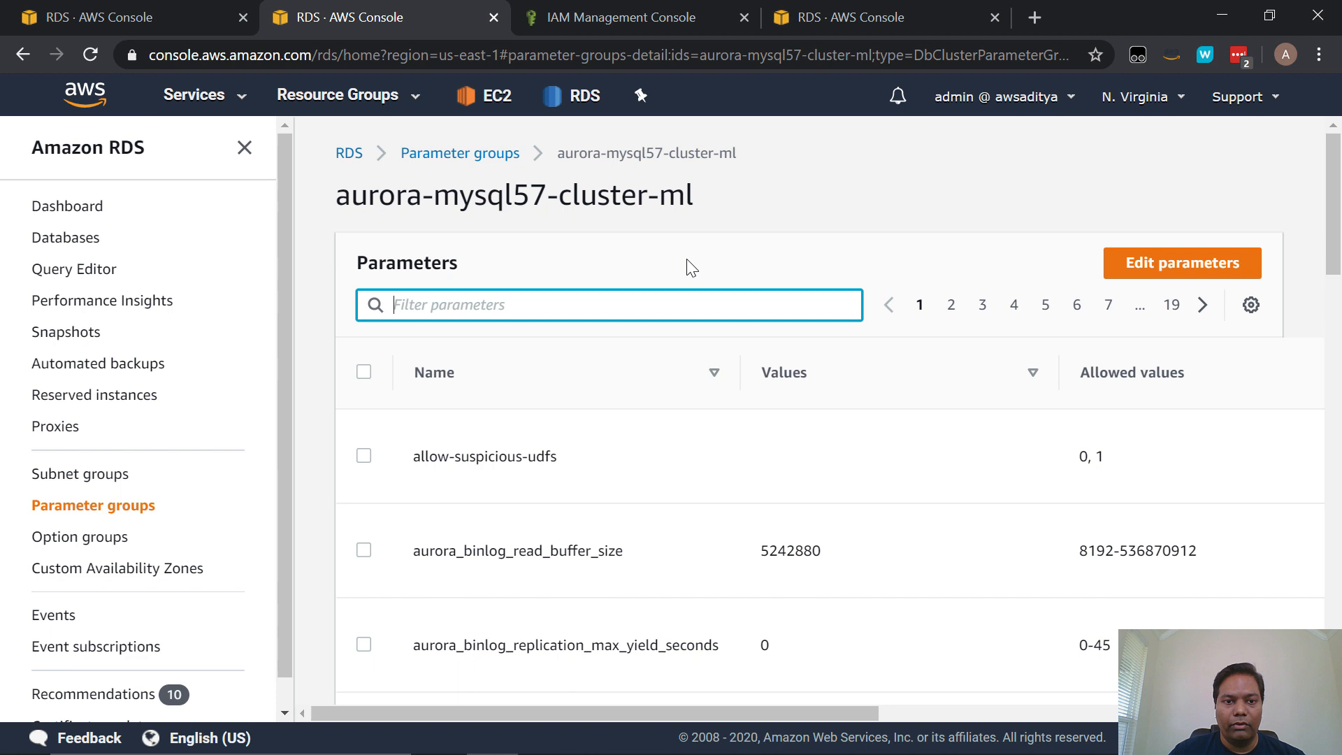
text(compreh)
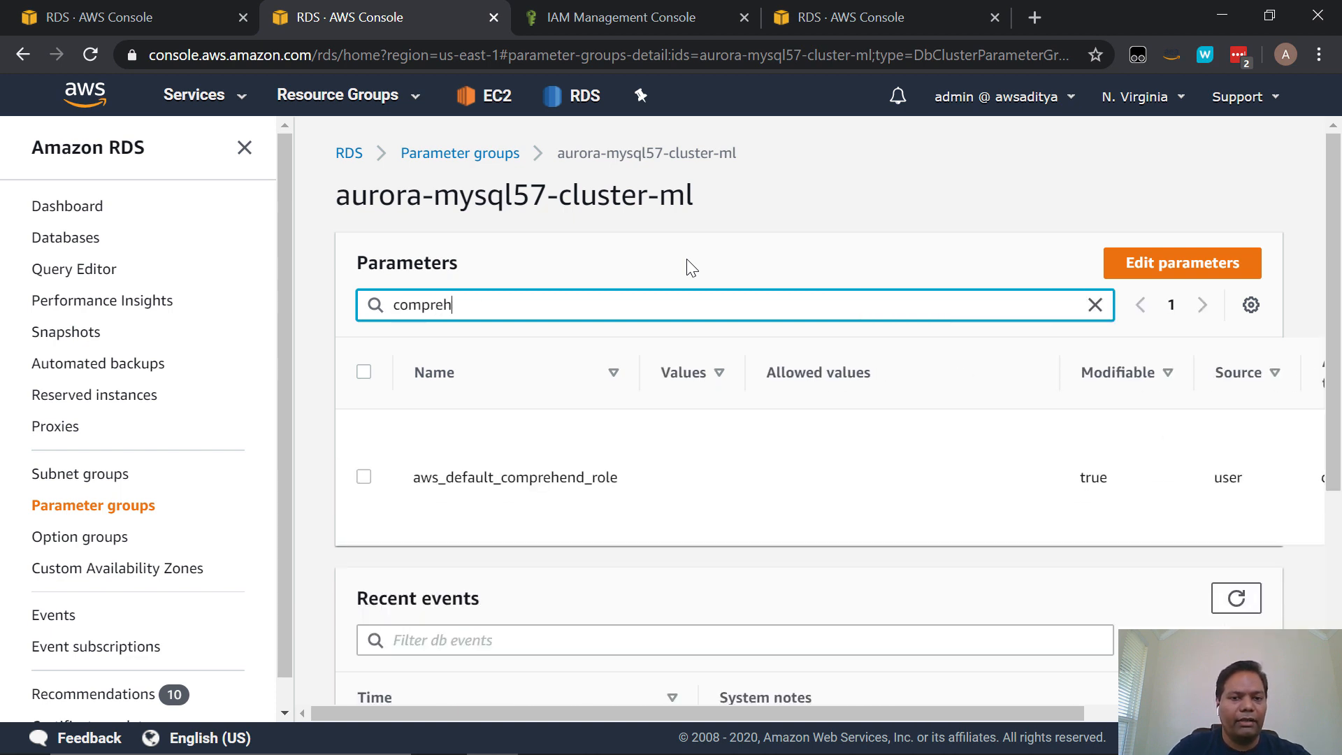
mouse_move(407, 508)
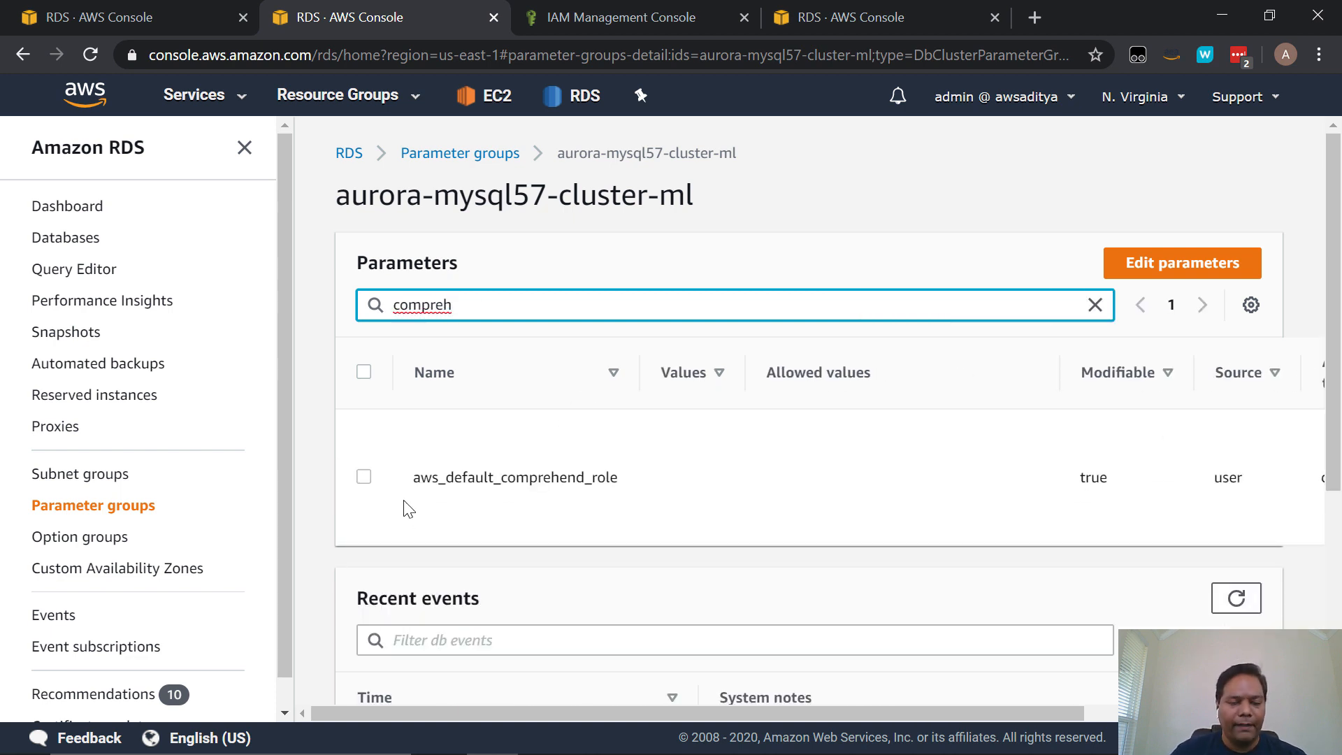
mouse_move(503, 536)
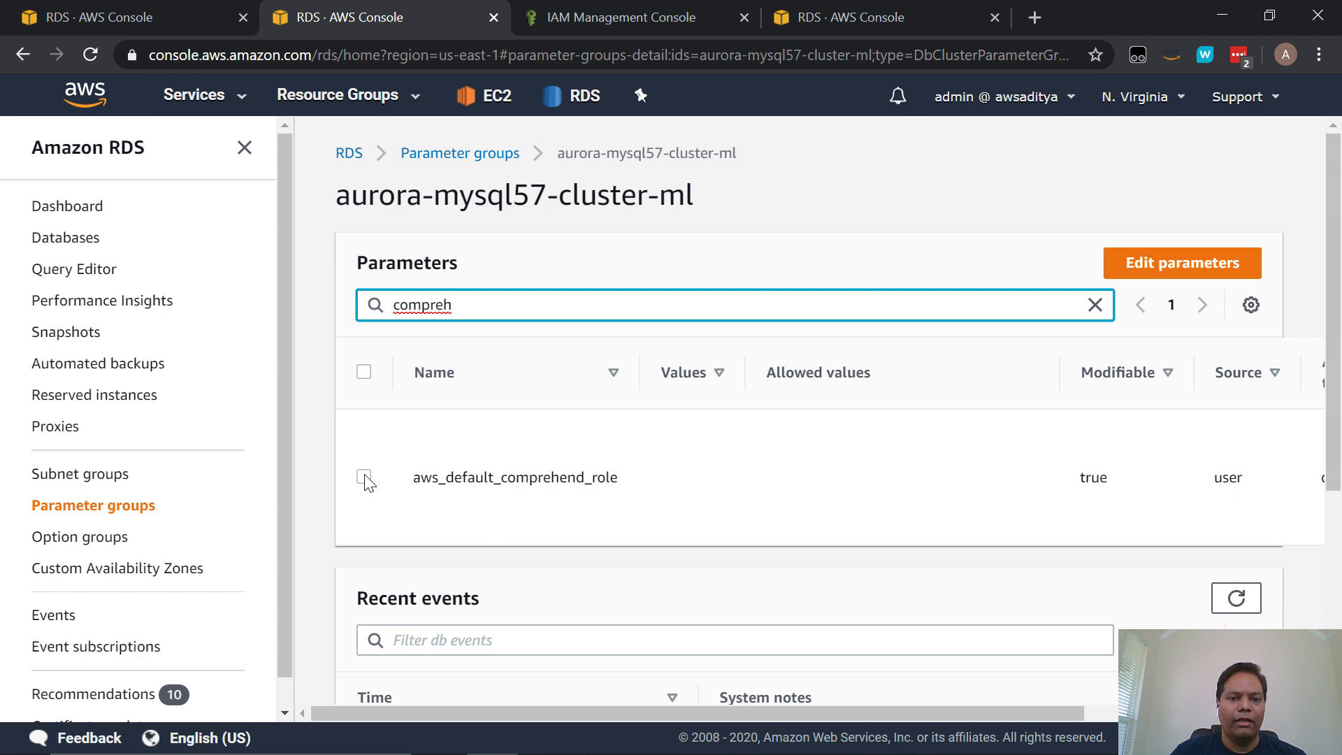
Begin editing the aws_default_comprehend_role parameter and focus its empty value field.
click(363, 476)
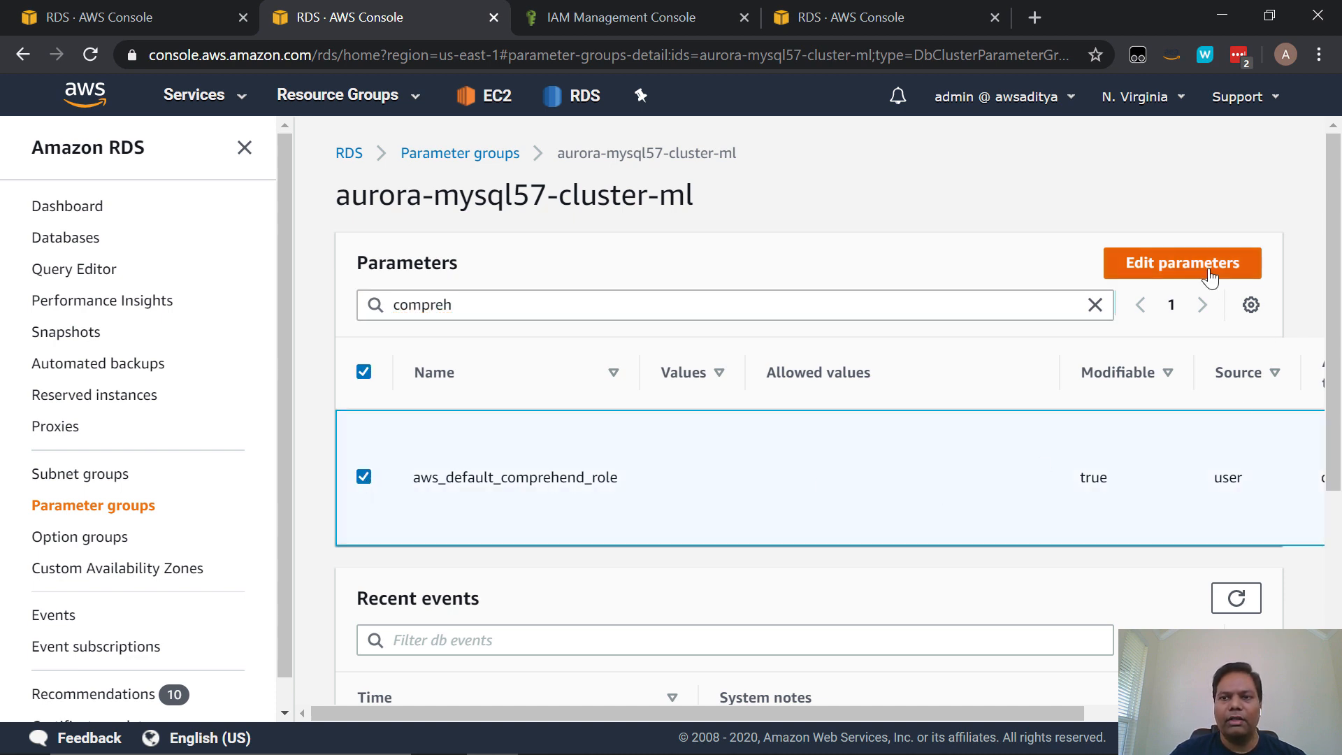
click(1182, 263)
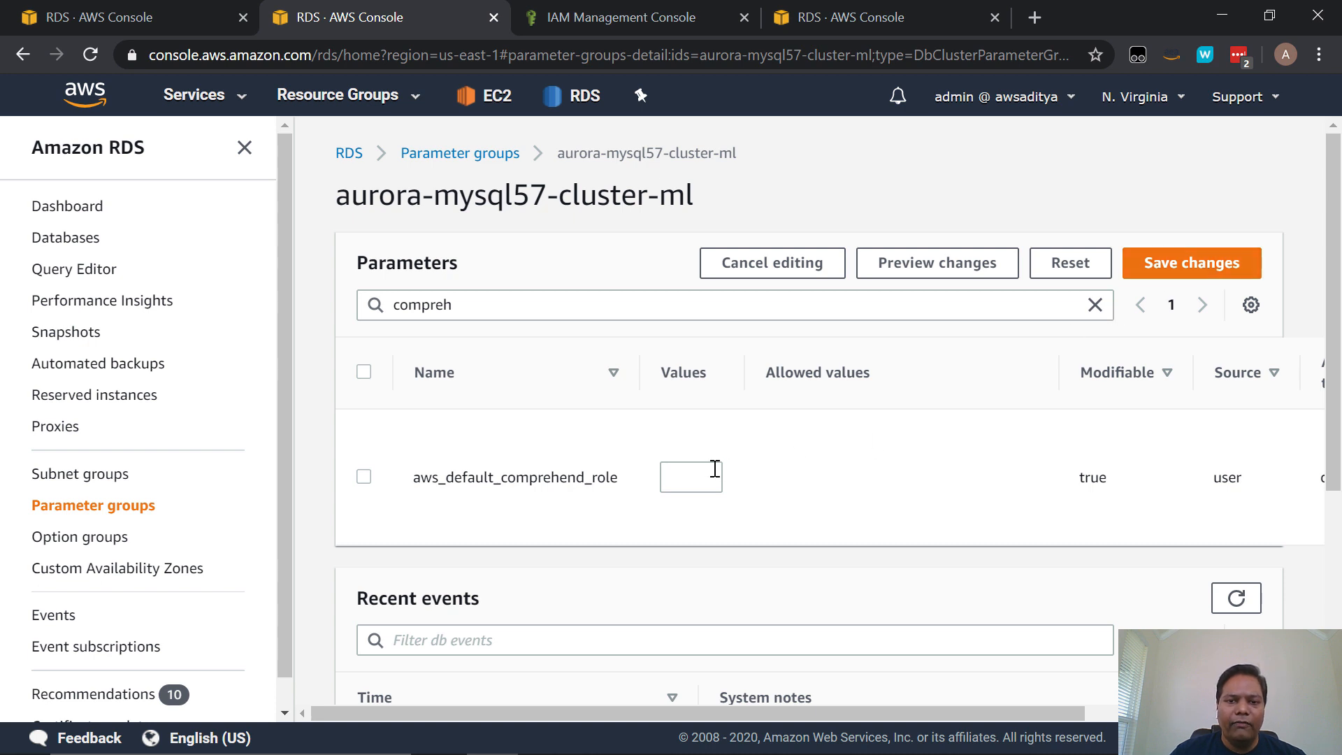
click(689, 477)
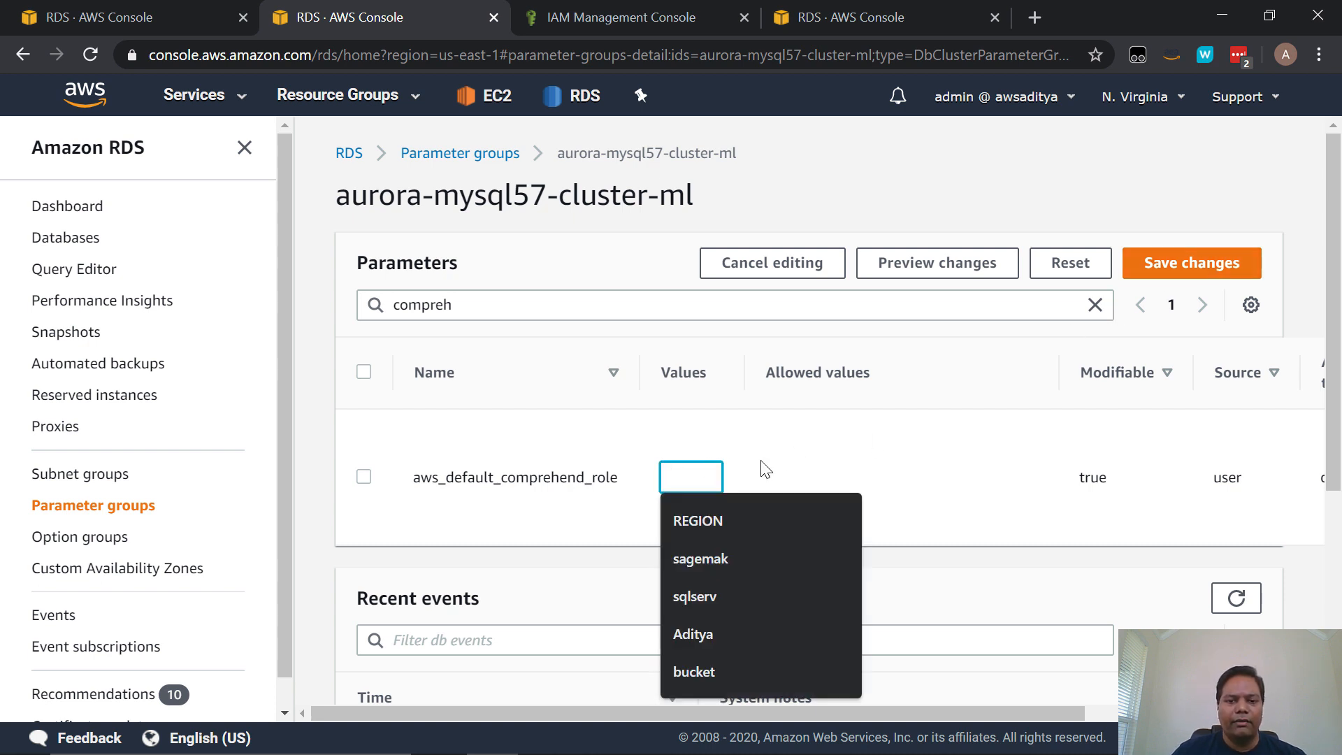
click(691, 477)
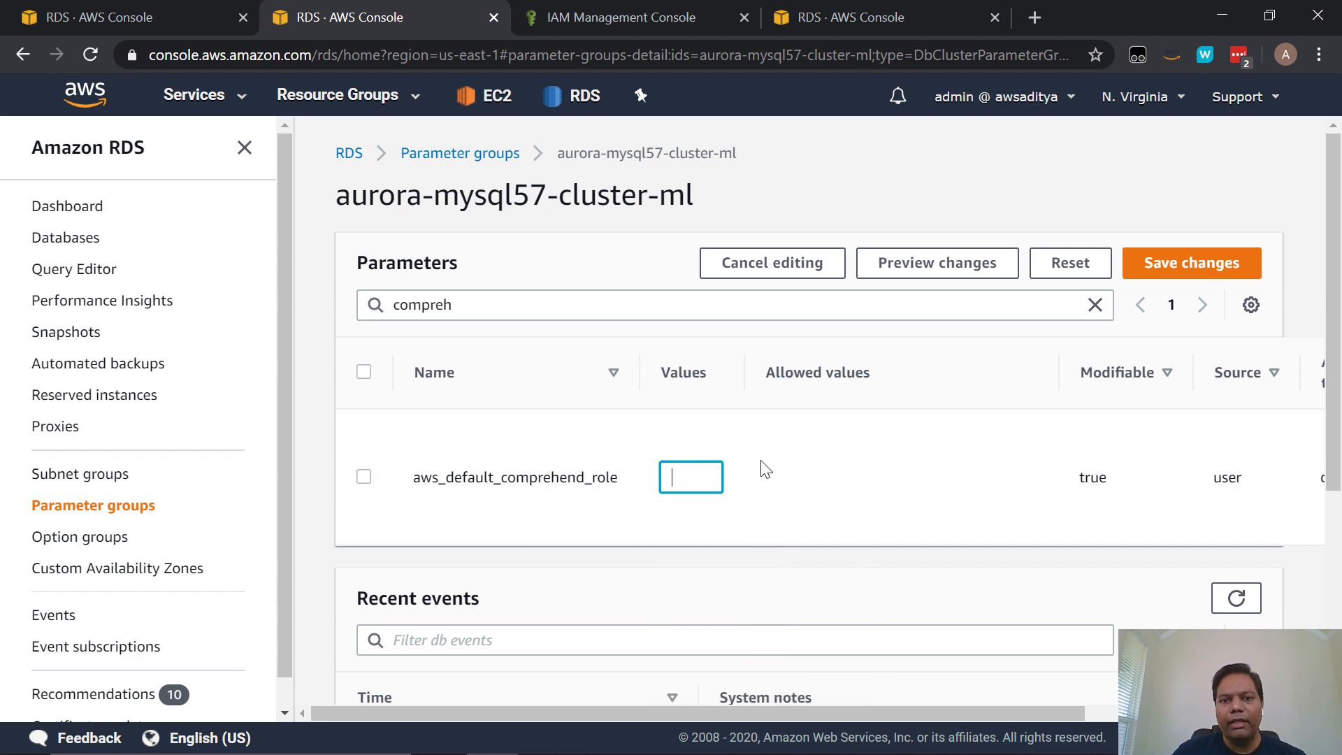
Check the Comprehend role ARN on the IAM page and return to the parameter edit form.
click(620, 17)
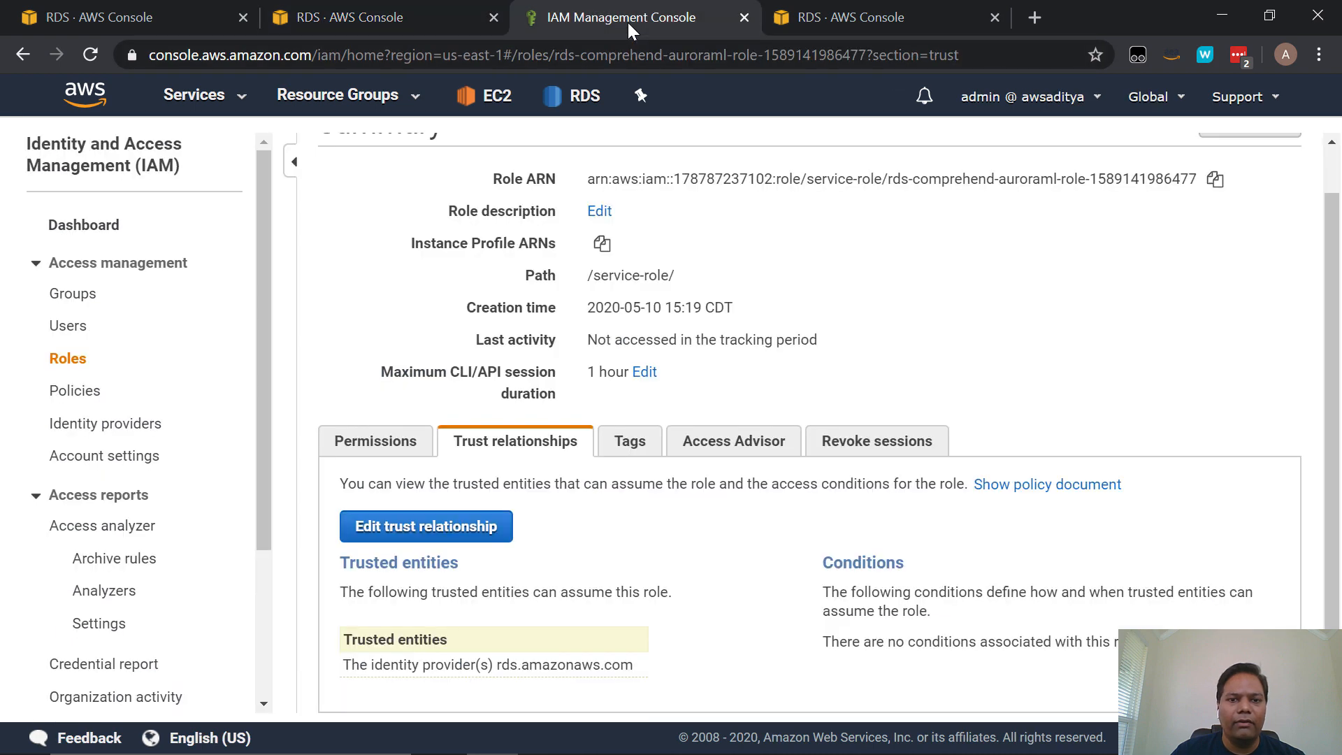
mouse_move(850, 264)
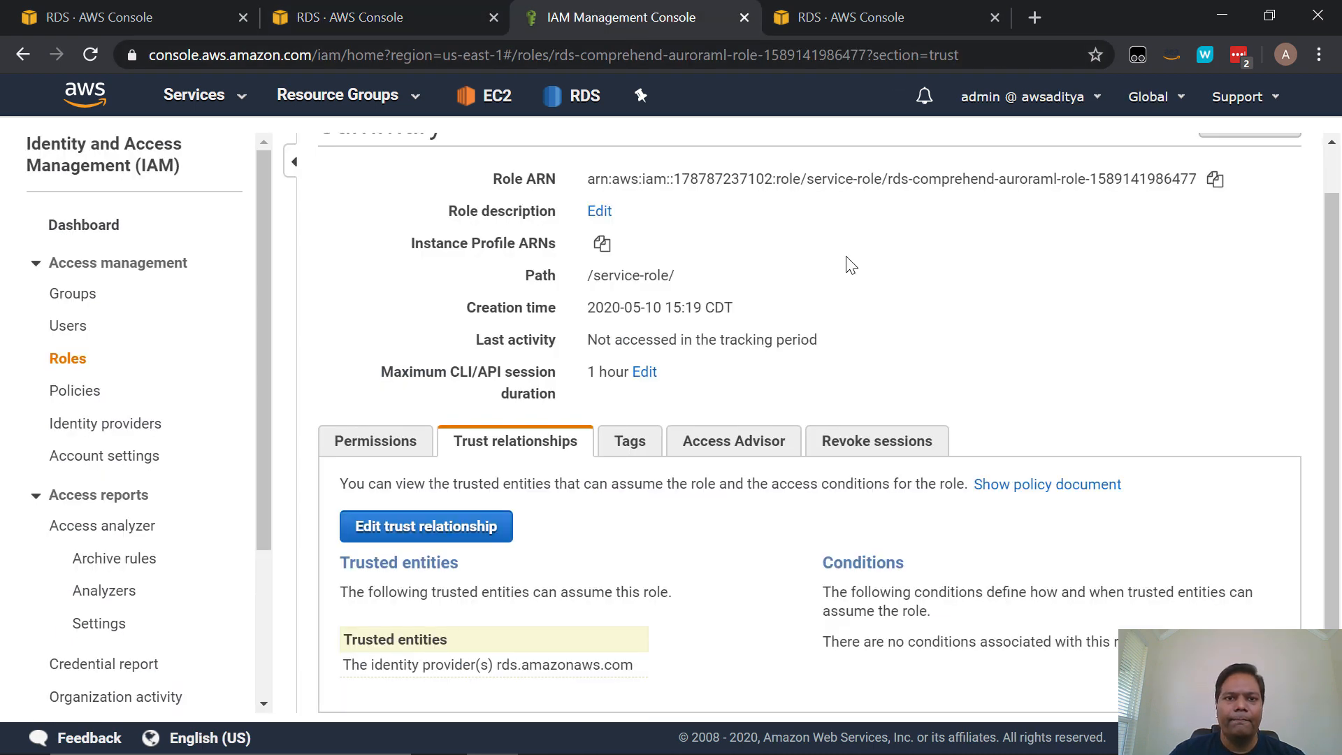
mouse_move(528, 202)
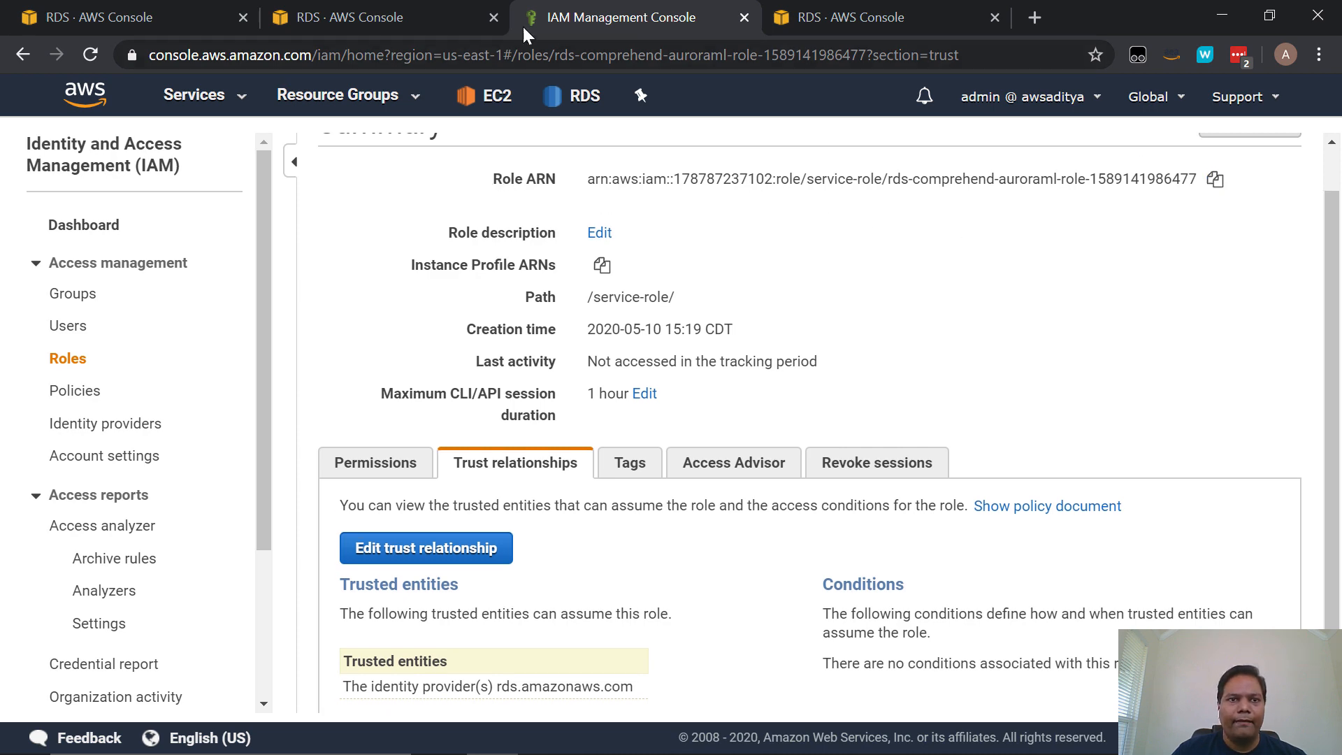
click(383, 16)
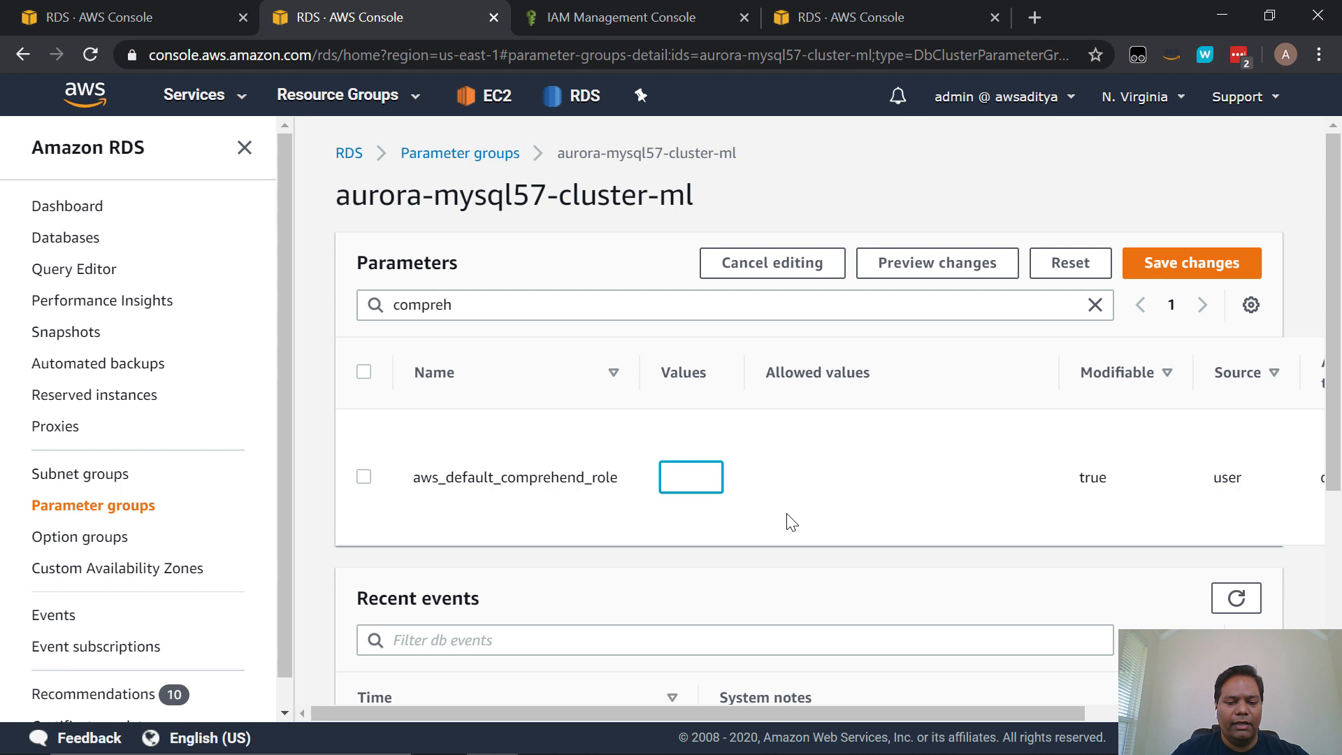
click(1191, 263)
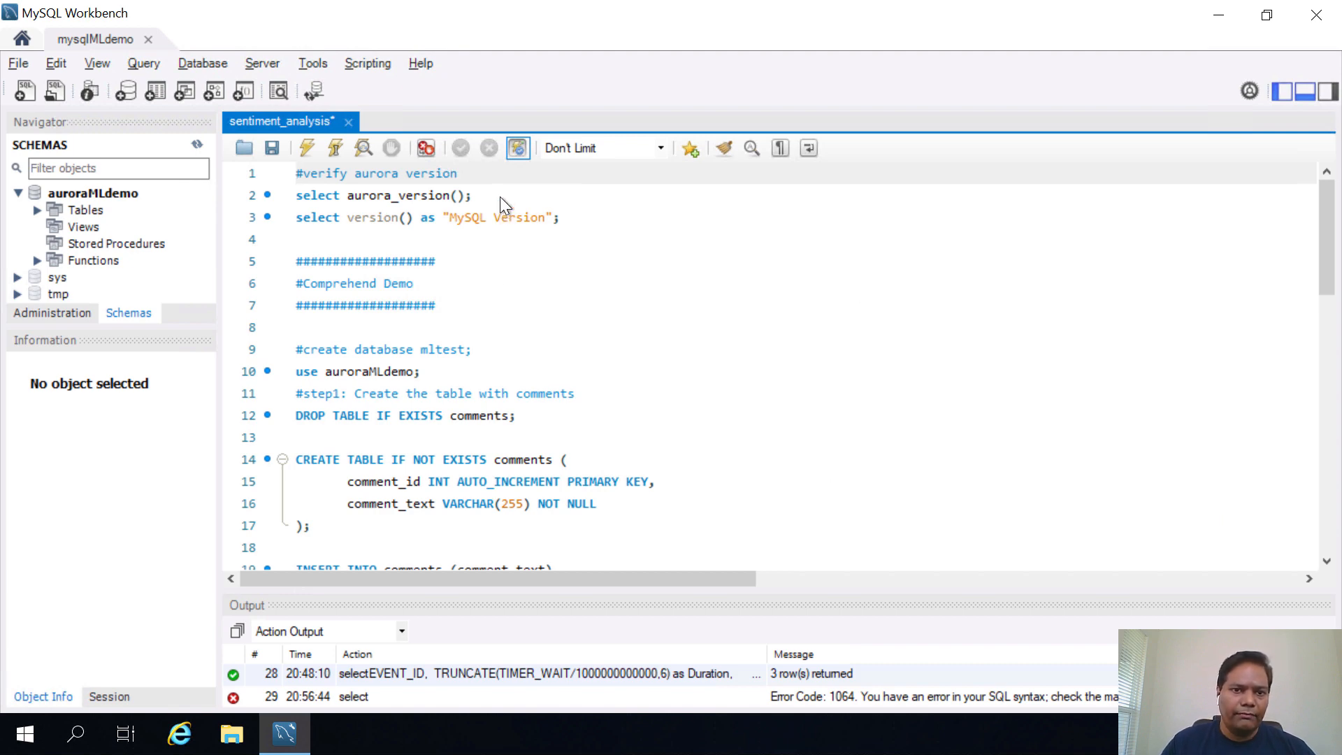
Run select aurora_version() in the sentiment_analysis script, returning 2.07.1.
click(306, 149)
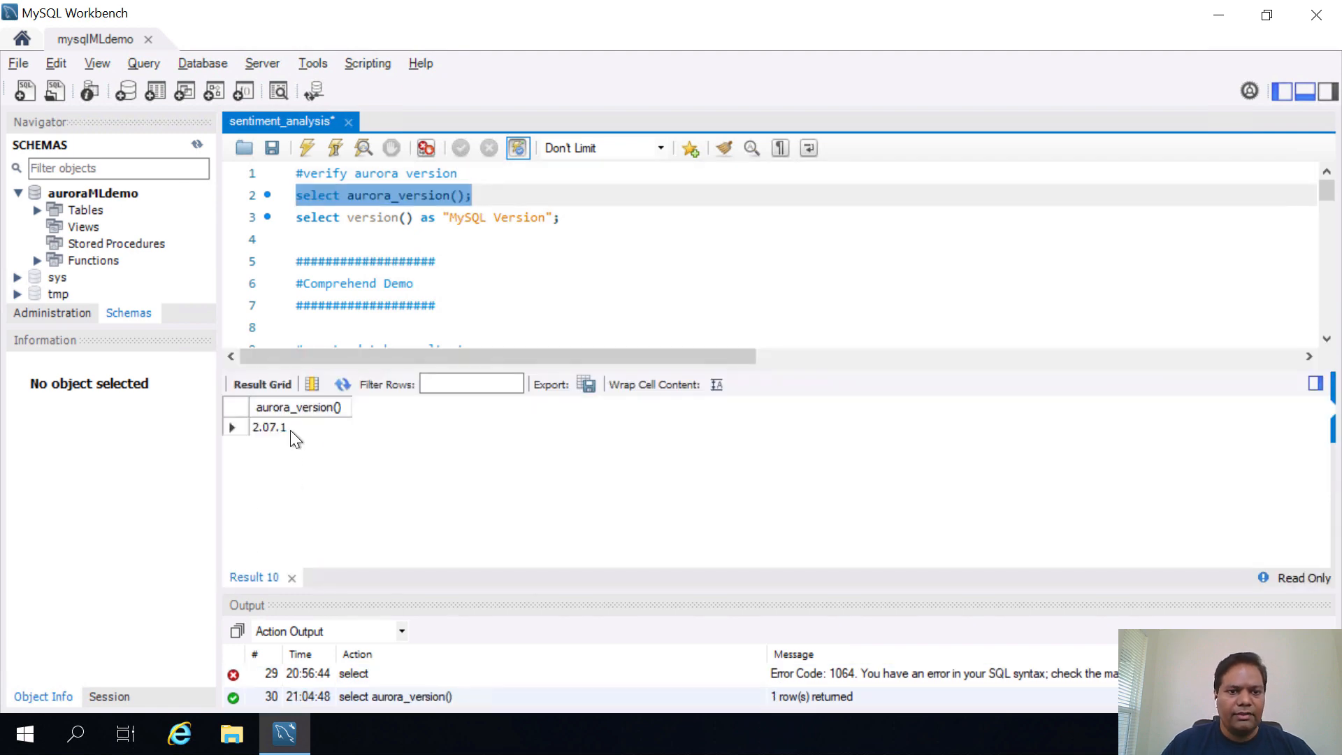
mouse_move(270, 428)
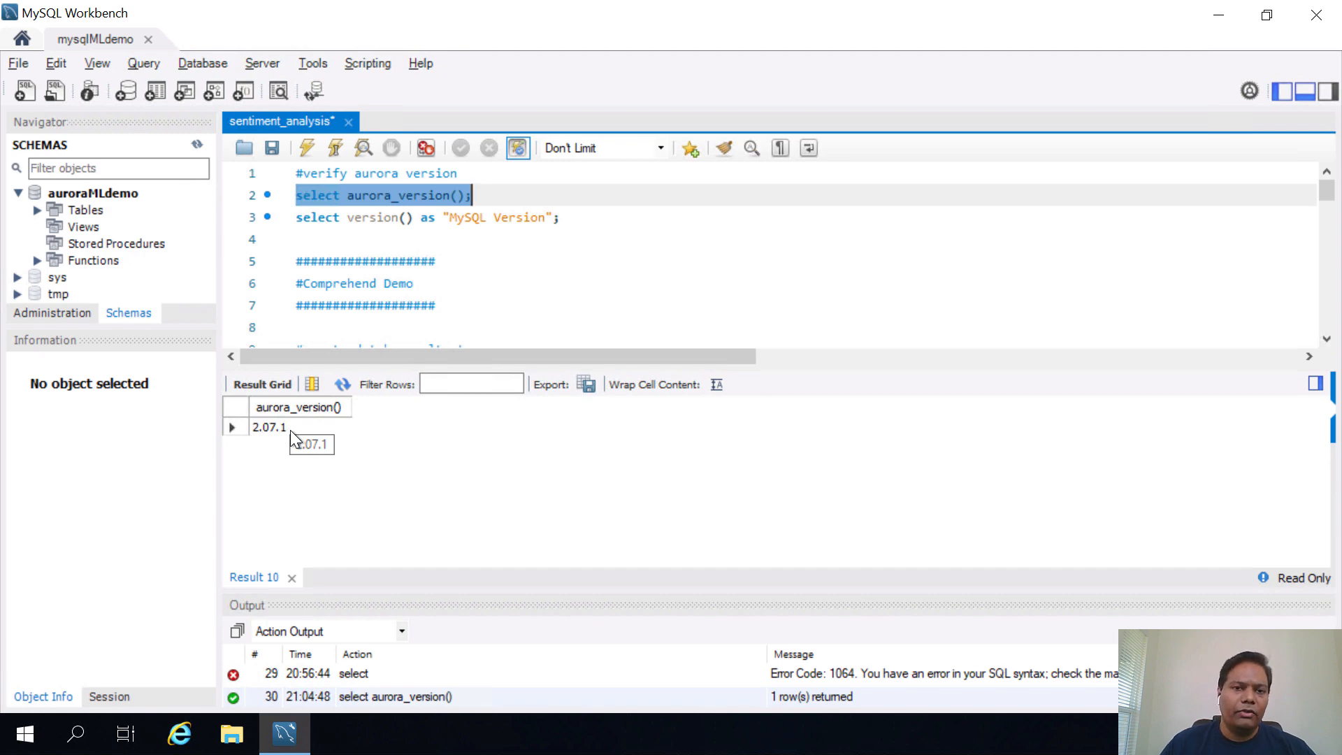
mouse_move(295, 437)
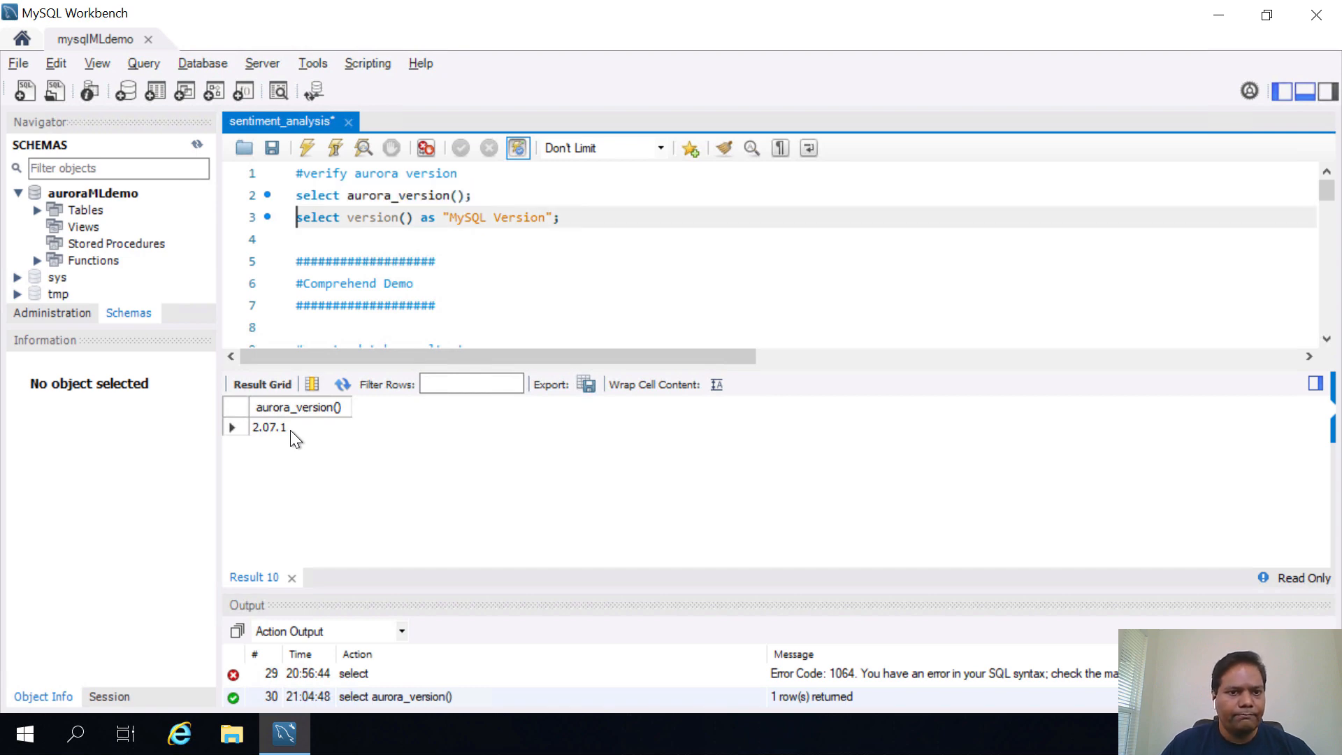
scroll(down, 3)
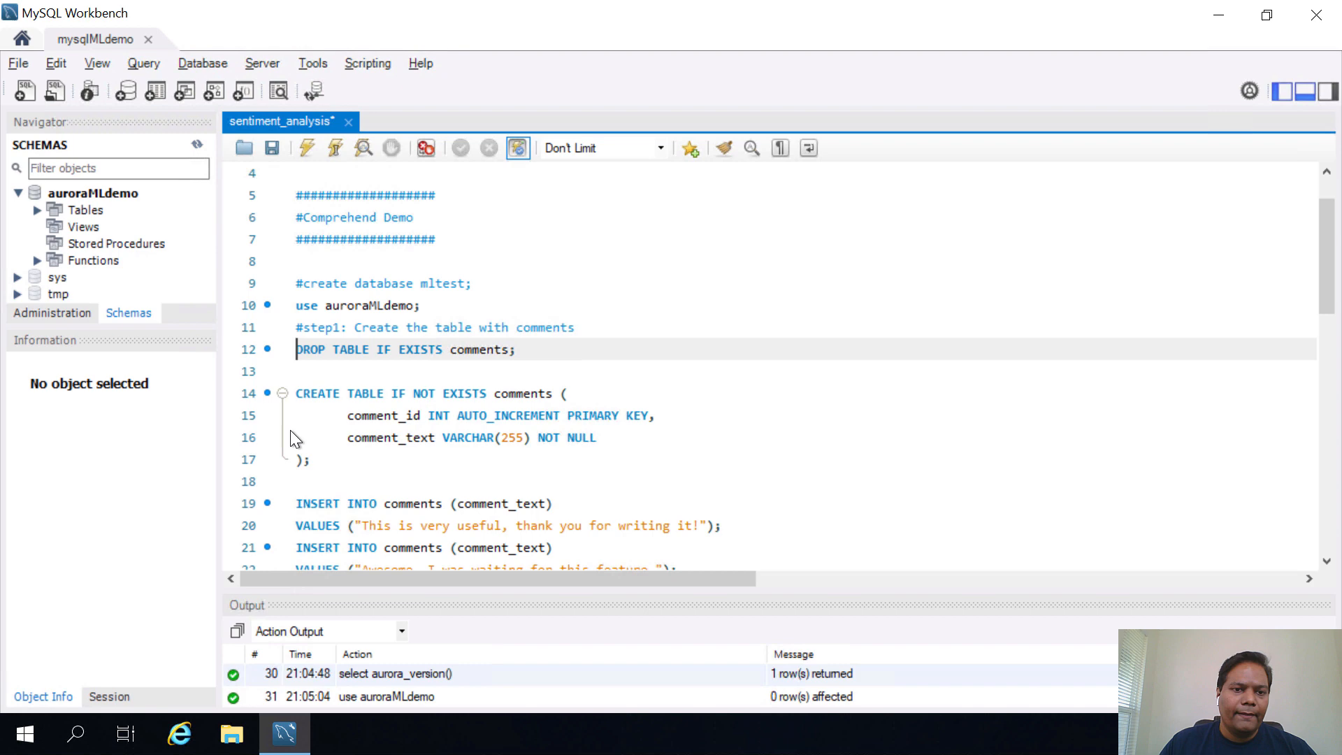
Select and run the DROP TABLE and CREATE TABLE comments statements in auroraMLdemo.
drag(295, 350, 310, 460)
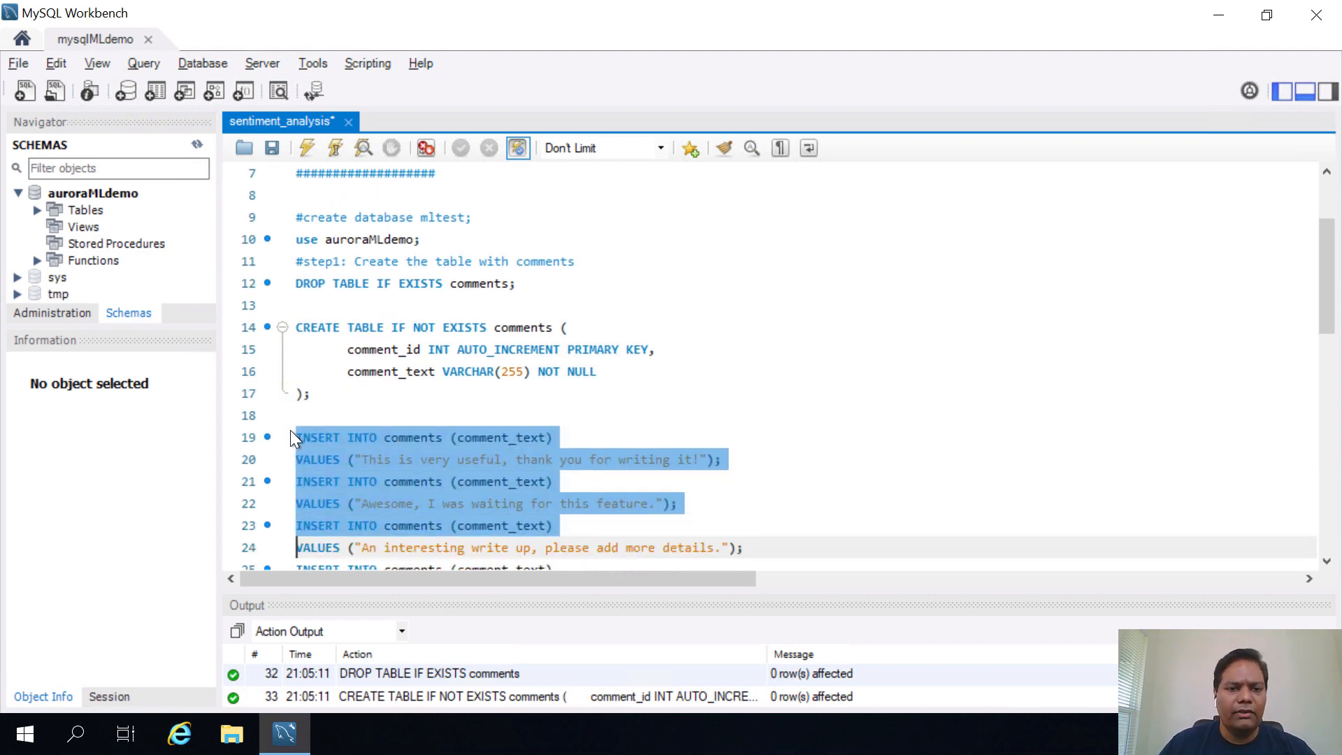
Execute the five INSERT INTO comments statements, each adding one sample row.
click(306, 149)
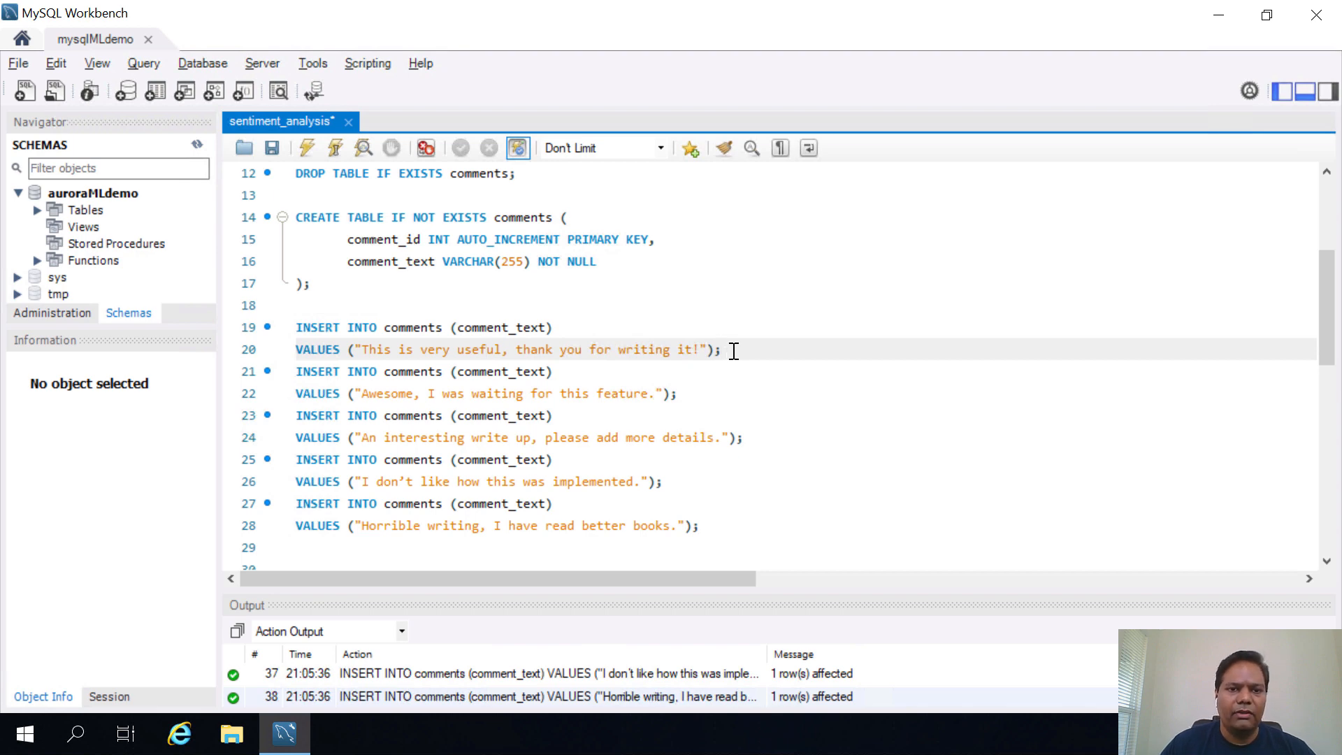
triple_click(513, 349)
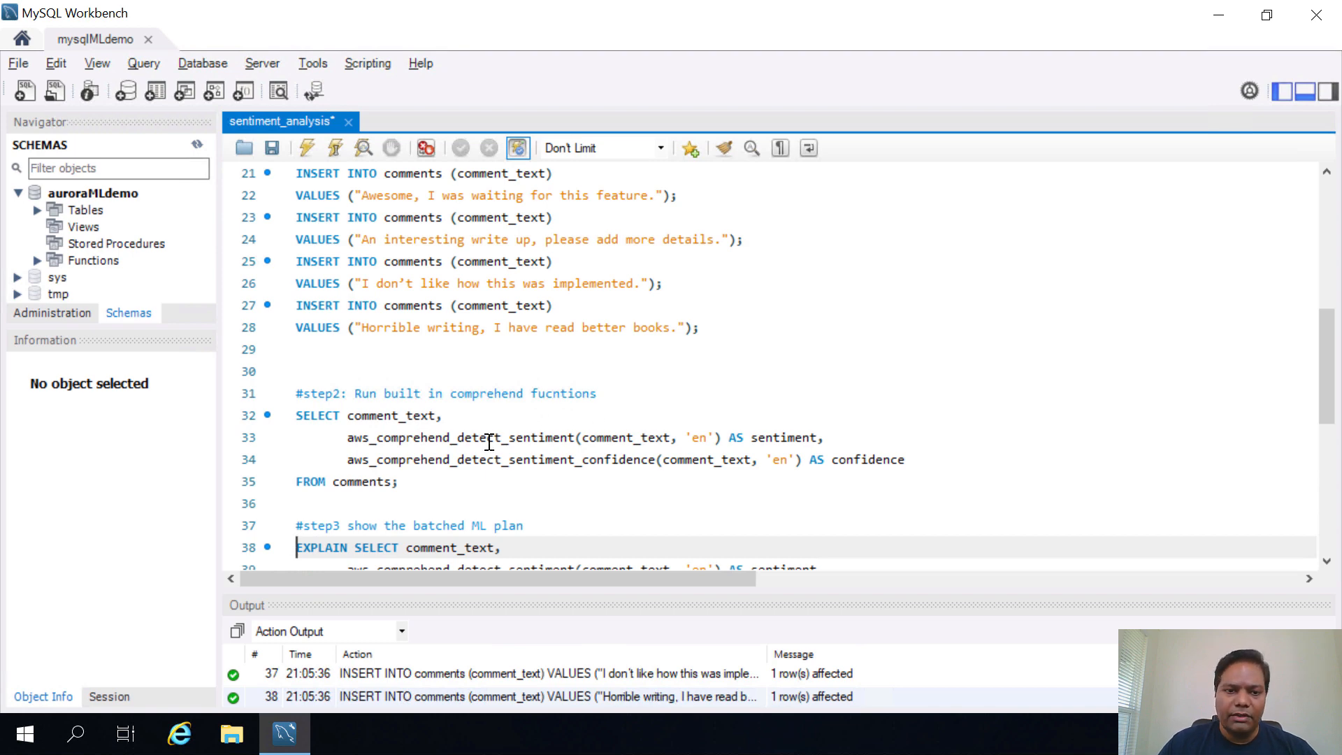
Review the aws_comprehend sentiment and confidence function names, then run the step2 sentiment query.
double_click(453, 436)
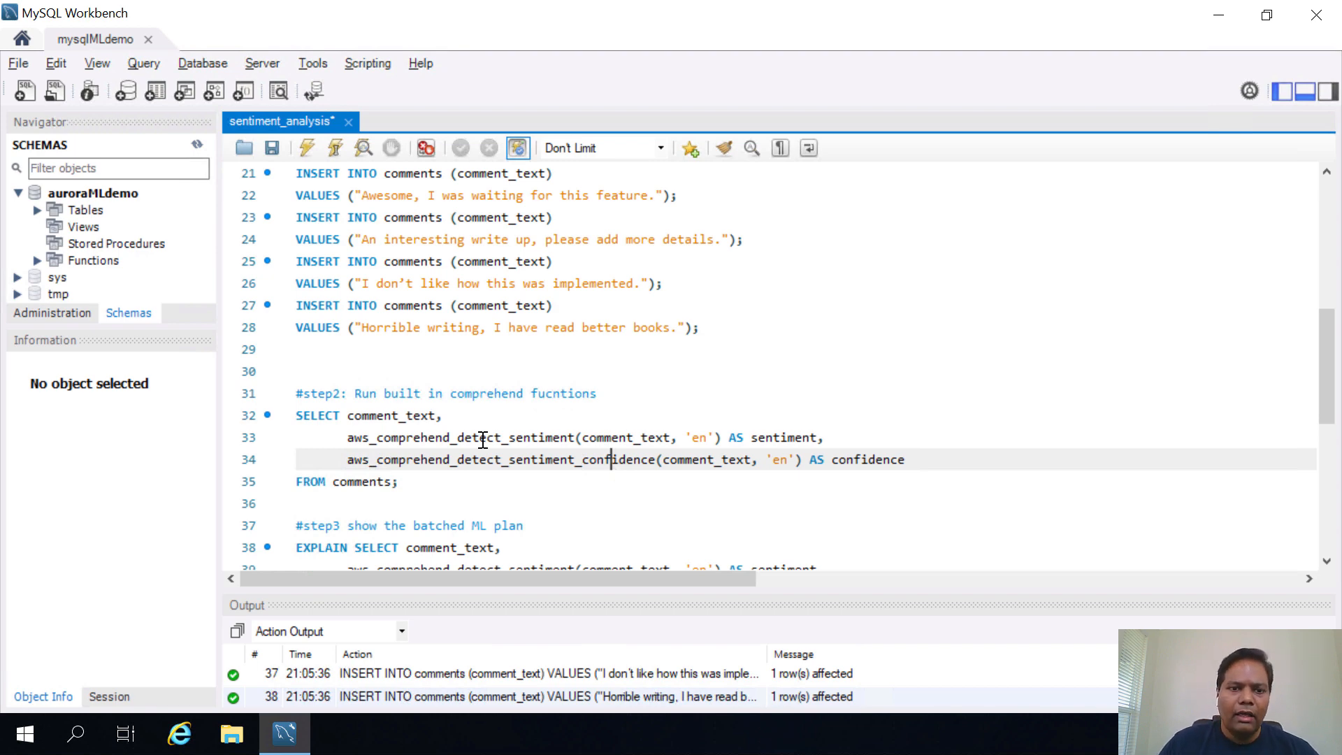
double_click(460, 438)
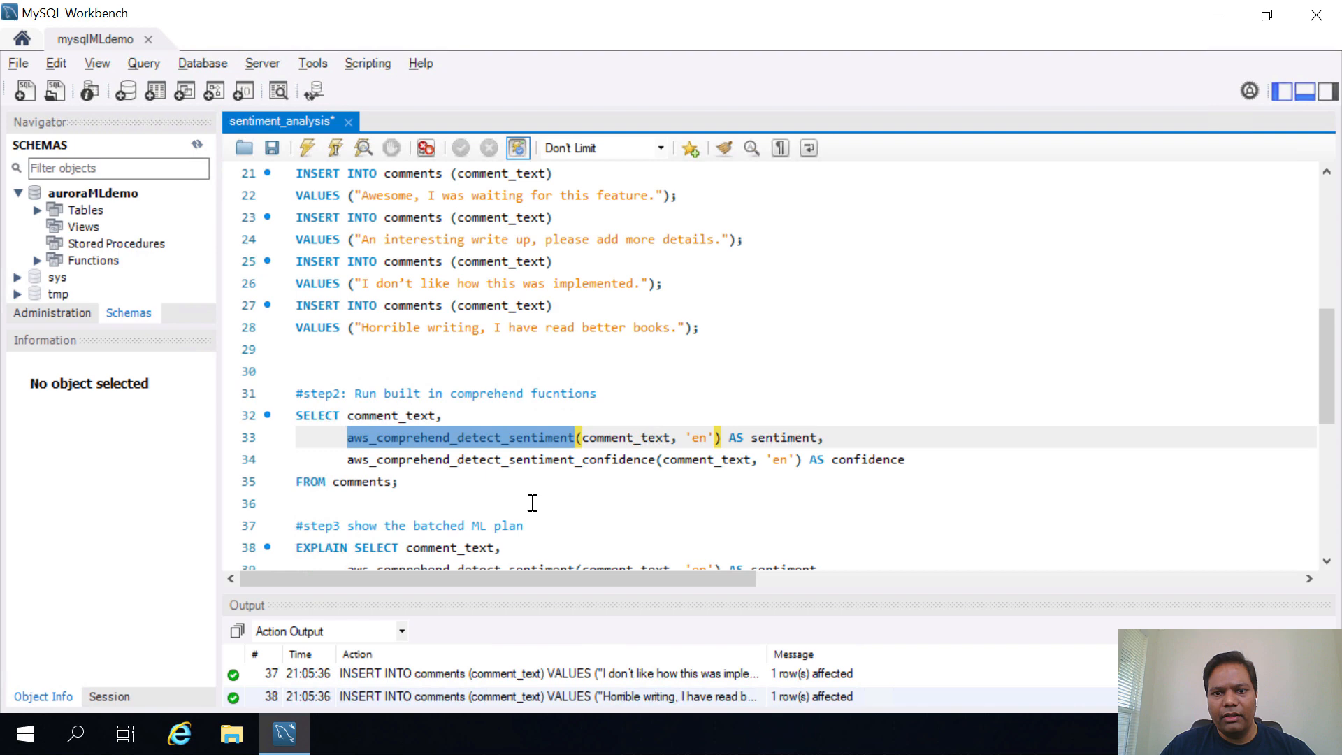
click(578, 437)
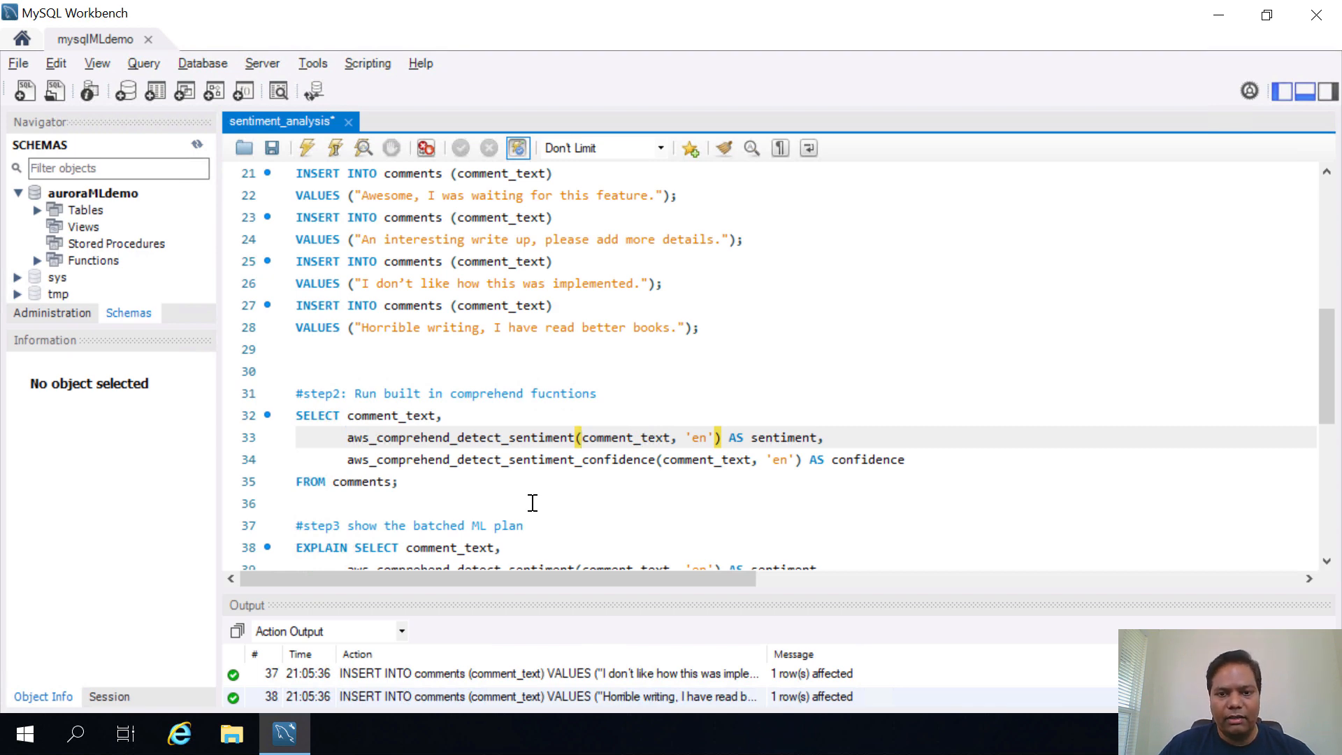
click(692, 438)
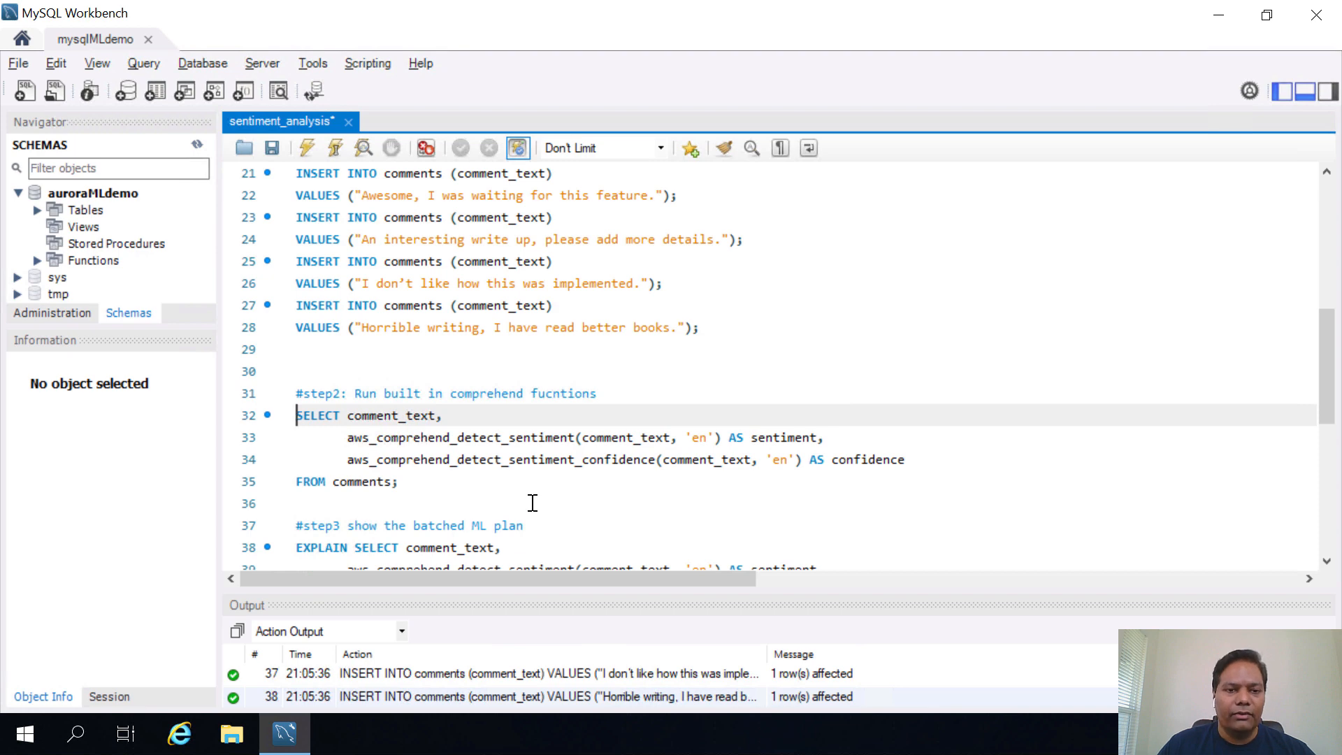
click(306, 147)
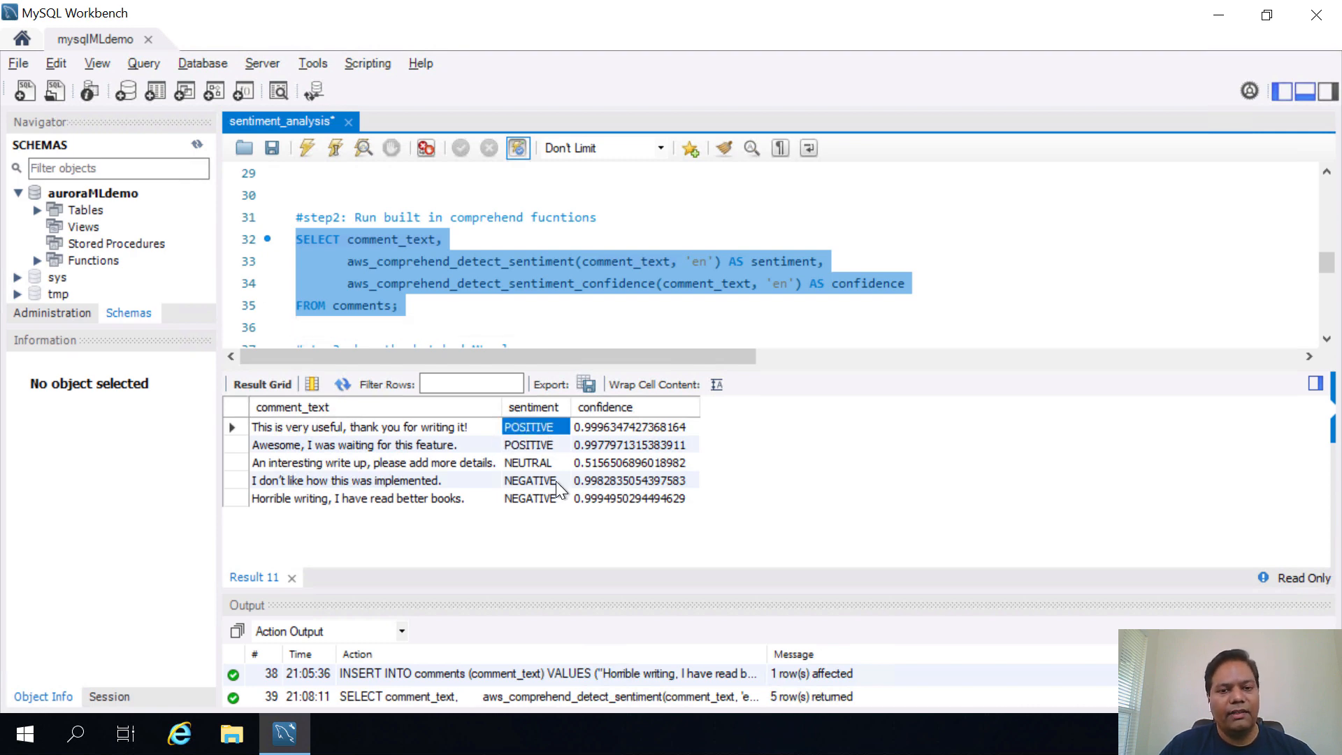
mouse_move(555, 499)
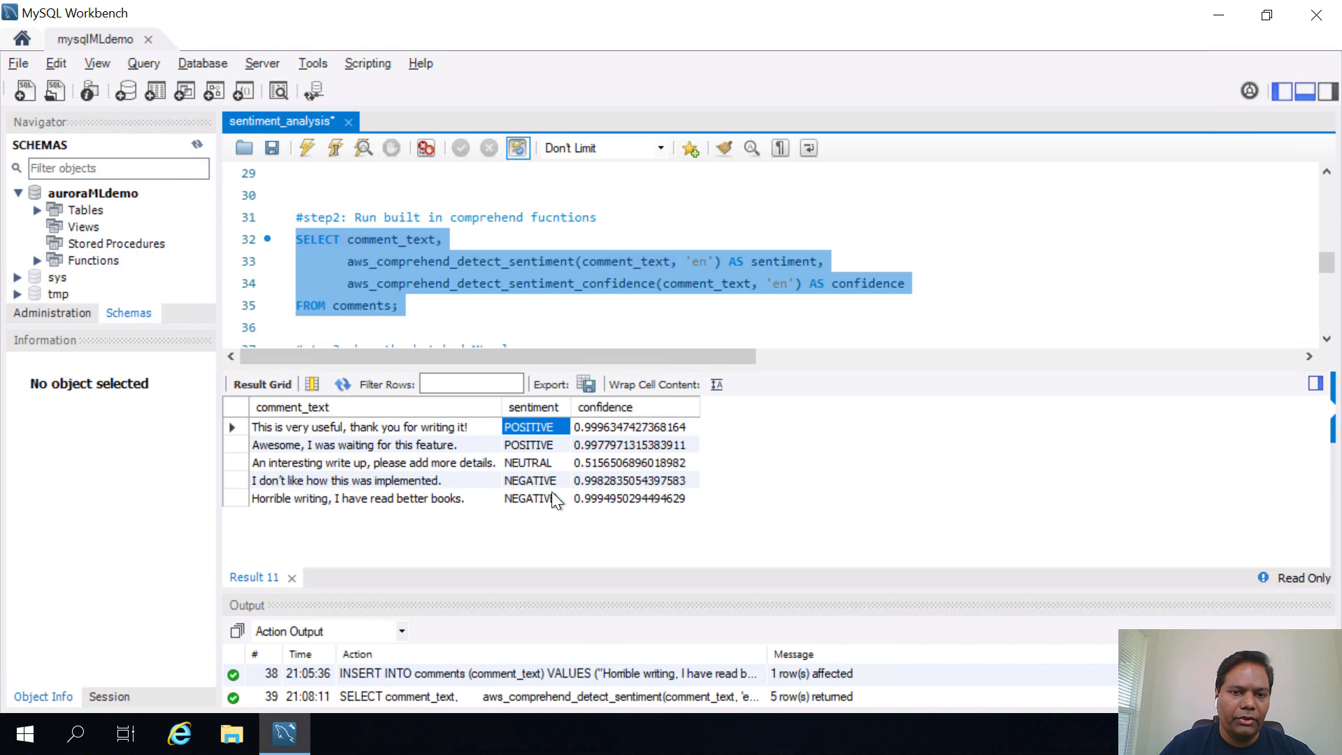
Review the first comment's text, POSITIVE sentiment and confidence score in the result grid.
click(631, 427)
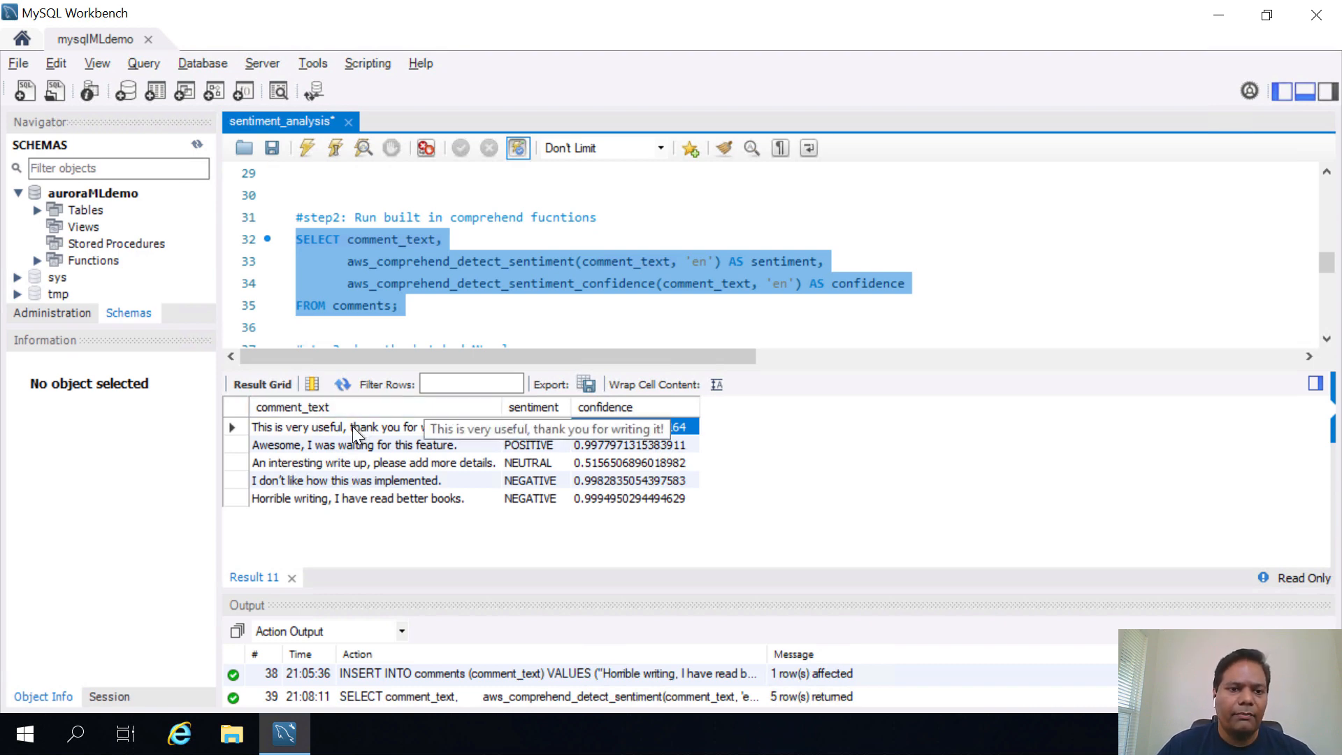
click(368, 427)
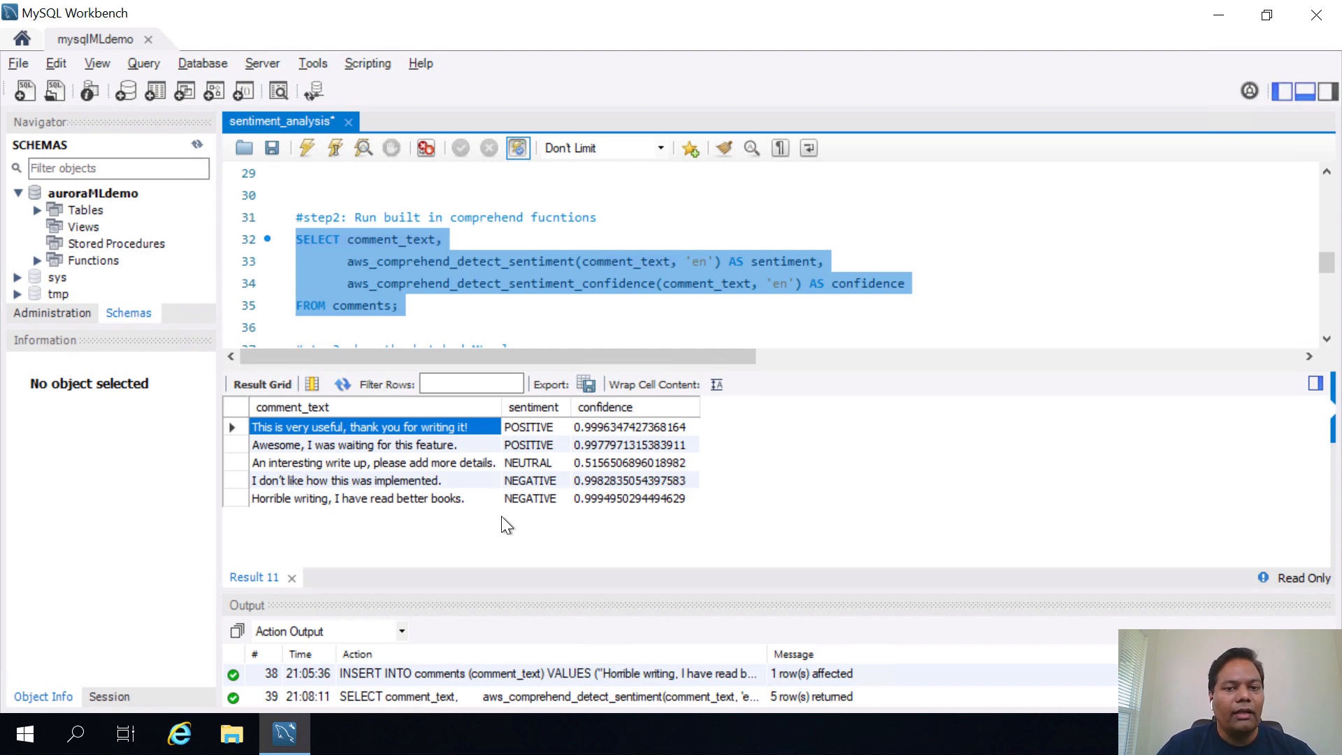
click(530, 428)
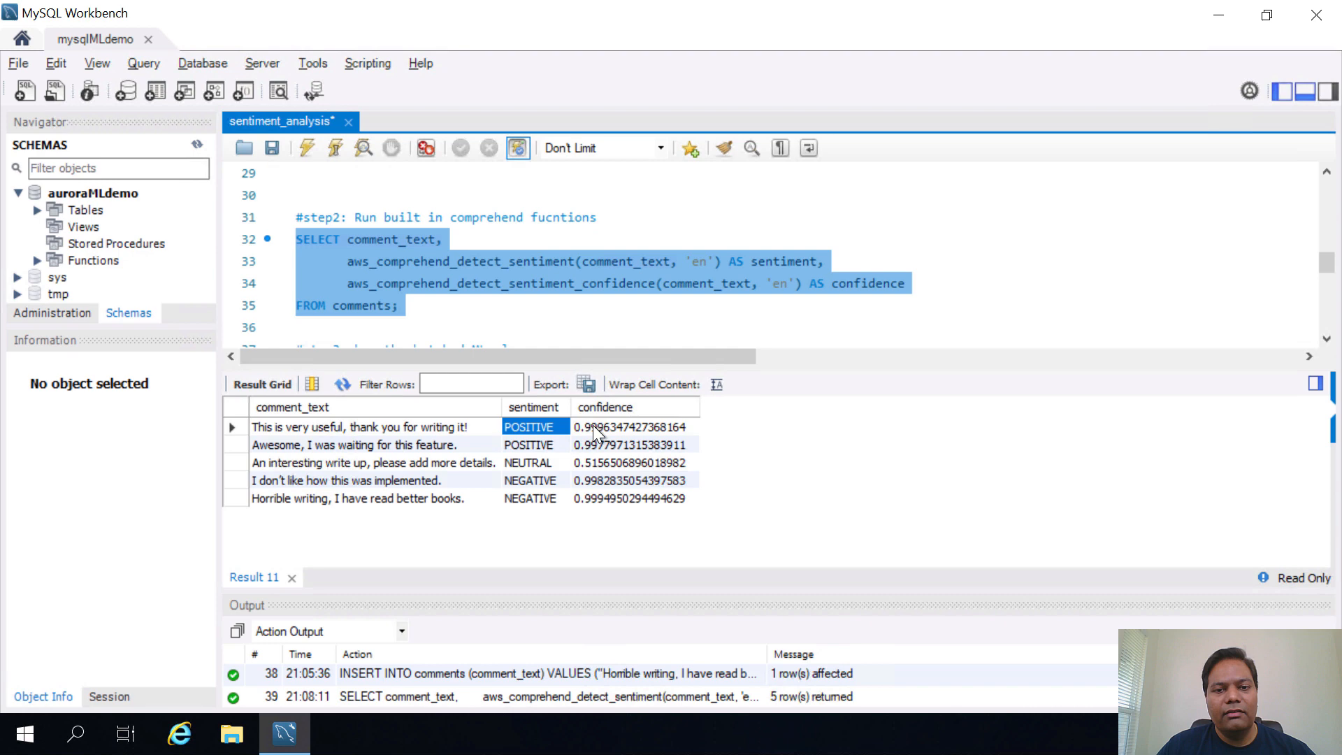
click(631, 426)
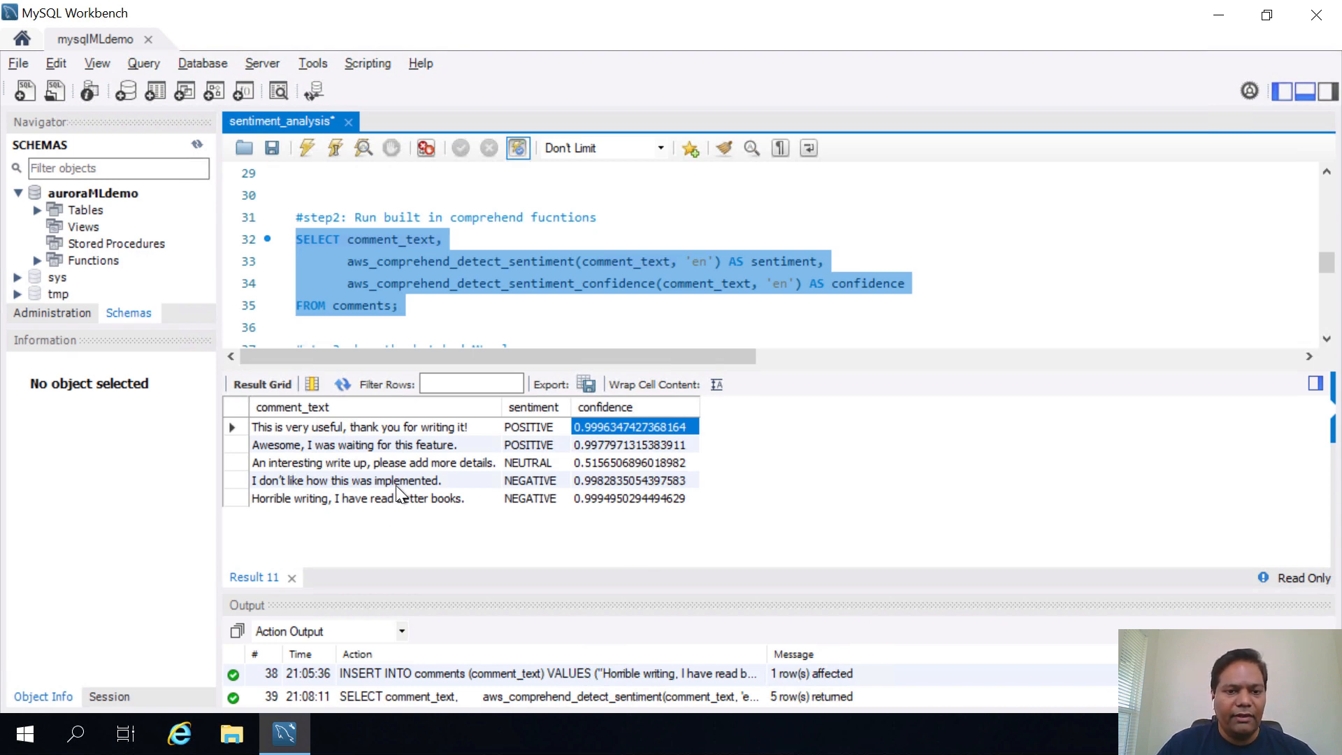
Review the NEGATIVE comment's sentiment and score, and the NEUTRAL comment asking for details.
click(347, 480)
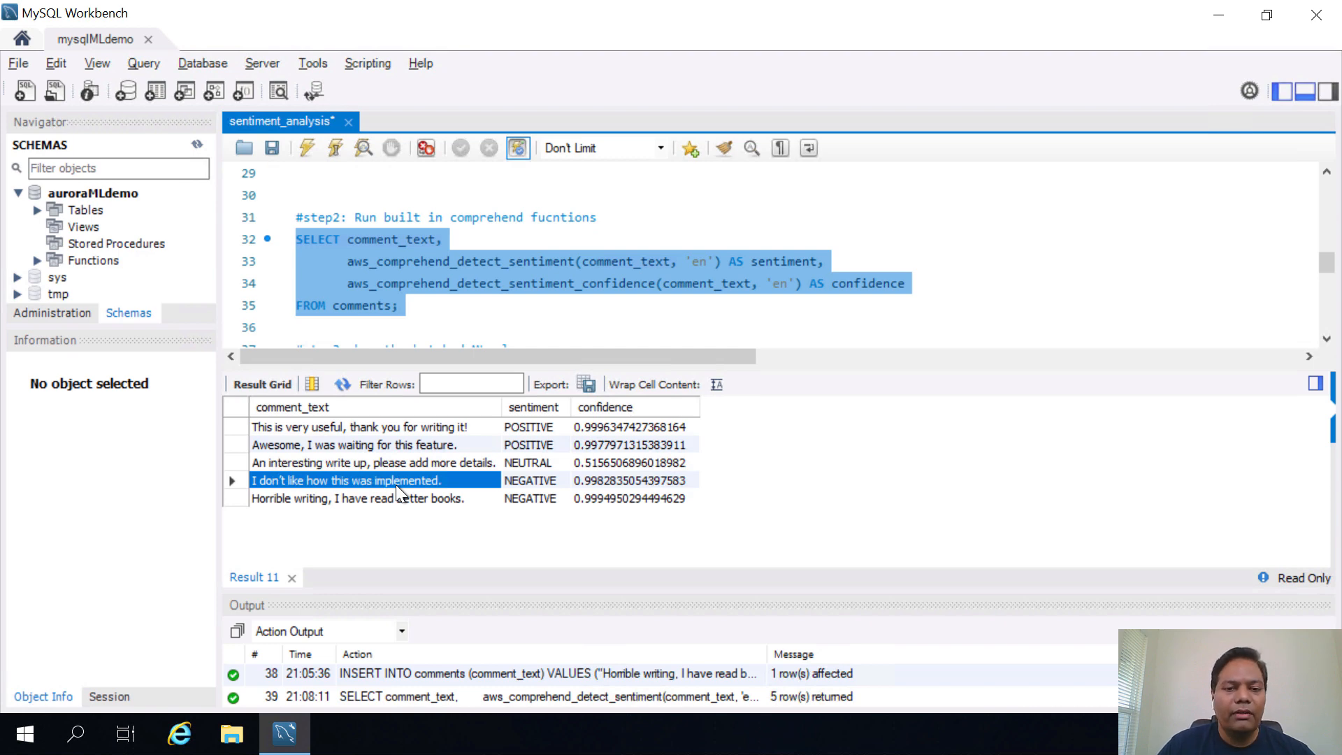
click(531, 480)
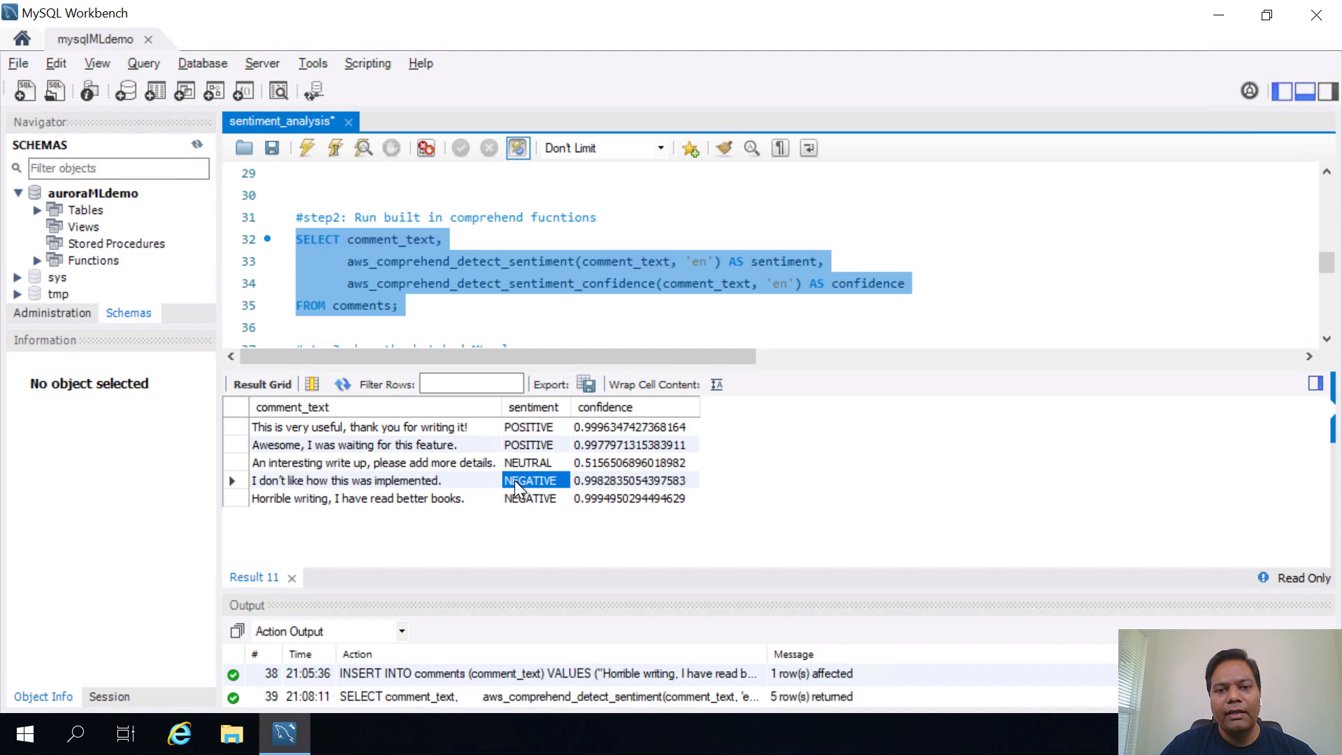
click(633, 479)
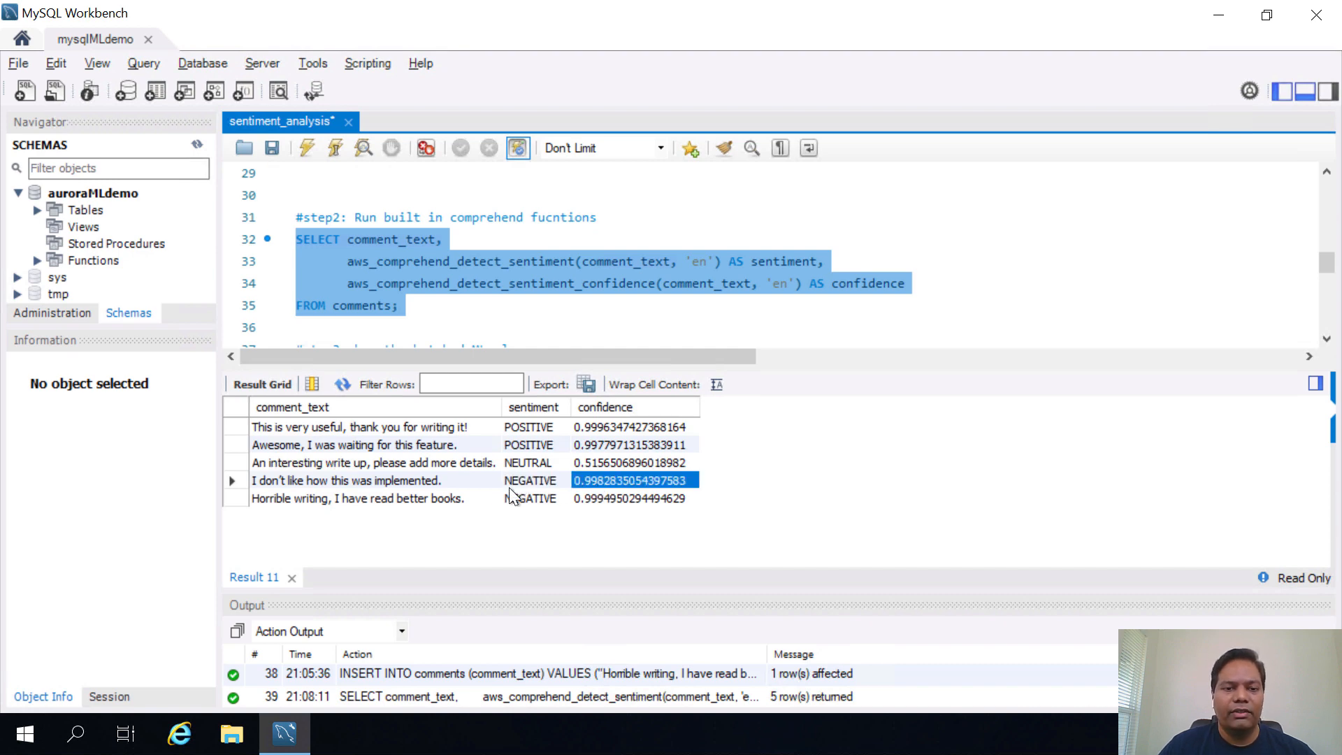
mouse_move(459, 463)
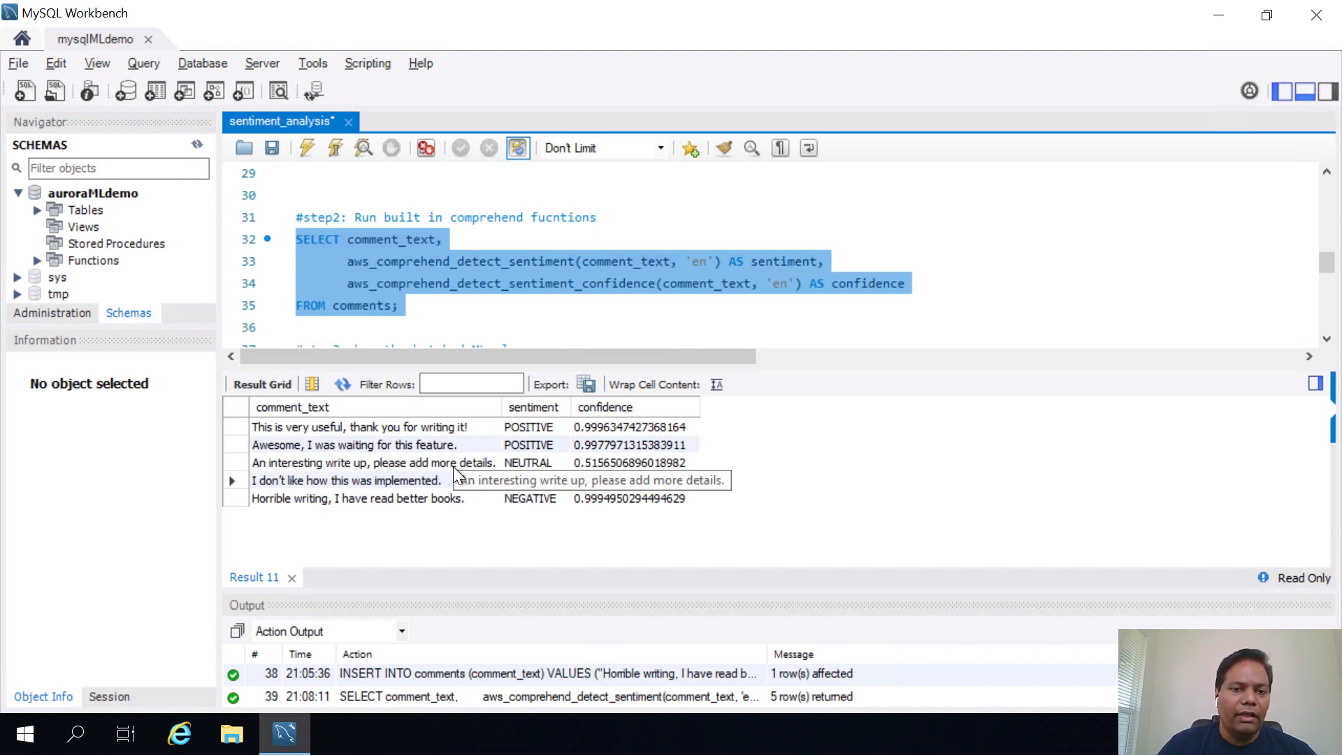
click(372, 463)
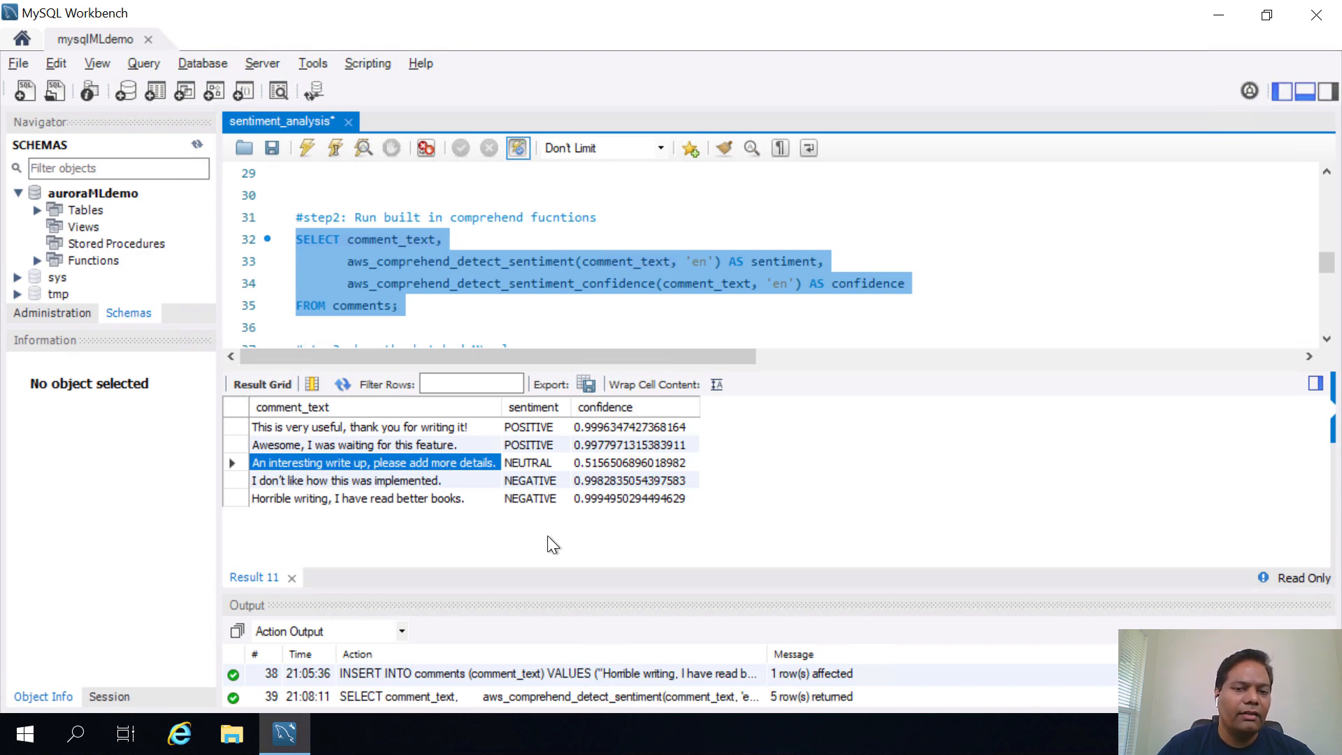
mouse_move(552, 471)
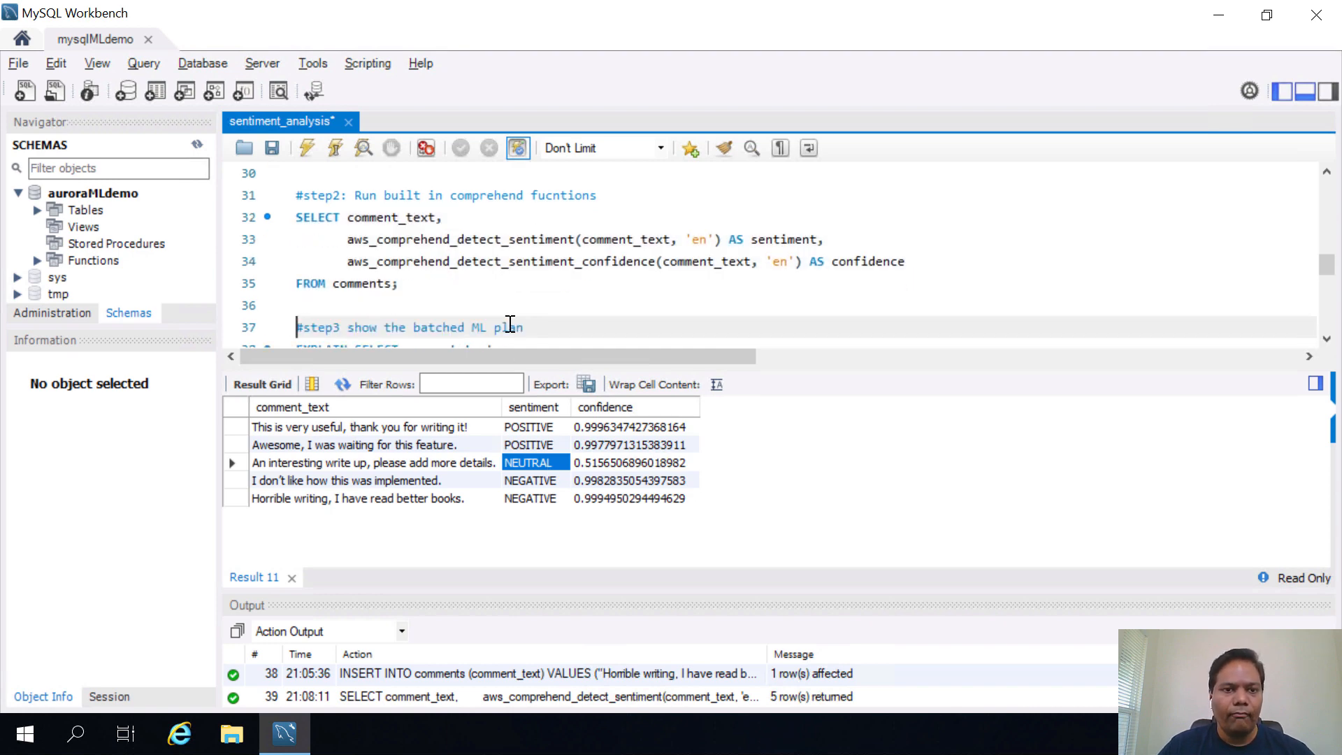
Scroll to #step3 and run the EXPLAIN on the sentiment query.
scroll(down, 3)
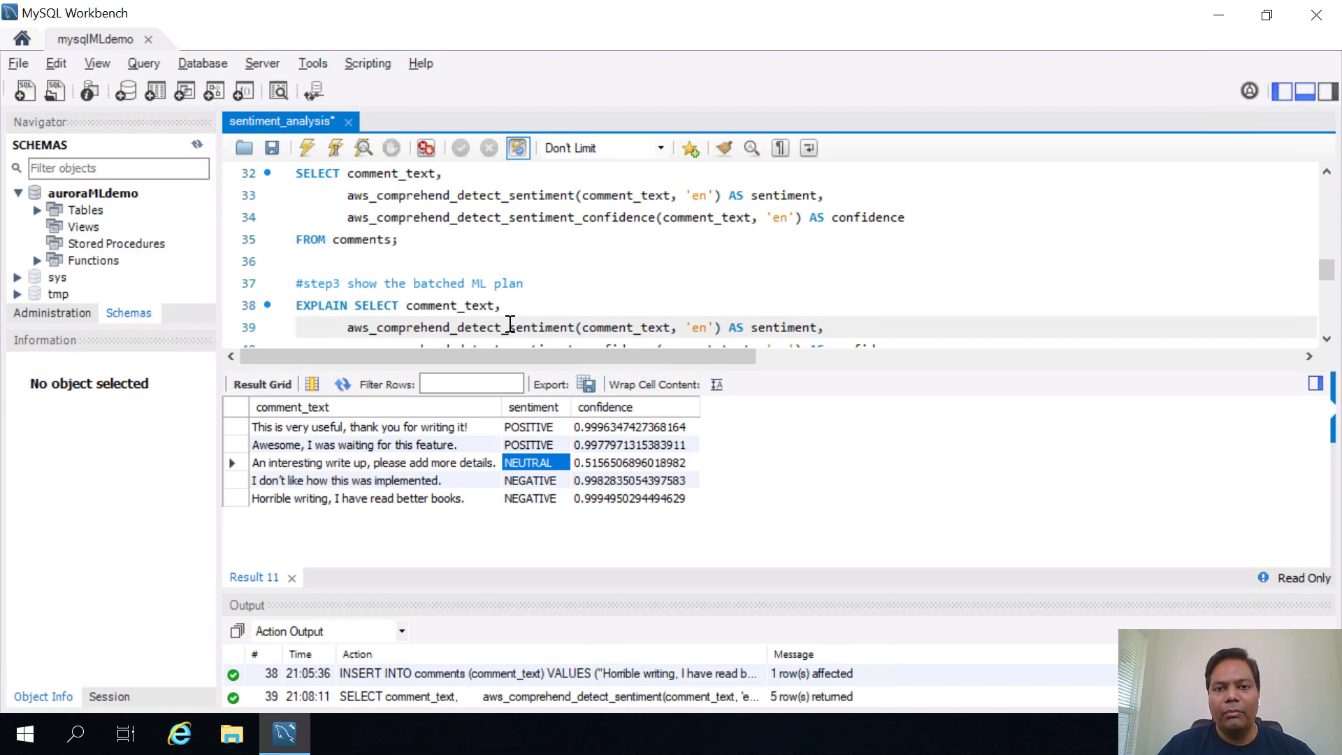
mouse_move(955, 313)
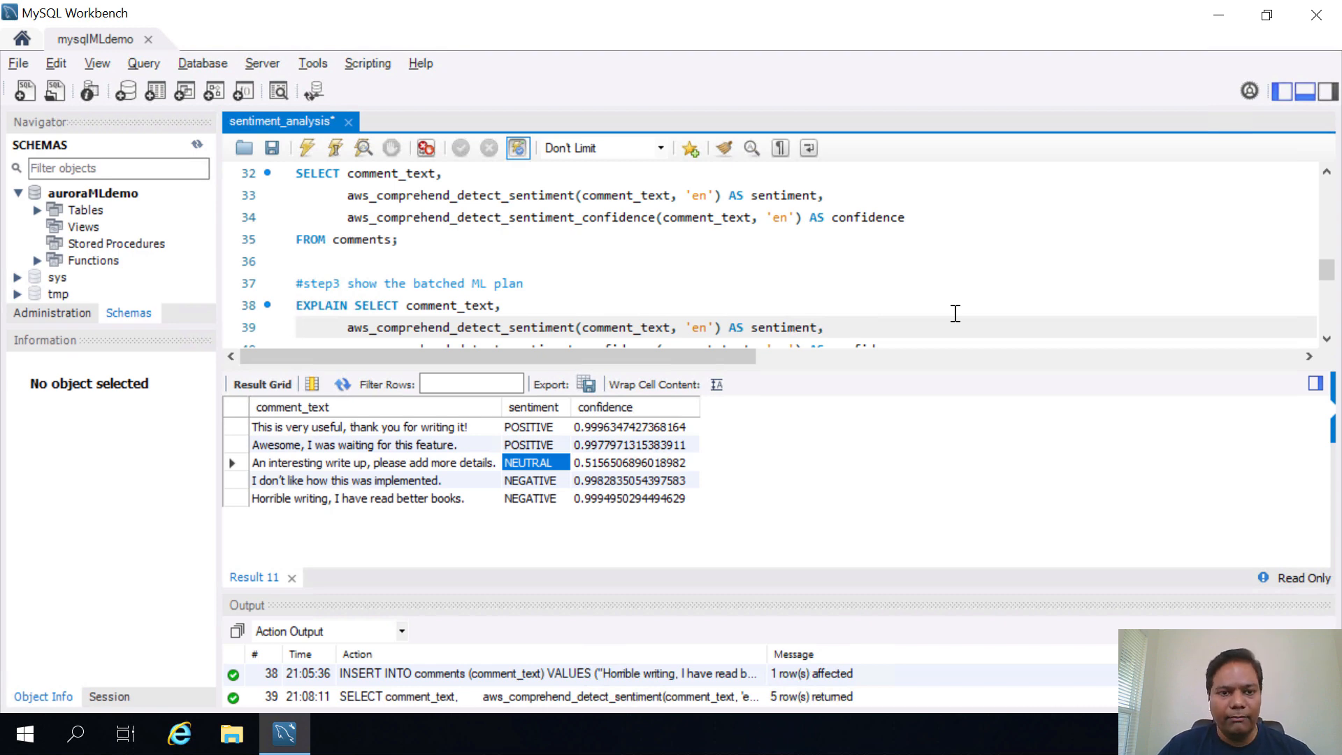
scroll(down, 3)
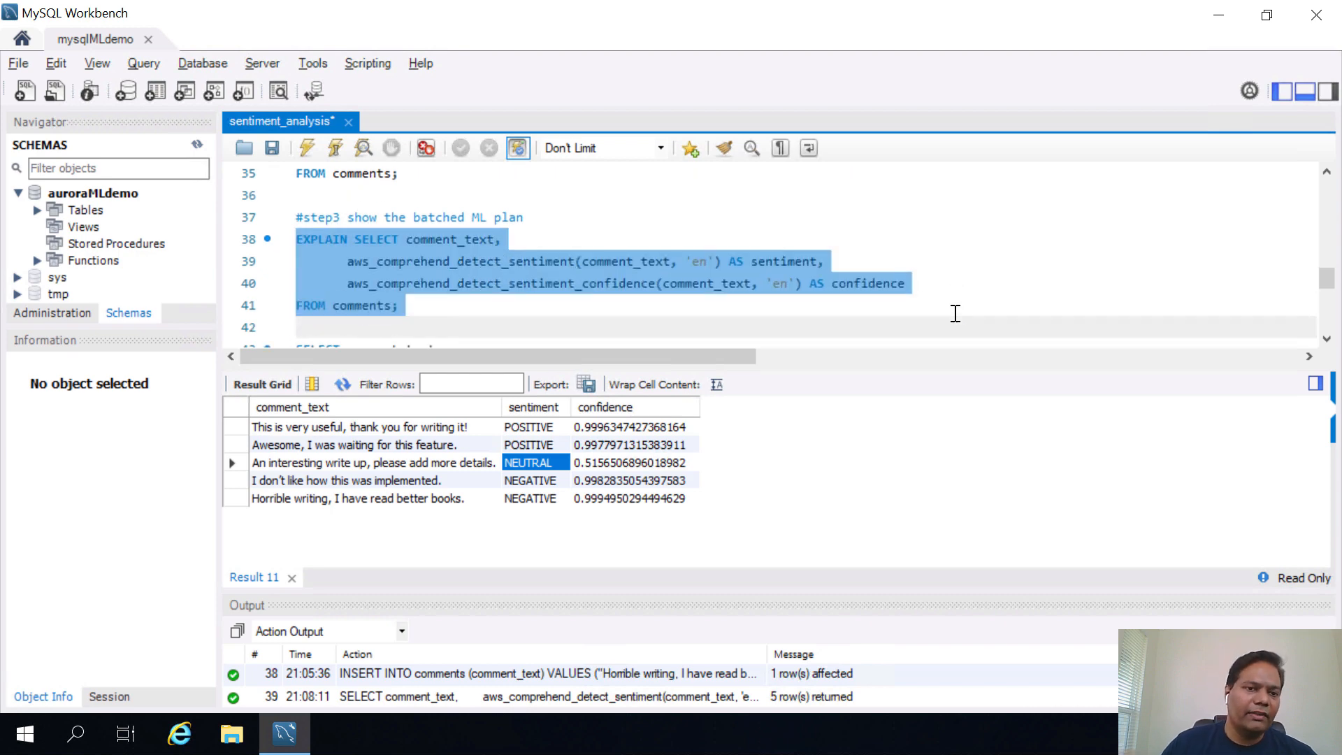
click(306, 147)
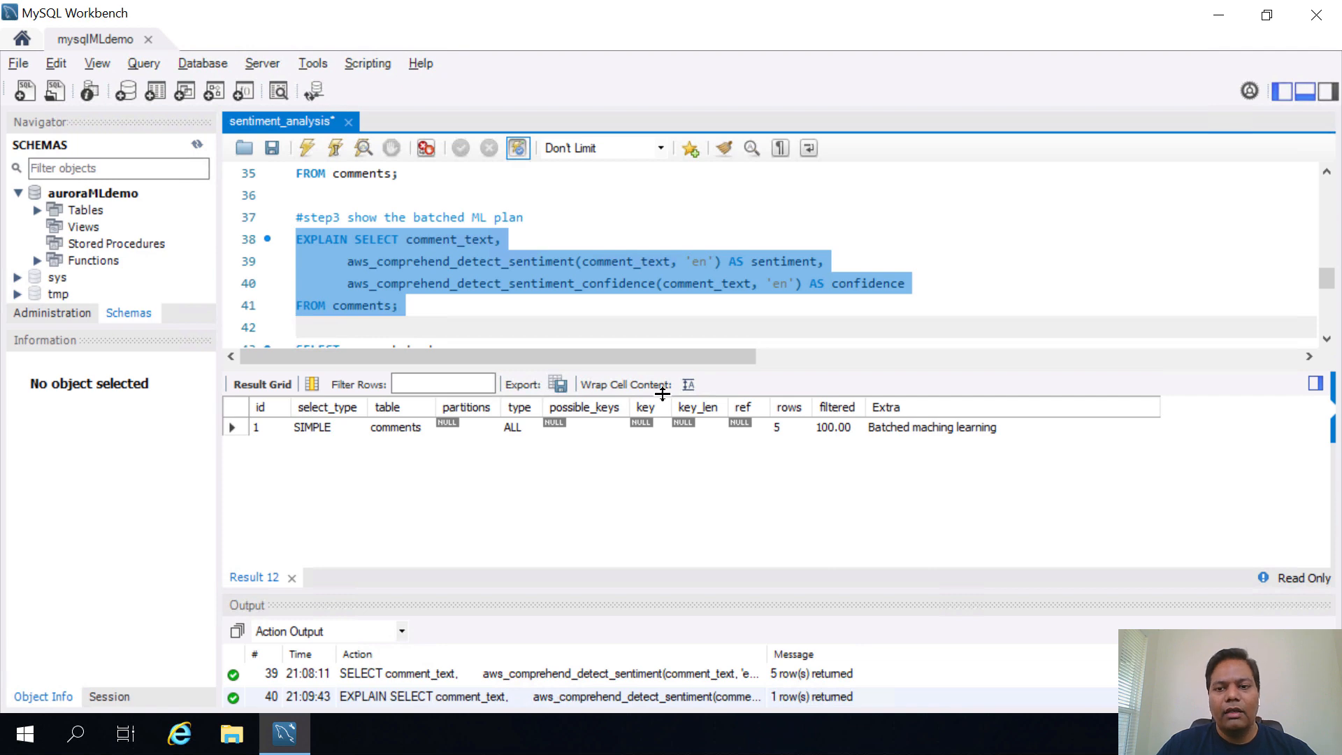
Note the 'Batched maching learning' Extra value in the plan and return to the script.
click(931, 428)
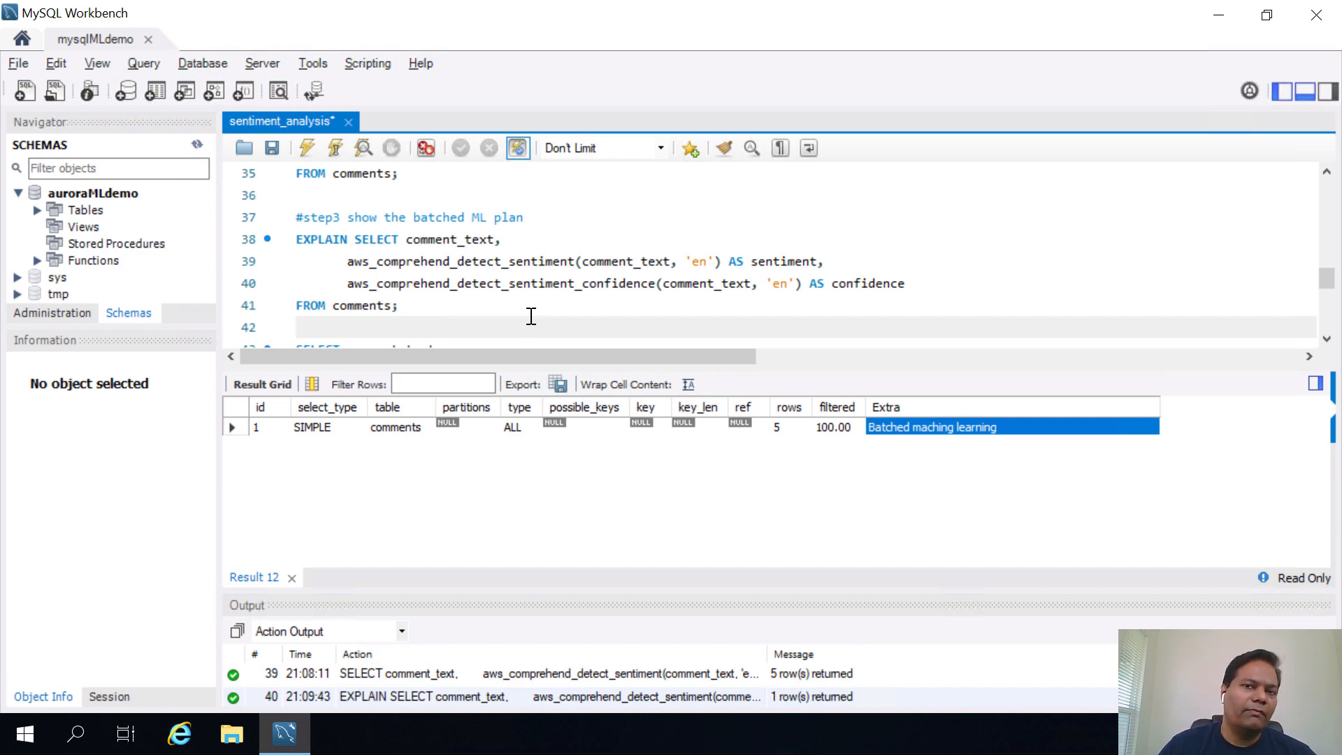
click(308, 327)
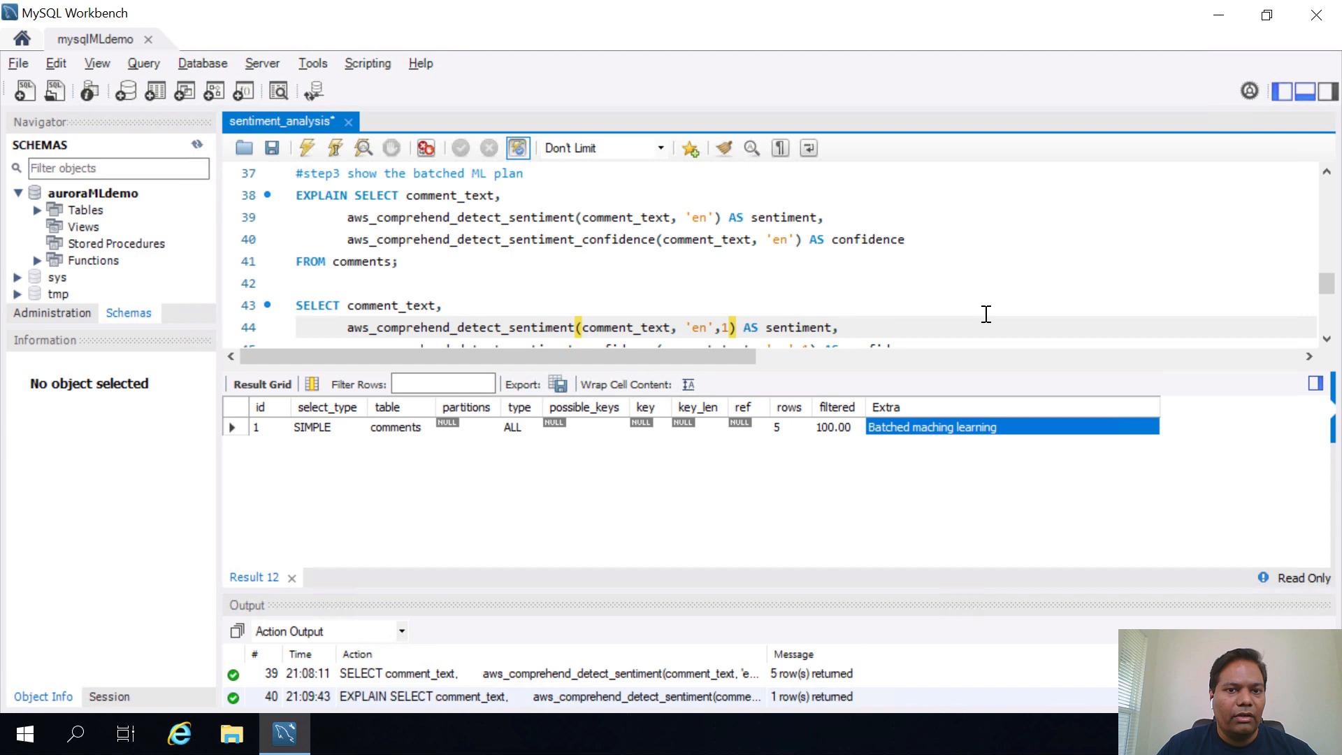
Run the batching-disabled sentiment query with the ',1' argument, returning five rows.
scroll(down, 3)
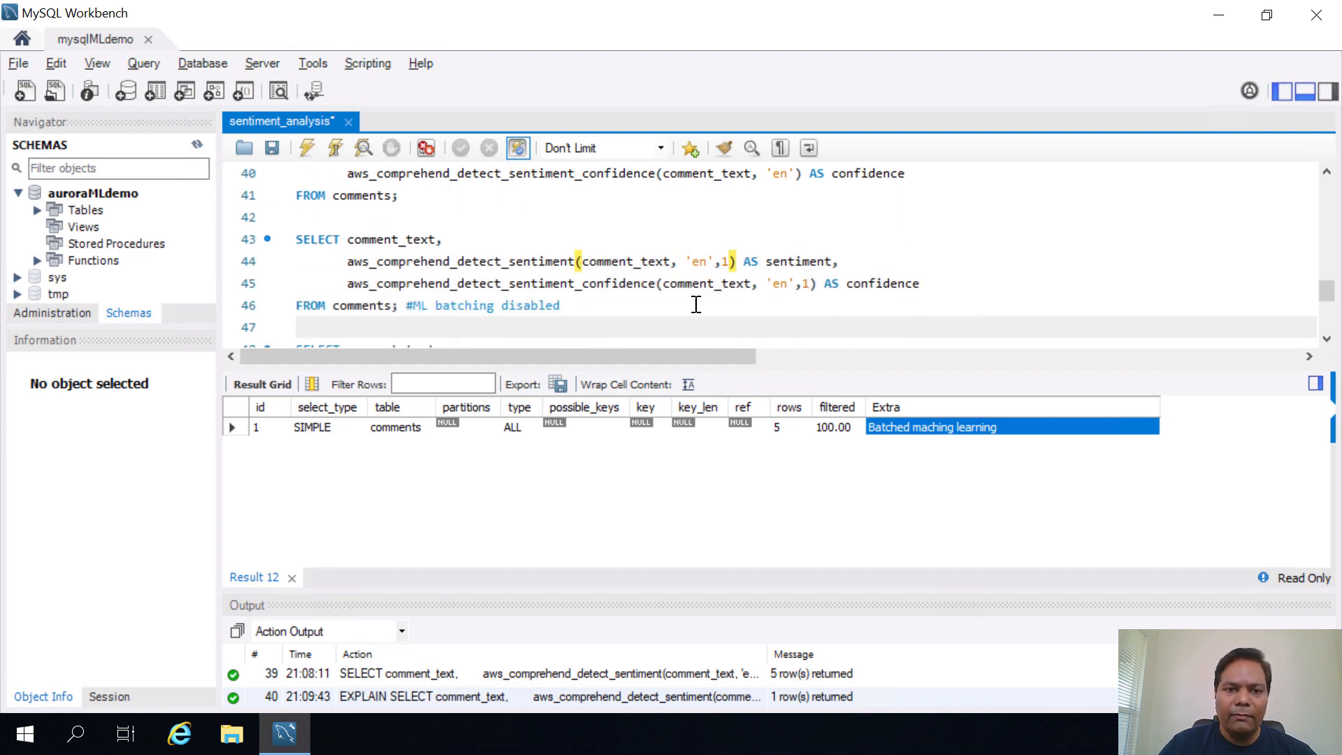
drag(295, 239, 559, 307)
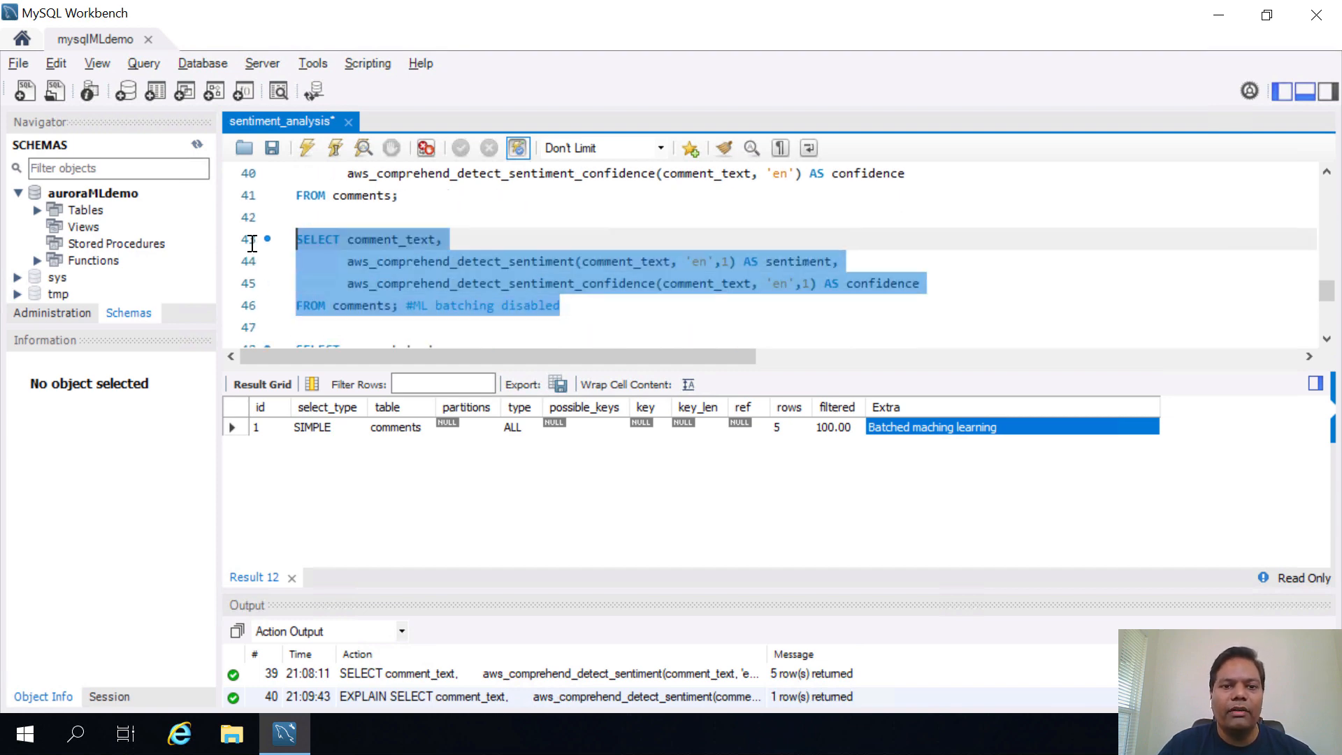
click(306, 148)
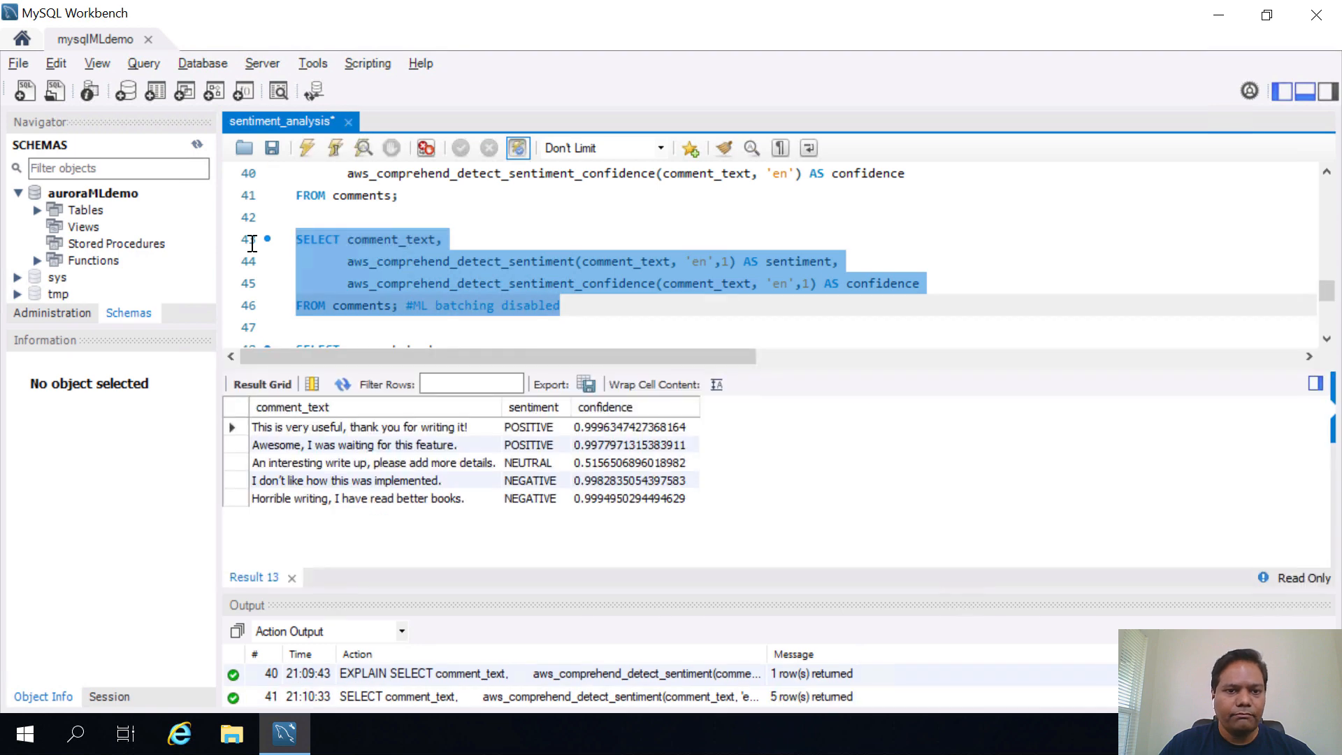
scroll(down, 3)
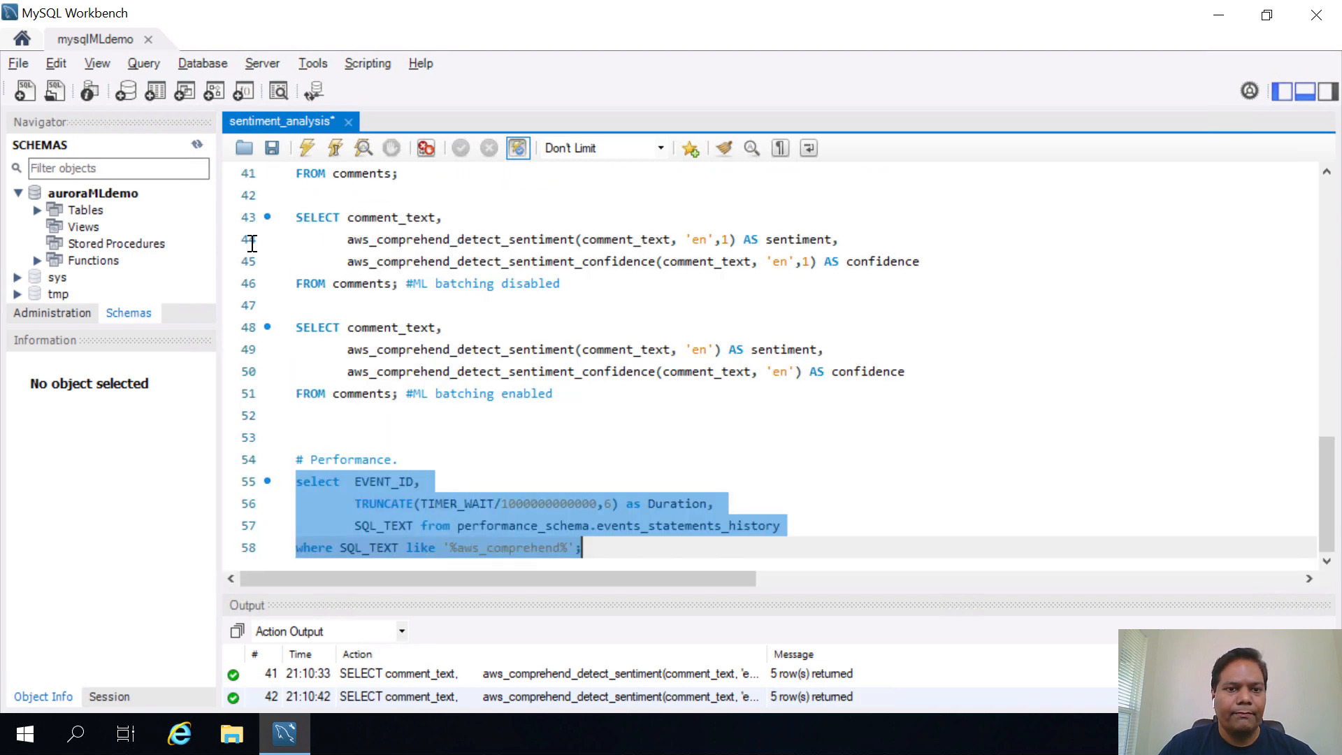
Run the events_statements_history query and compare durations: about 0.11 s batched versus 0.29 s unbatched.
click(306, 148)
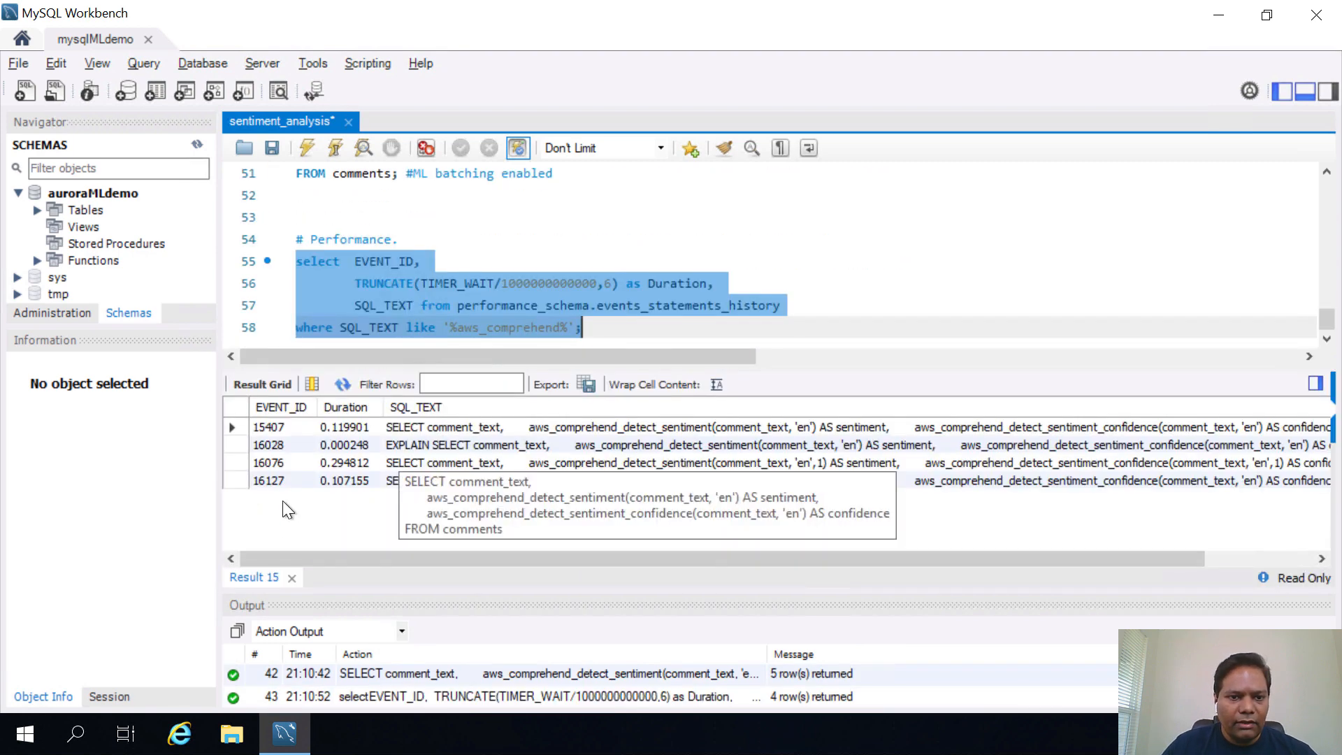
mouse_move(373, 467)
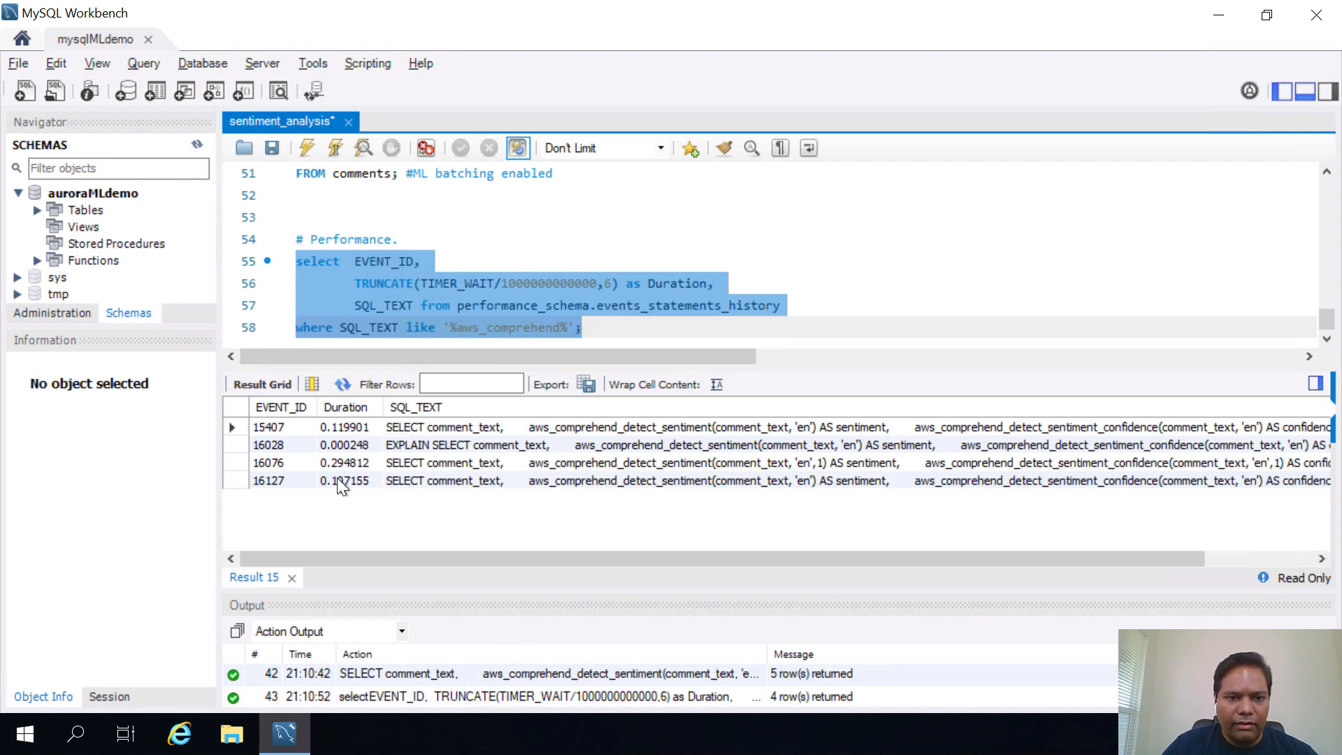
click(345, 427)
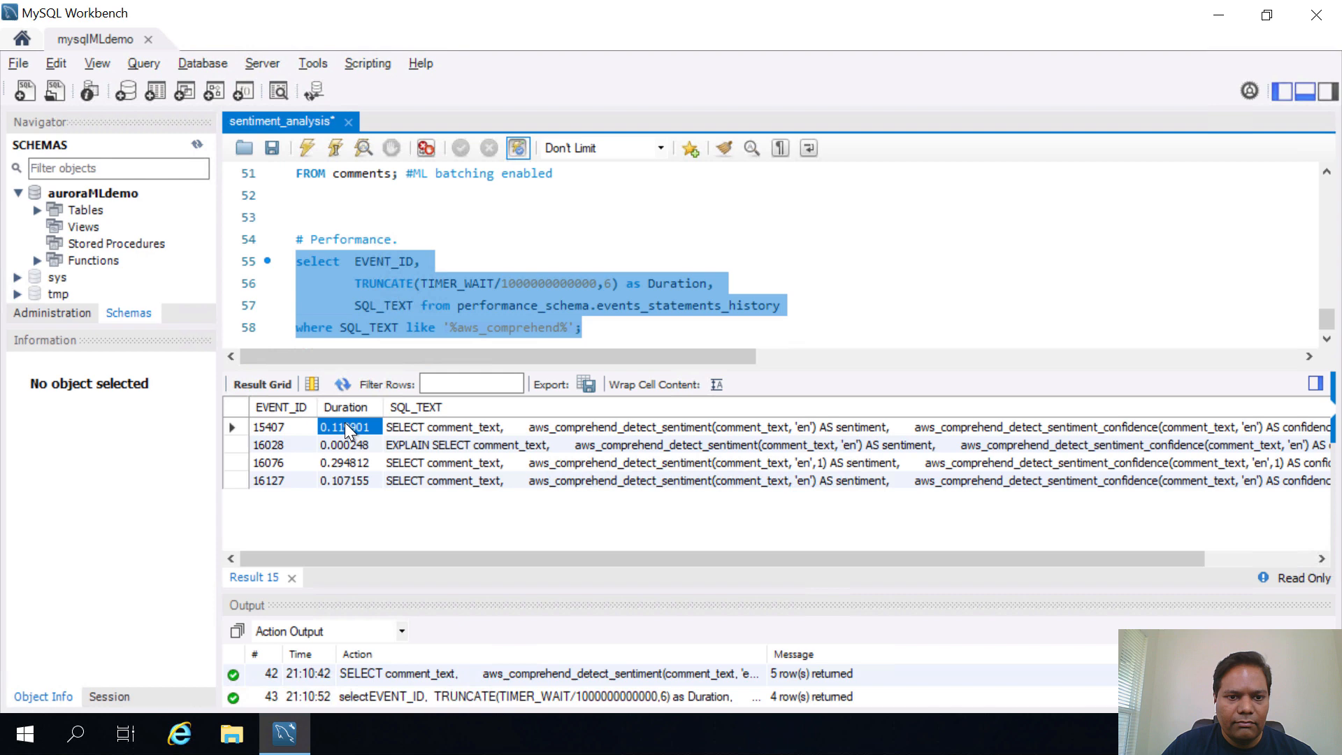
mouse_move(346, 444)
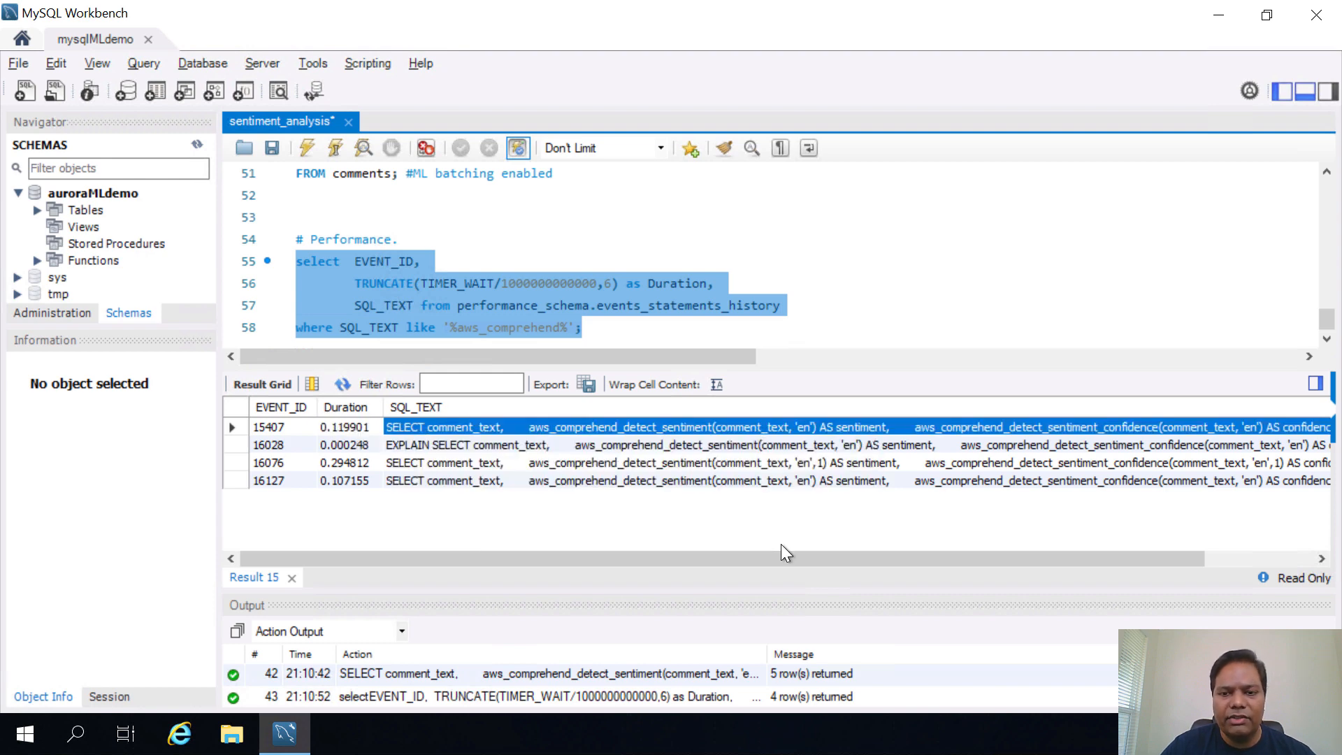
mouse_move(582, 478)
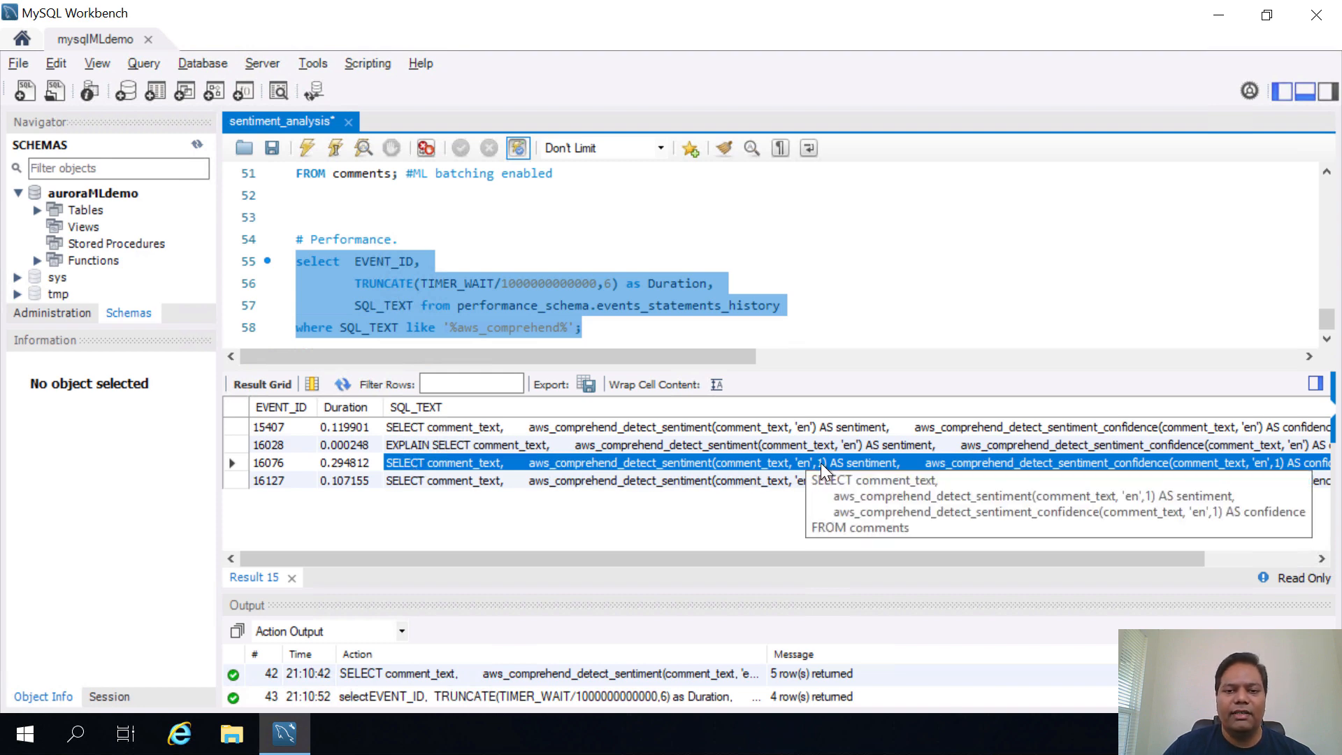
click(345, 462)
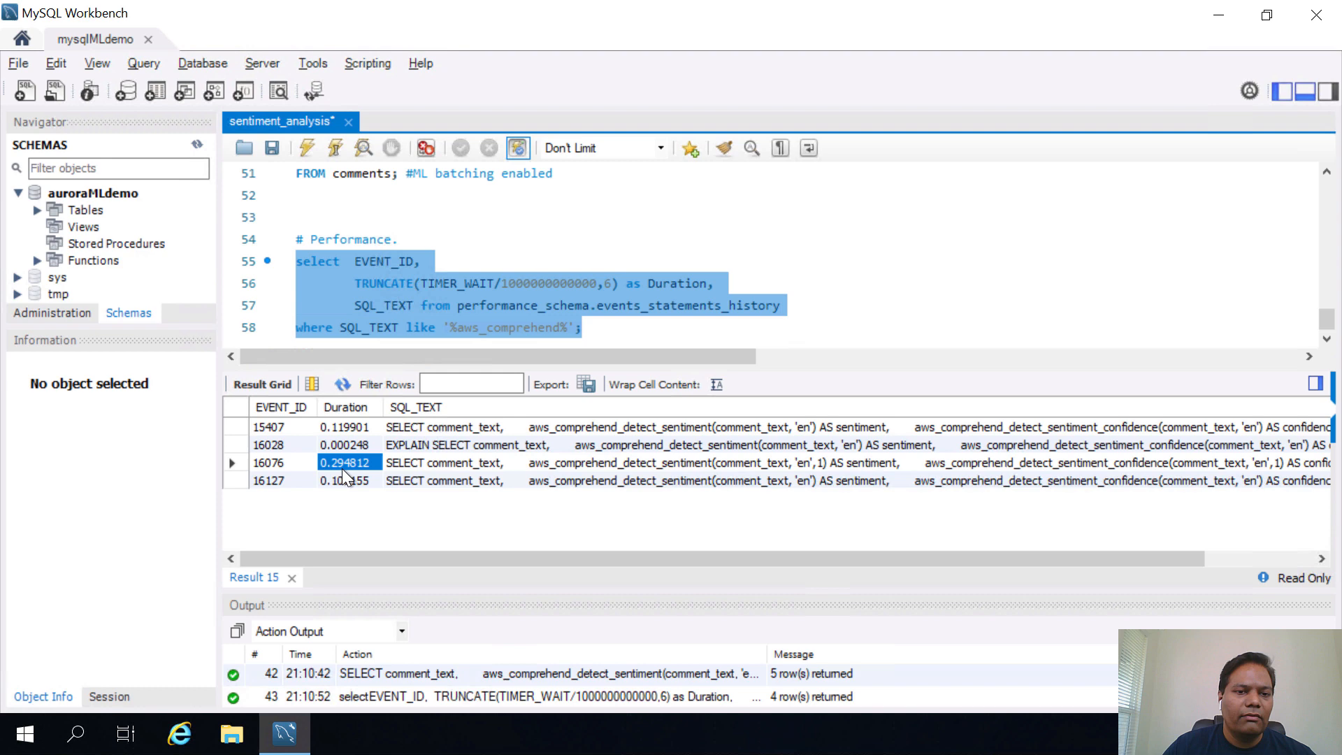
mouse_move(355, 503)
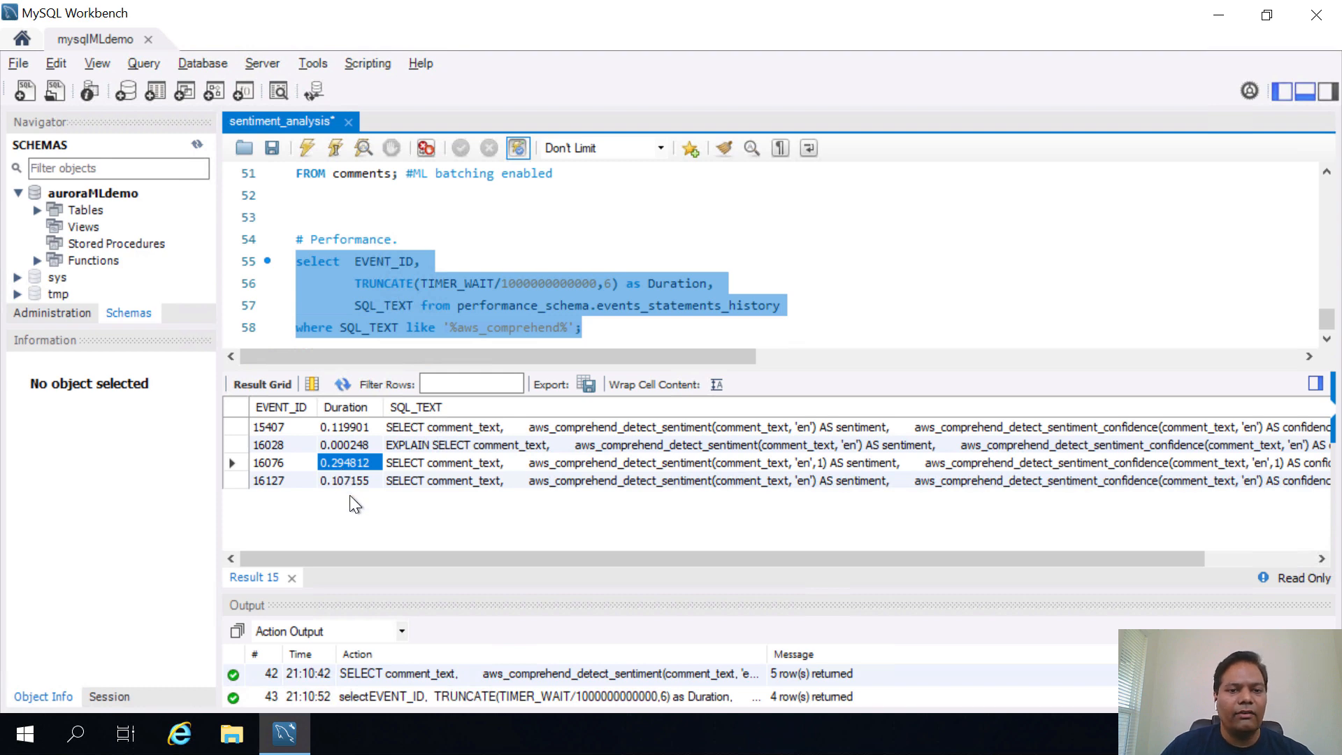